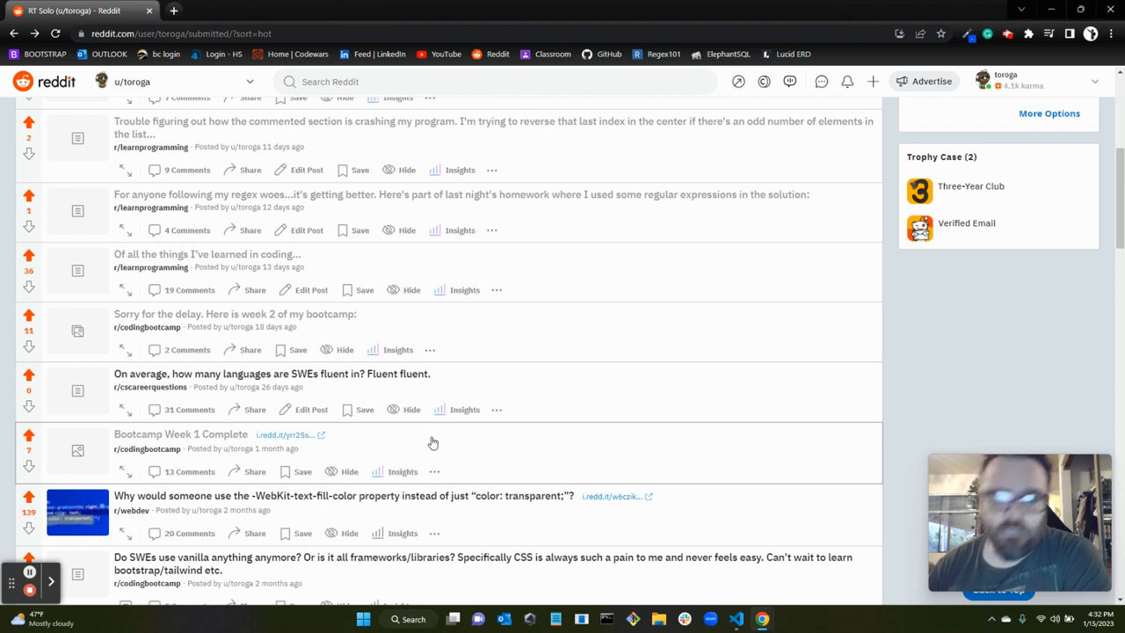
{"action": "mouse_move", "coordinate": [184, 437]}
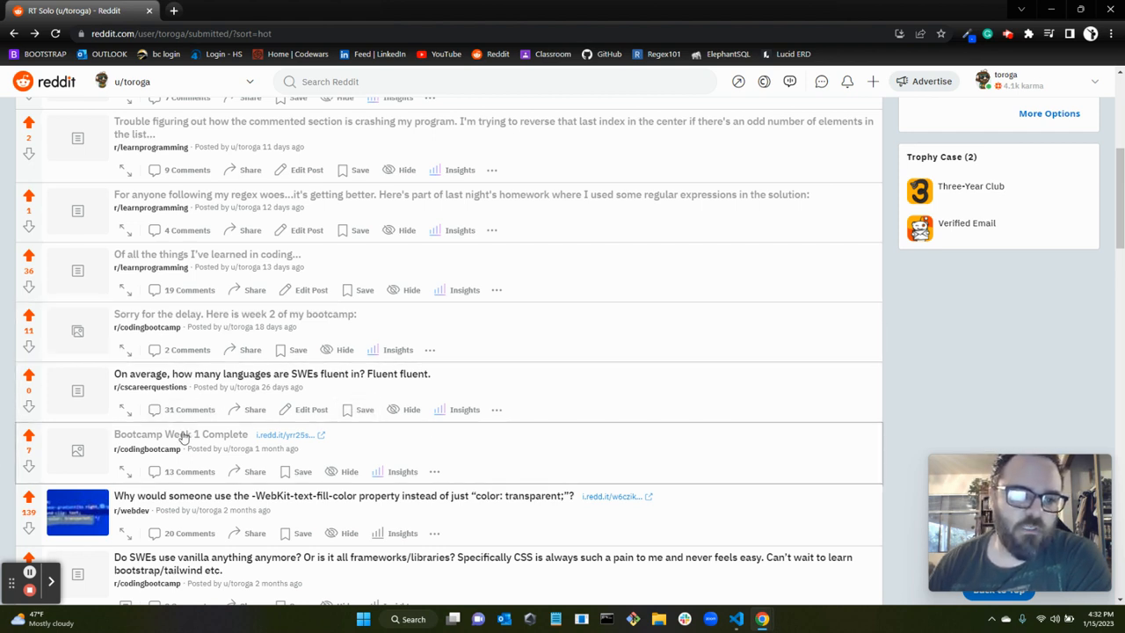
Step: Scroll the Bootcamp Week 1 Complete post down to its 3.6k-view insights, then back up
{"action": "left_click", "coordinate": [180, 434]}
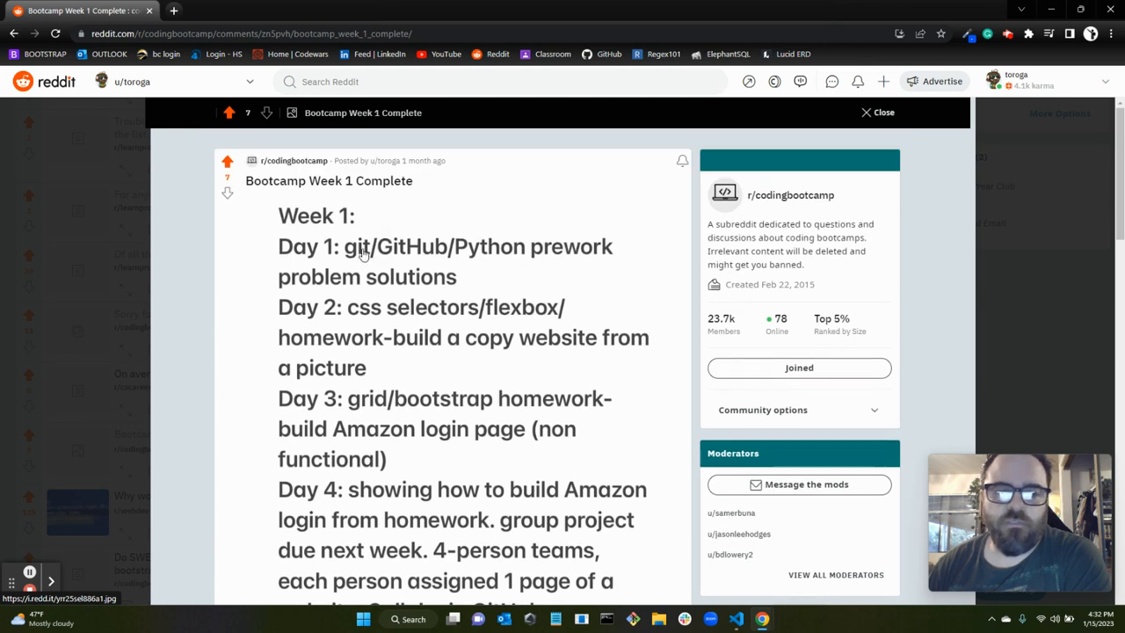
{"action": "mouse_move", "coordinate": [403, 240]}
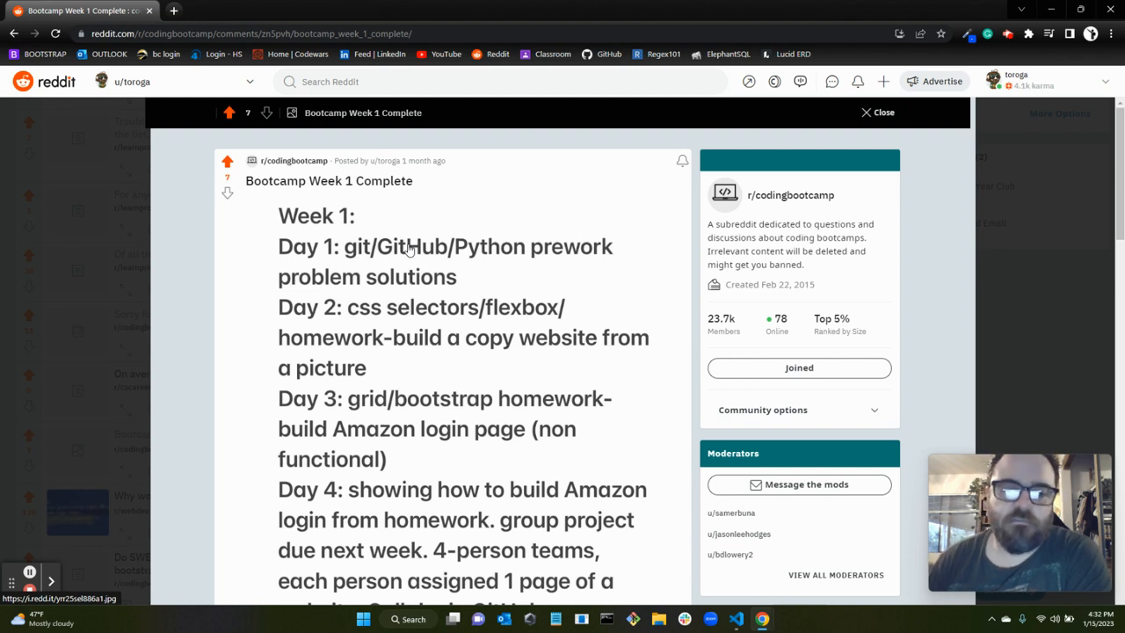
{"action": "mouse_move", "coordinate": [402, 255]}
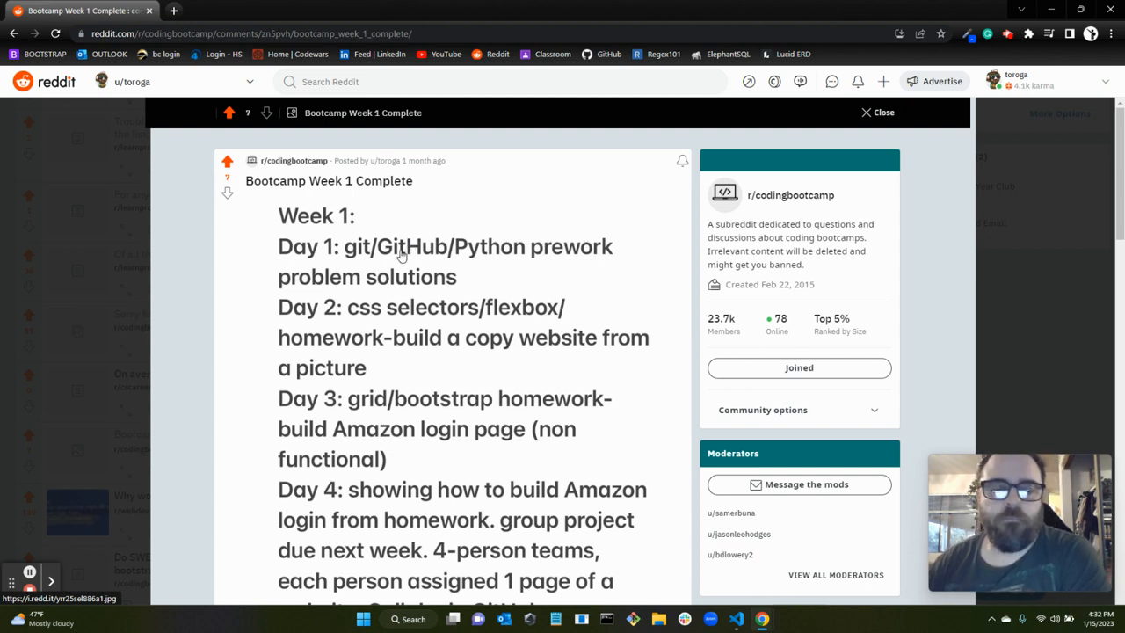
{"action": "mouse_move", "coordinate": [371, 265]}
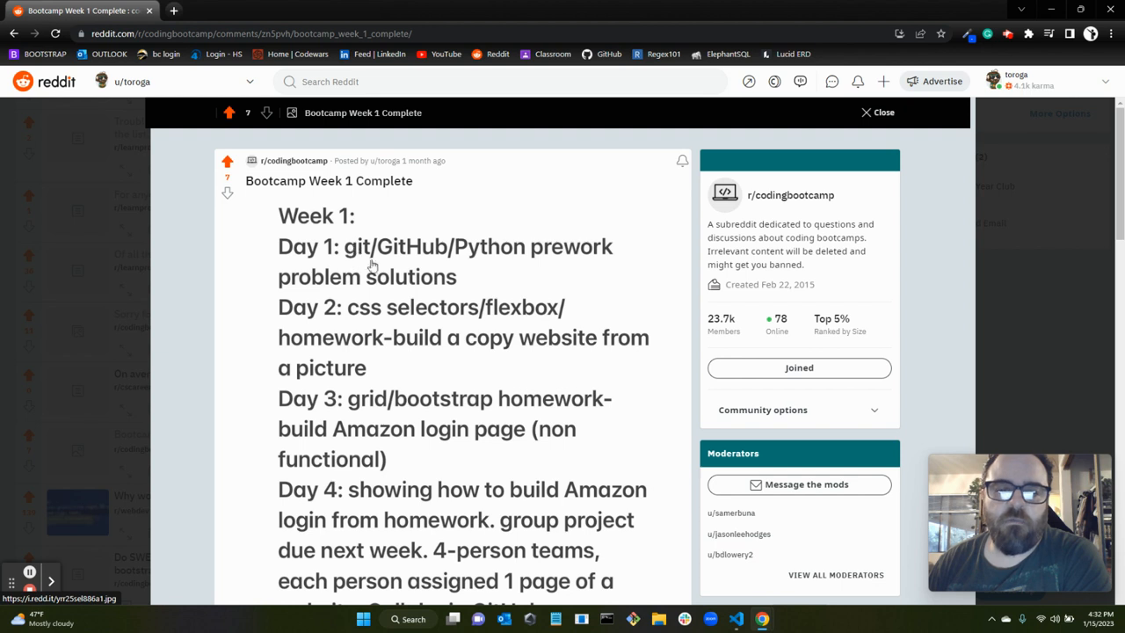
{"action": "mouse_move", "coordinate": [406, 314]}
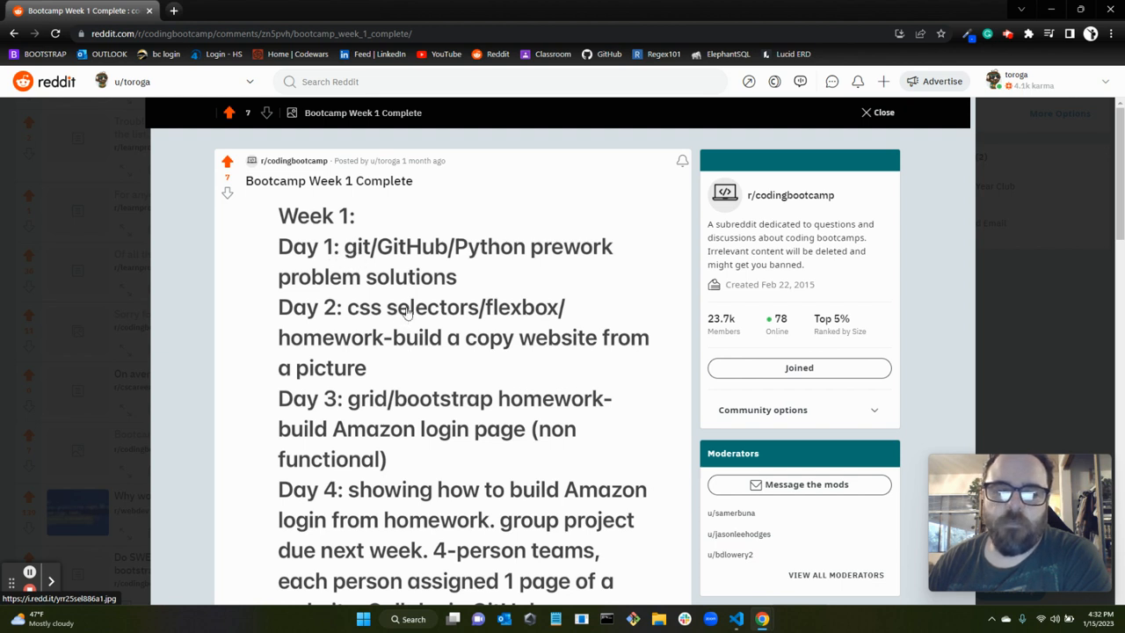
{"action": "mouse_move", "coordinate": [422, 277]}
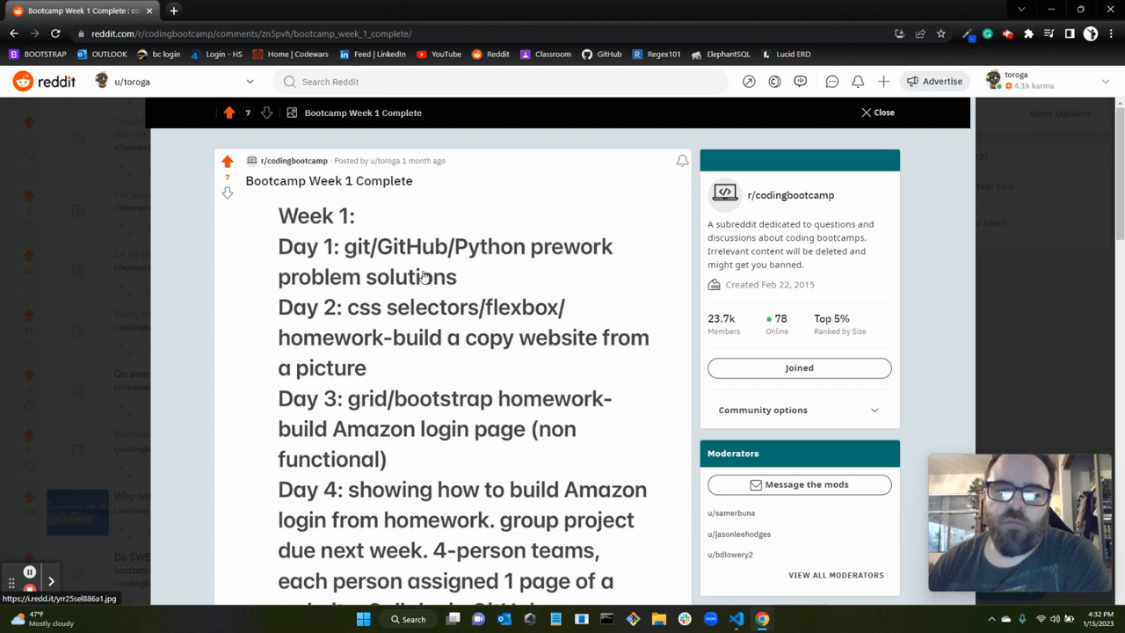
{"action": "mouse_move", "coordinate": [501, 254]}
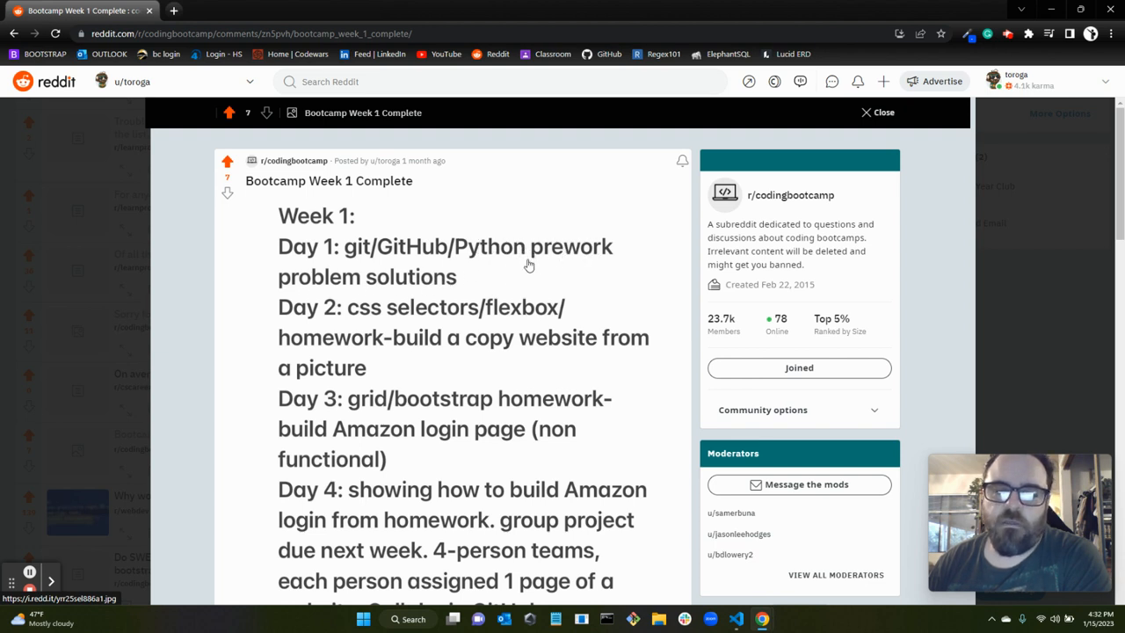
{"action": "mouse_move", "coordinate": [549, 249]}
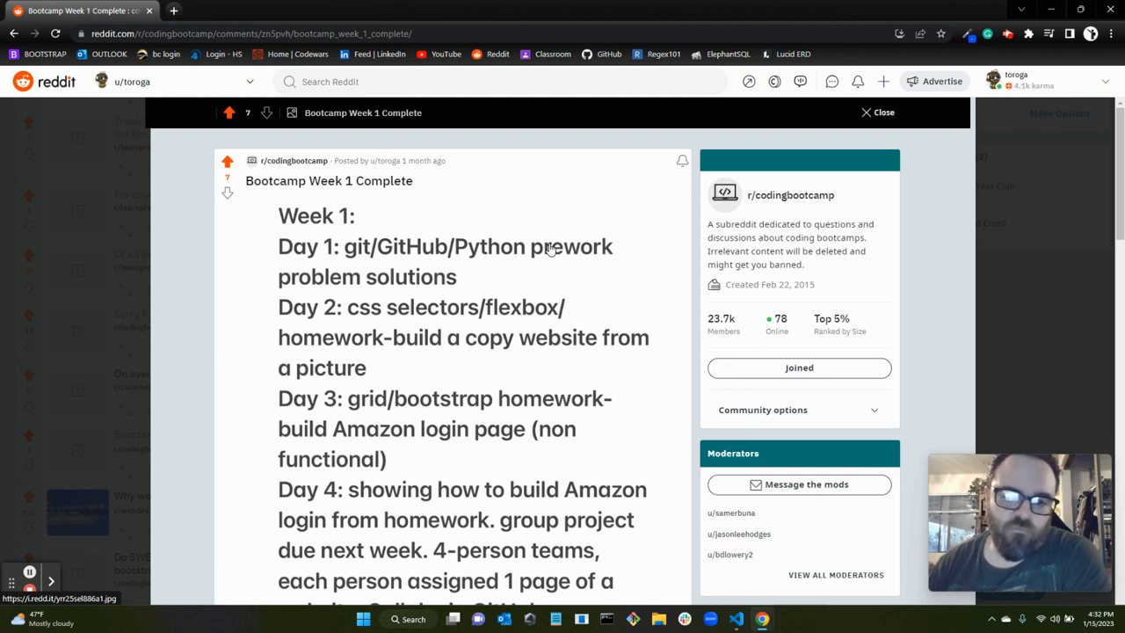
{"action": "mouse_move", "coordinate": [431, 294]}
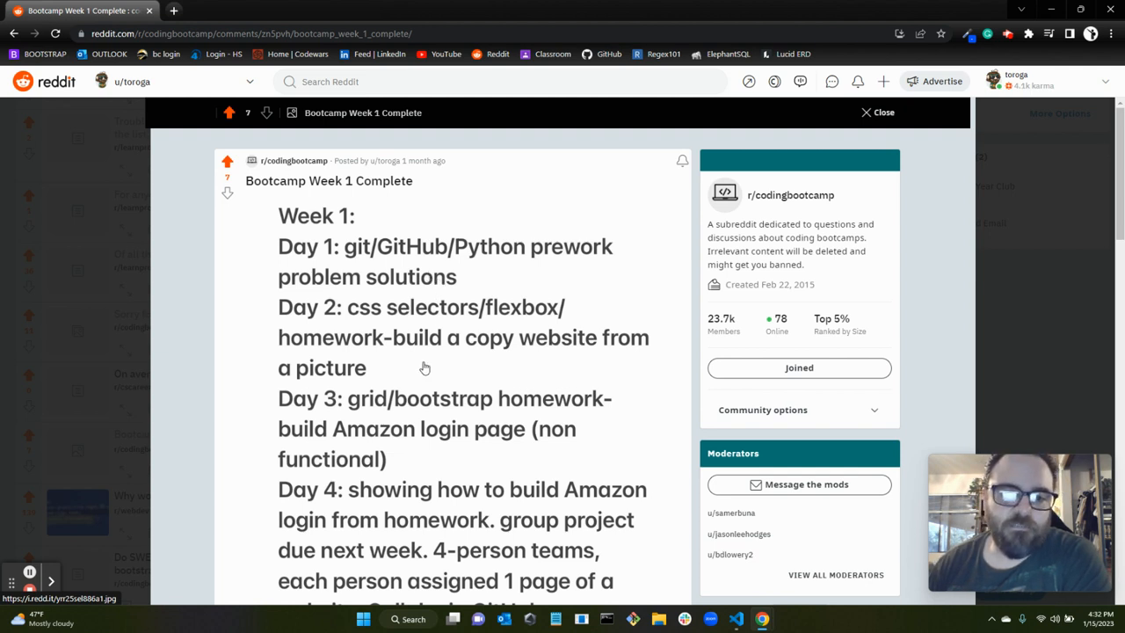
{"action": "mouse_move", "coordinate": [576, 326]}
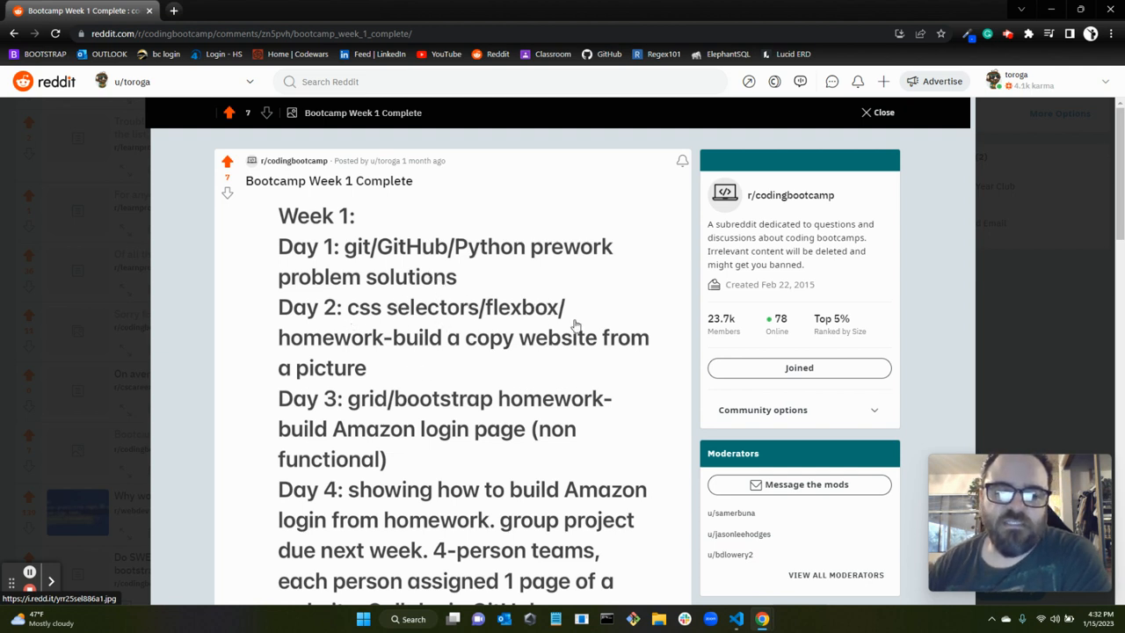
{"action": "mouse_move", "coordinate": [464, 327]}
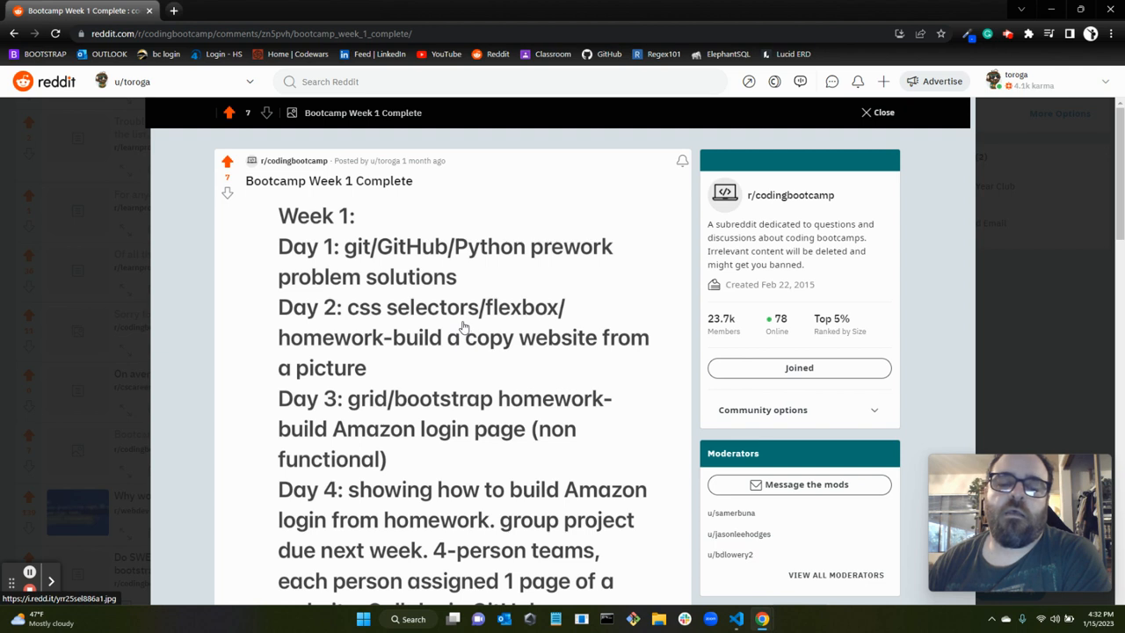
{"action": "mouse_move", "coordinate": [502, 324]}
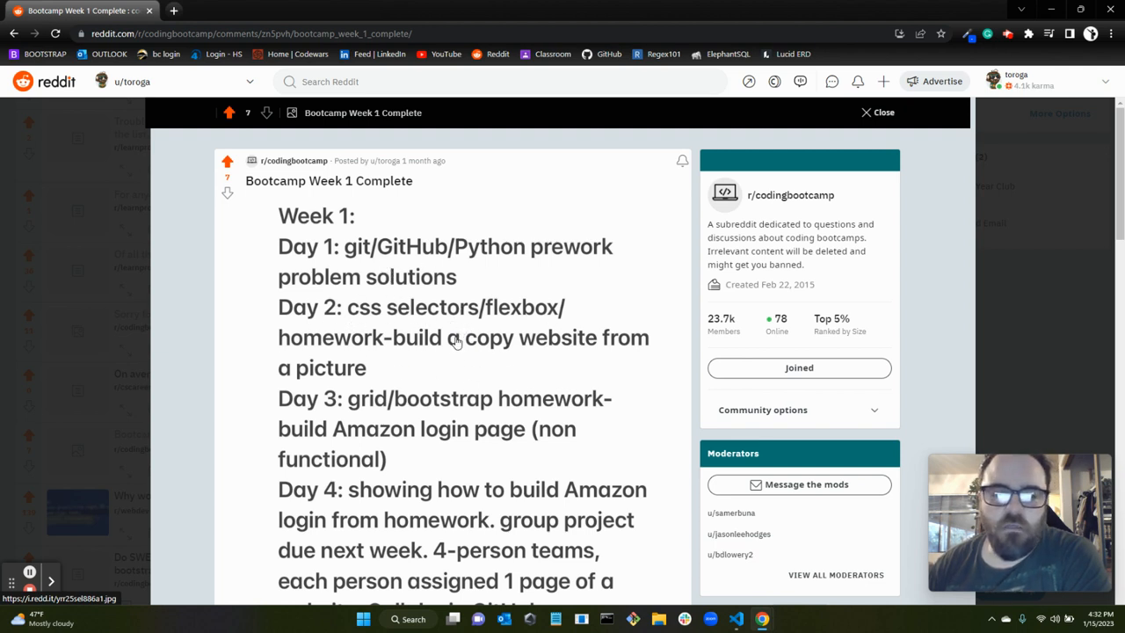
{"action": "mouse_move", "coordinate": [439, 321]}
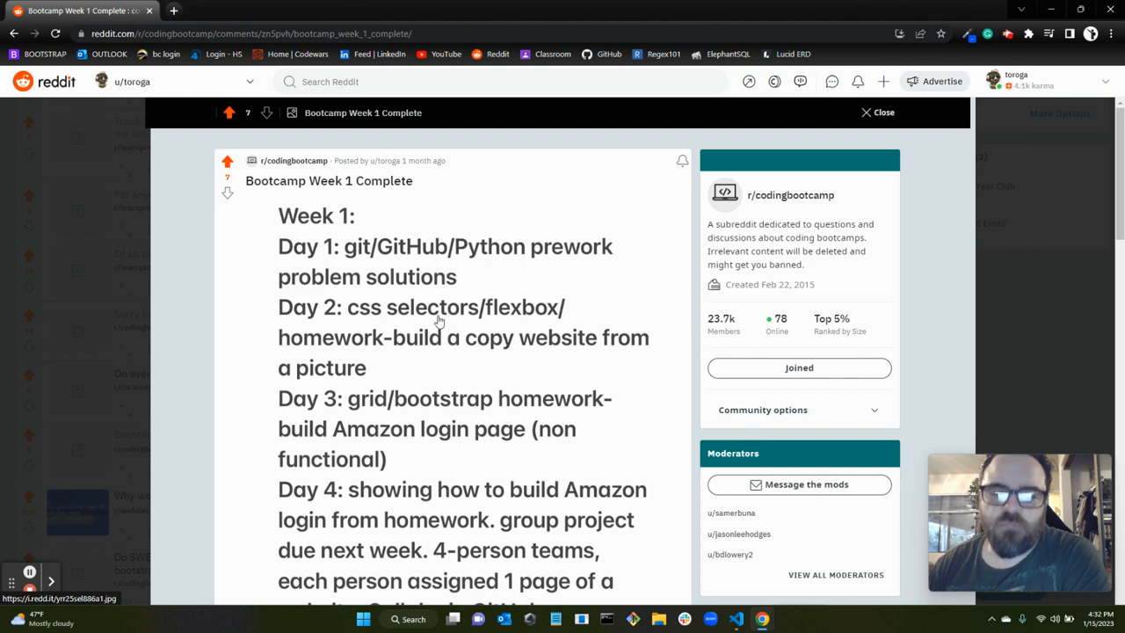
{"action": "mouse_move", "coordinate": [389, 344]}
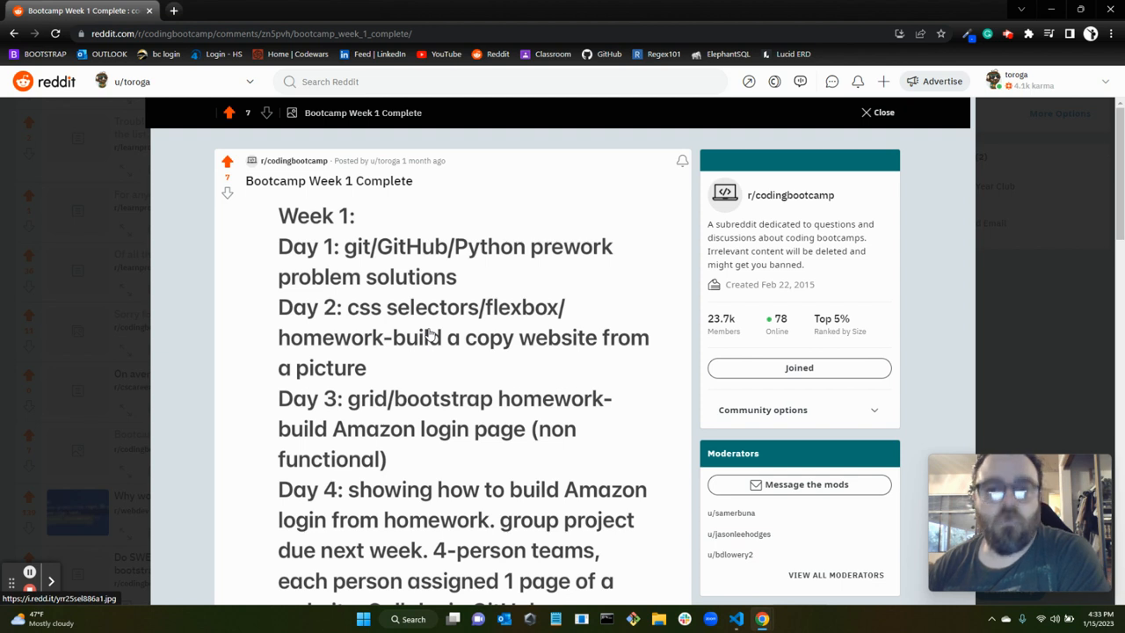
{"action": "mouse_move", "coordinate": [435, 359]}
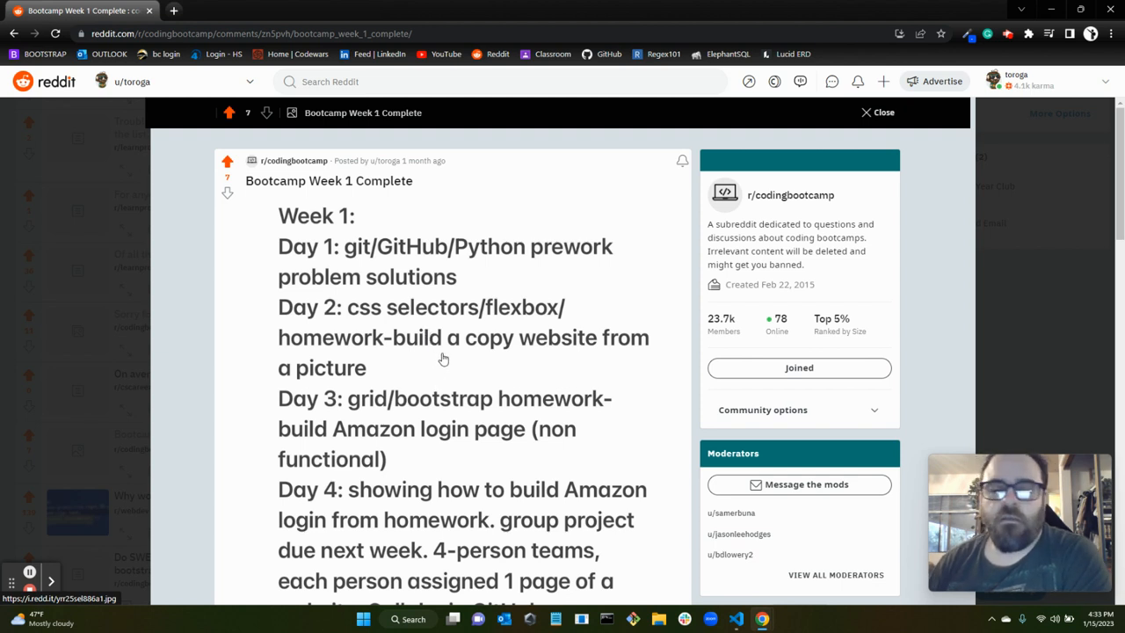
{"action": "mouse_move", "coordinate": [477, 364]}
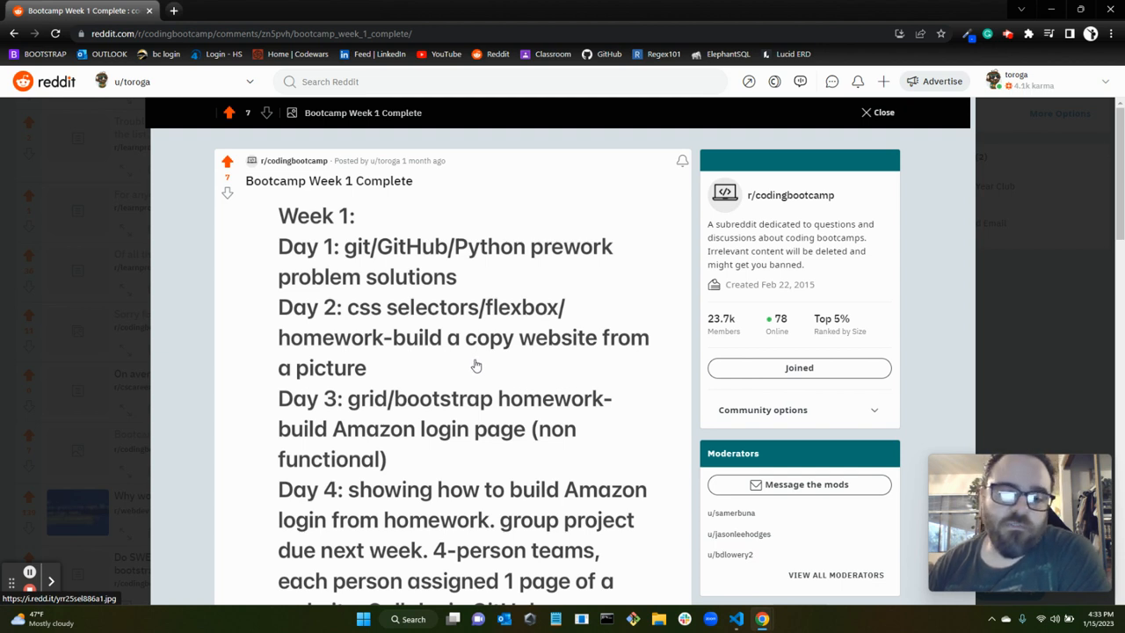
{"action": "mouse_move", "coordinate": [384, 367]}
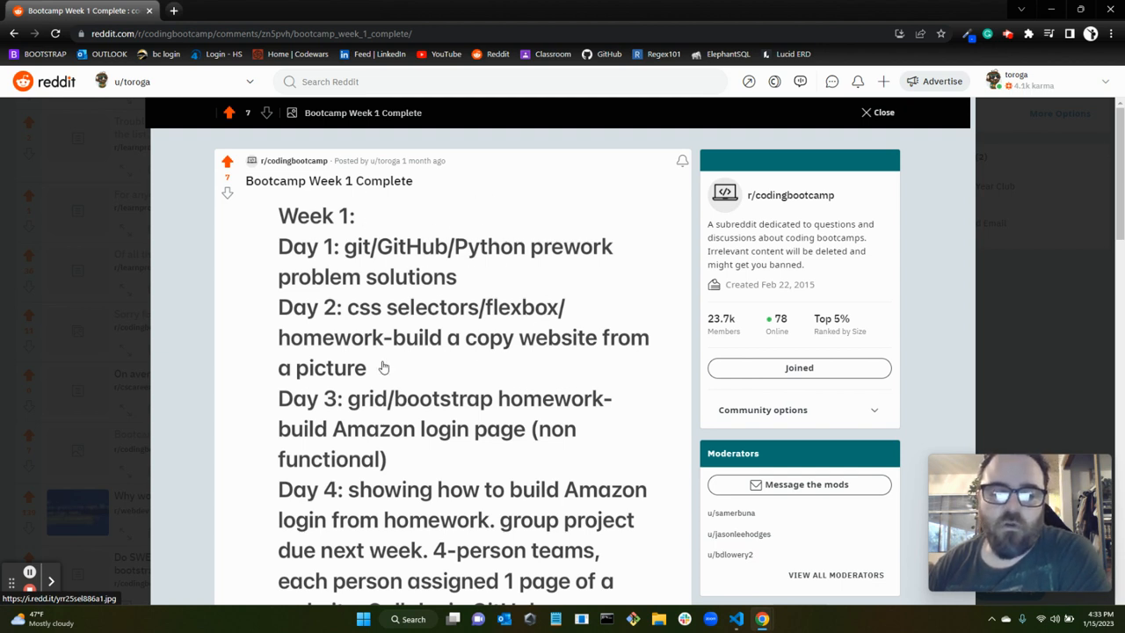
{"action": "mouse_move", "coordinate": [432, 270]}
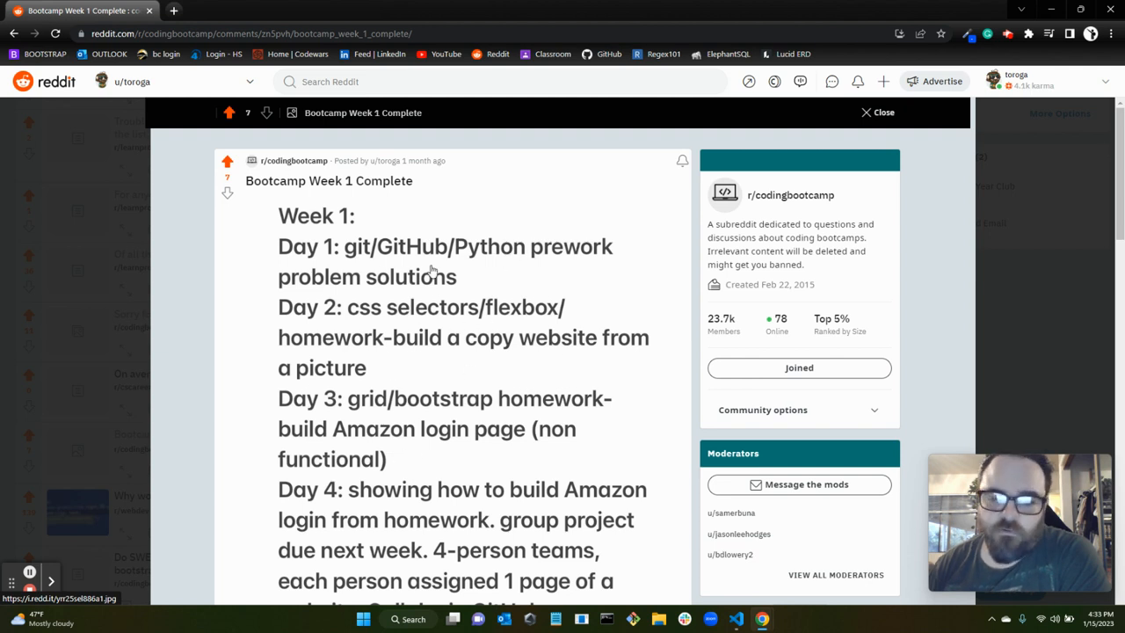
{"action": "mouse_move", "coordinate": [394, 442]}
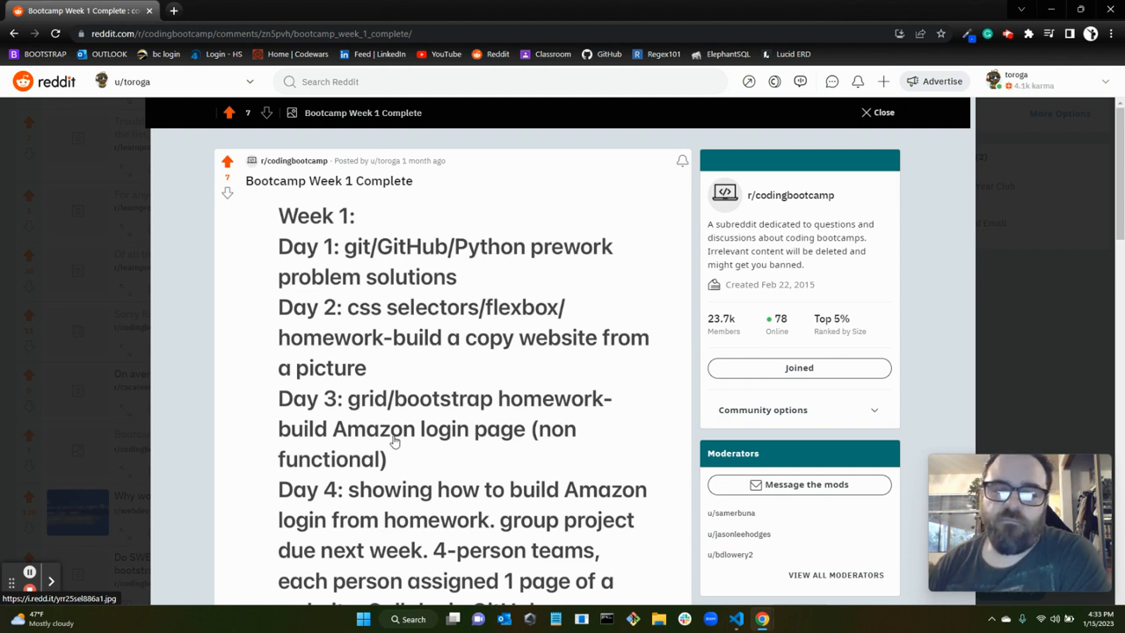
{"action": "mouse_move", "coordinate": [509, 376]}
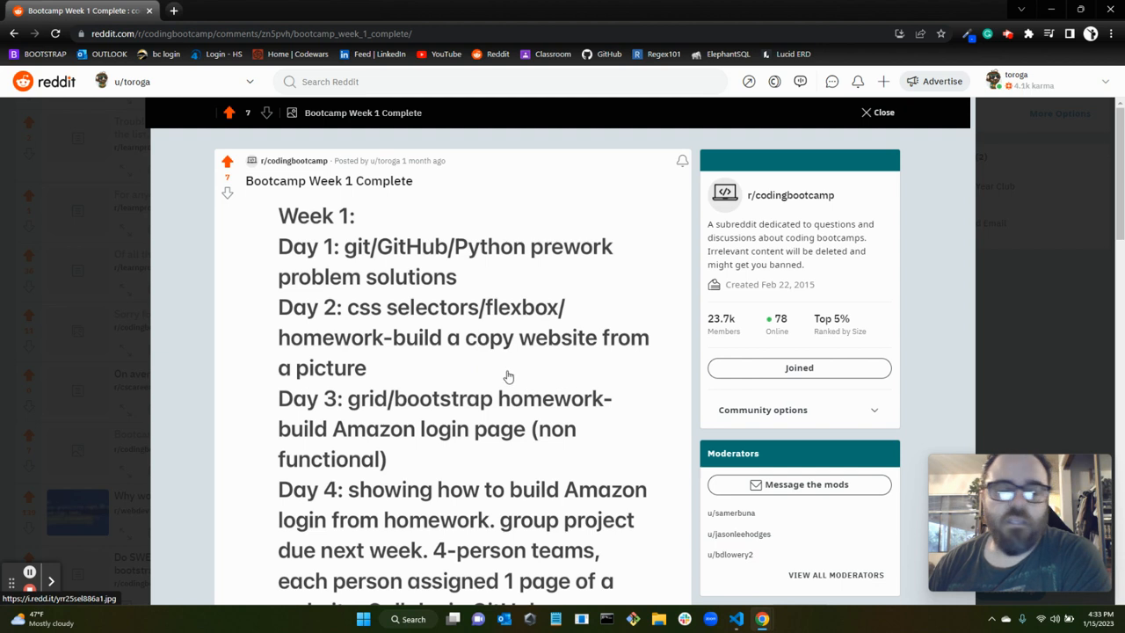
{"action": "mouse_move", "coordinate": [319, 427]}
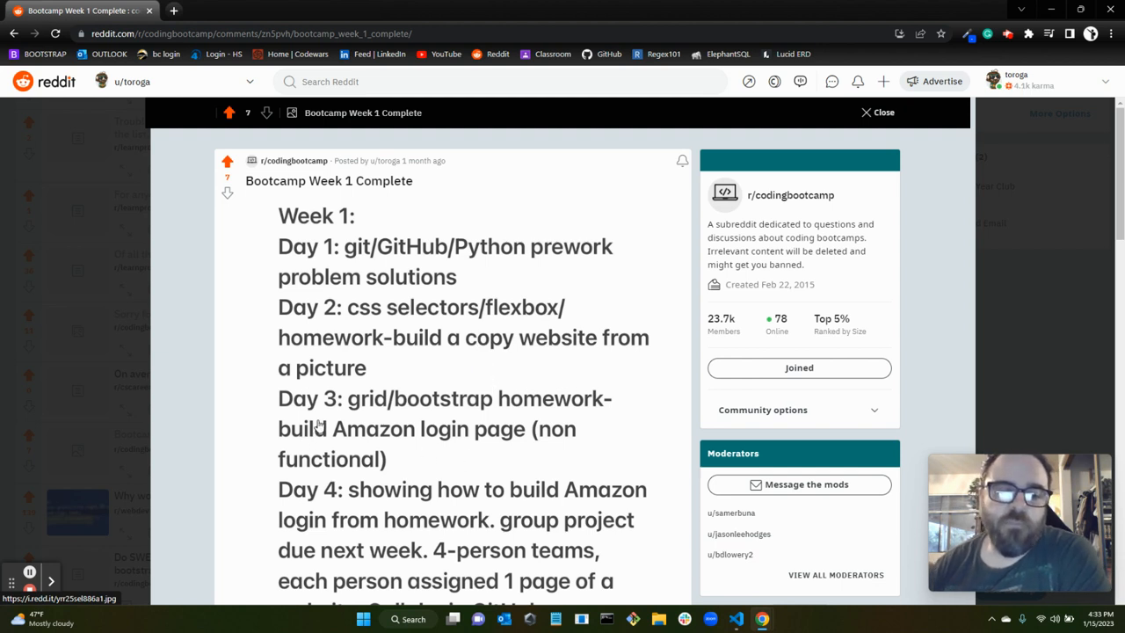
{"action": "mouse_move", "coordinate": [510, 356]}
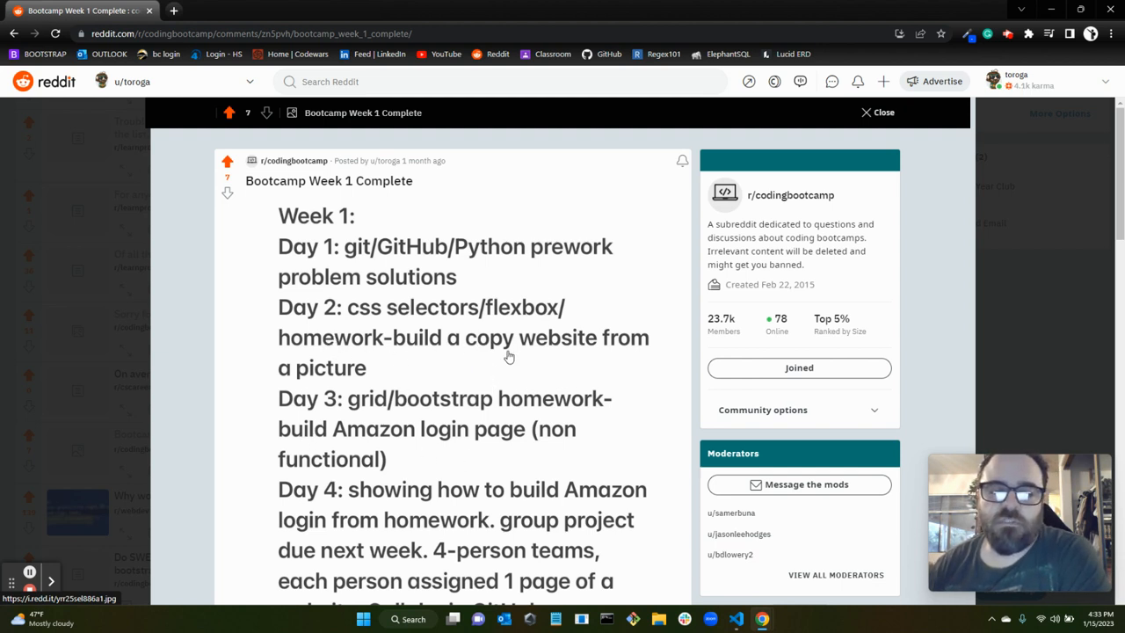
{"action": "mouse_move", "coordinate": [758, 367]}
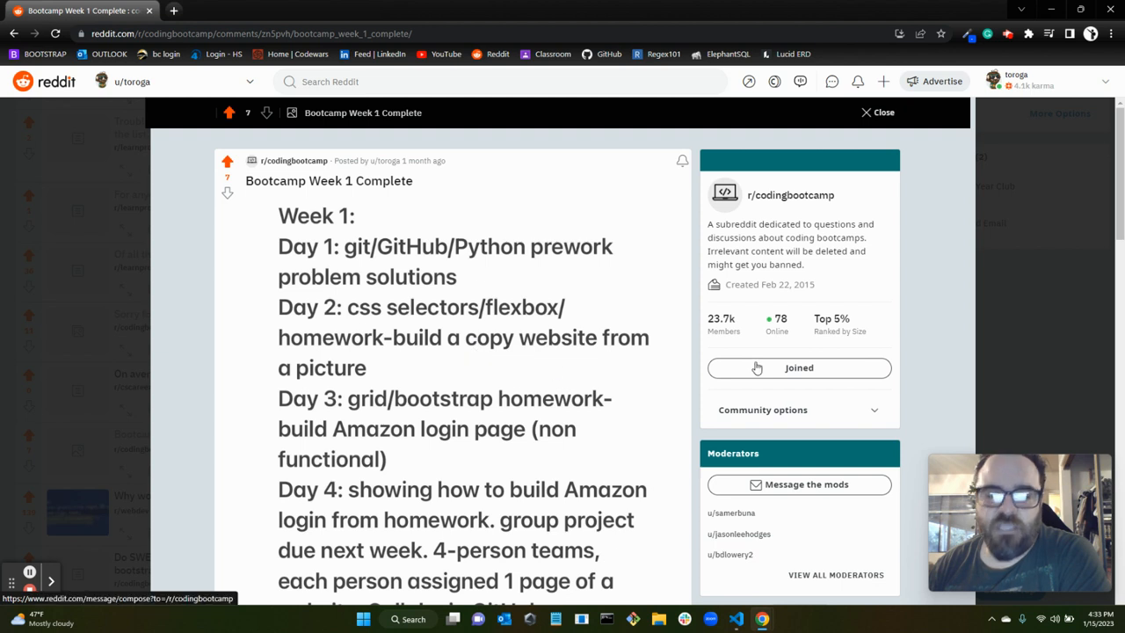
{"action": "mouse_move", "coordinate": [556, 163]}
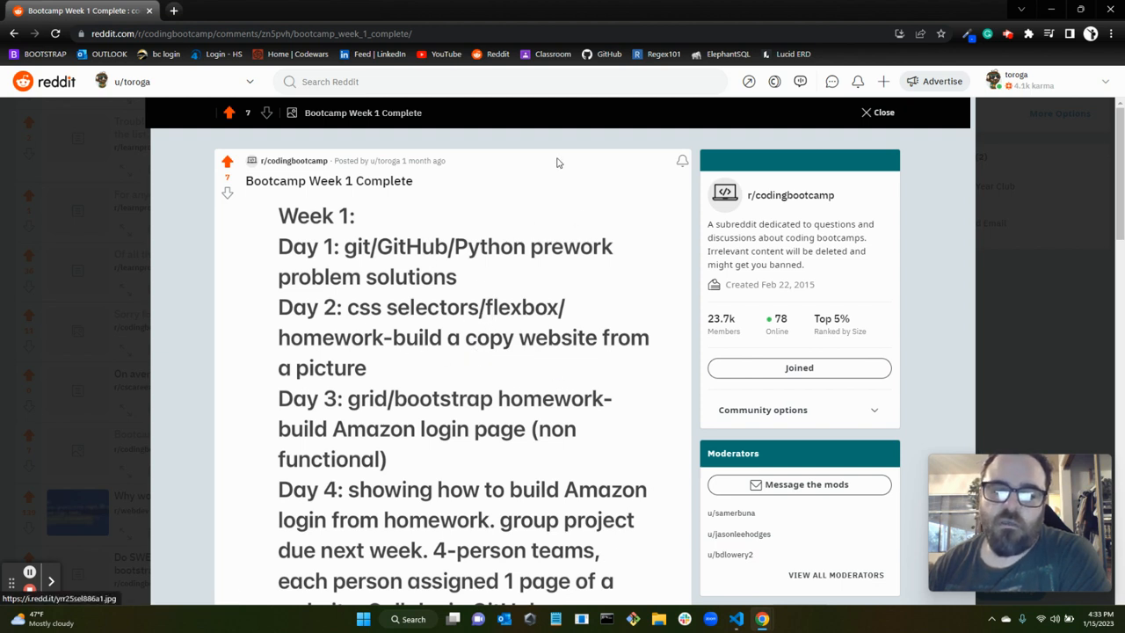
{"action": "mouse_move", "coordinate": [431, 352]}
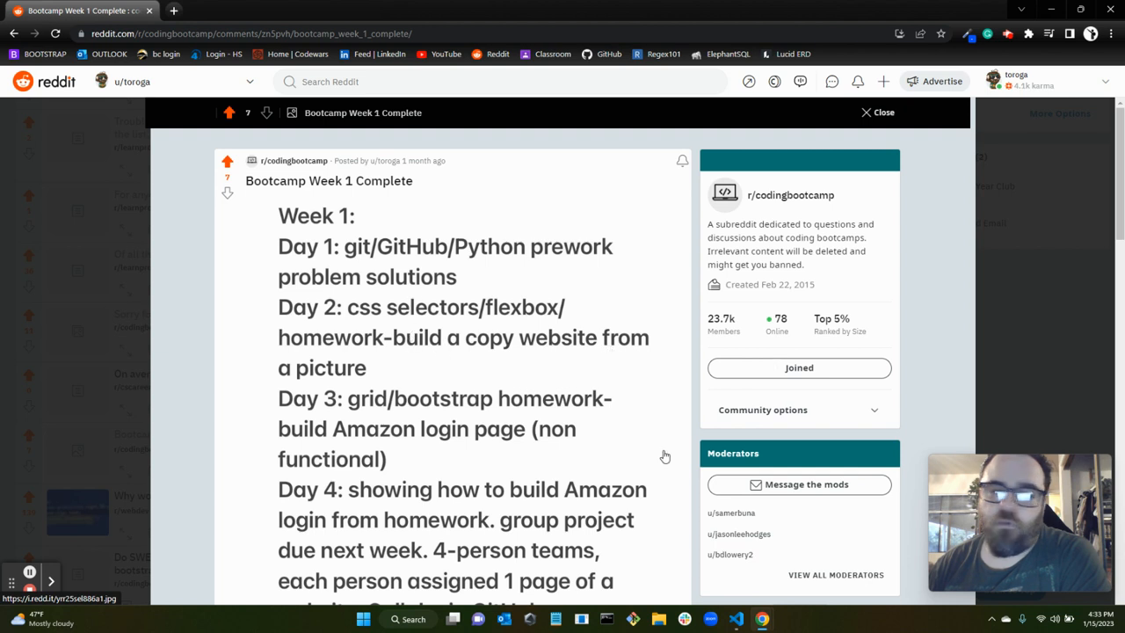
{"action": "mouse_move", "coordinate": [534, 532]}
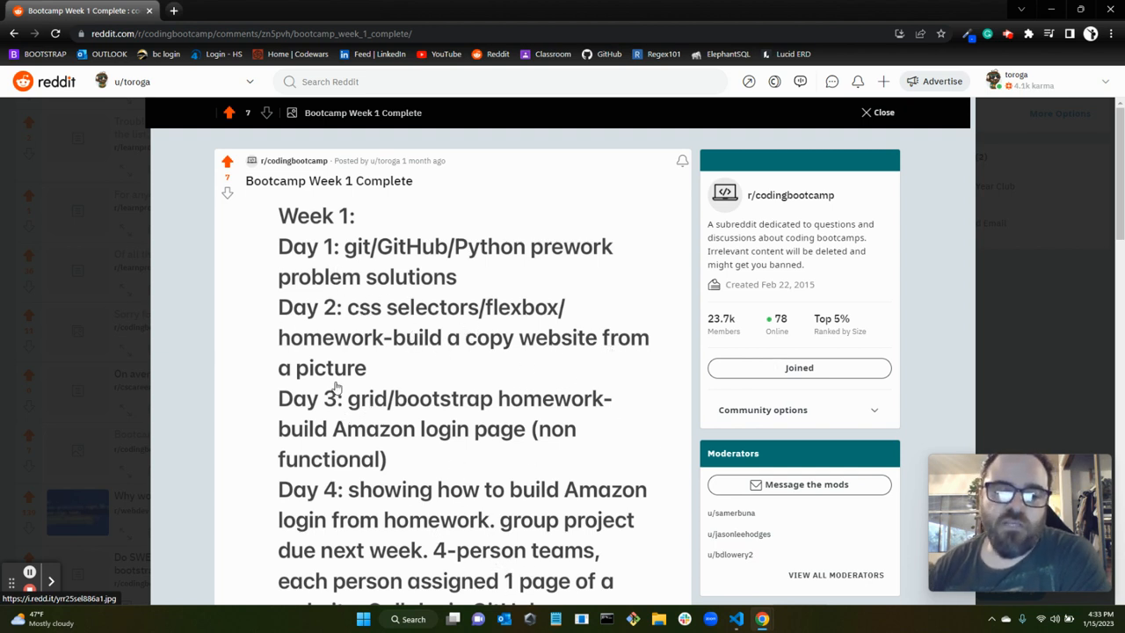
{"action": "mouse_move", "coordinate": [455, 398]}
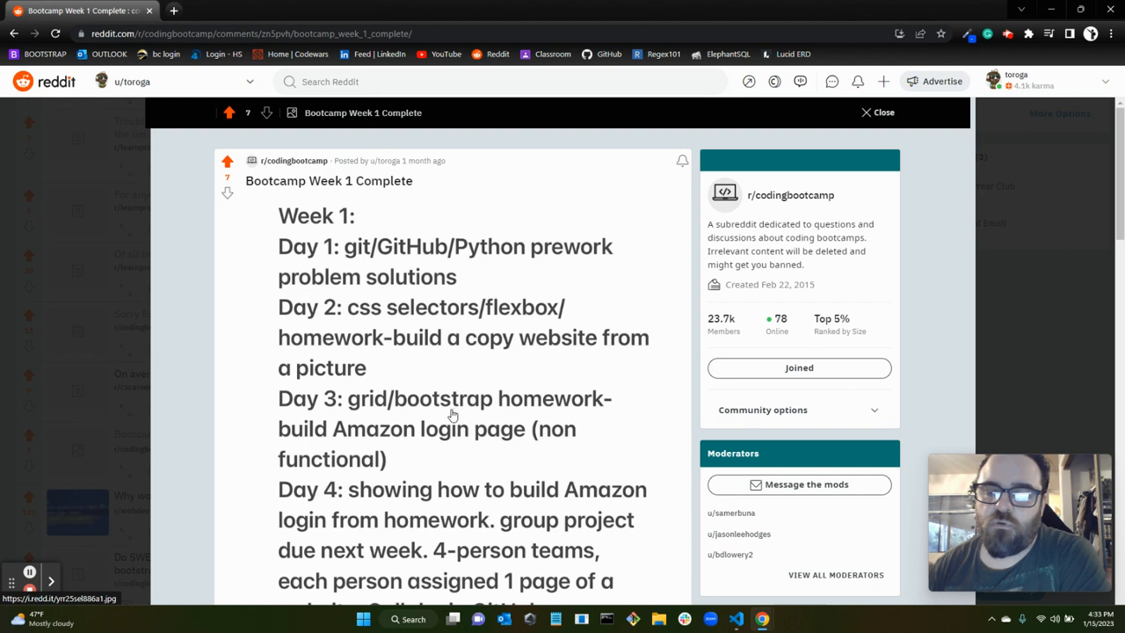
{"action": "mouse_move", "coordinate": [427, 427]}
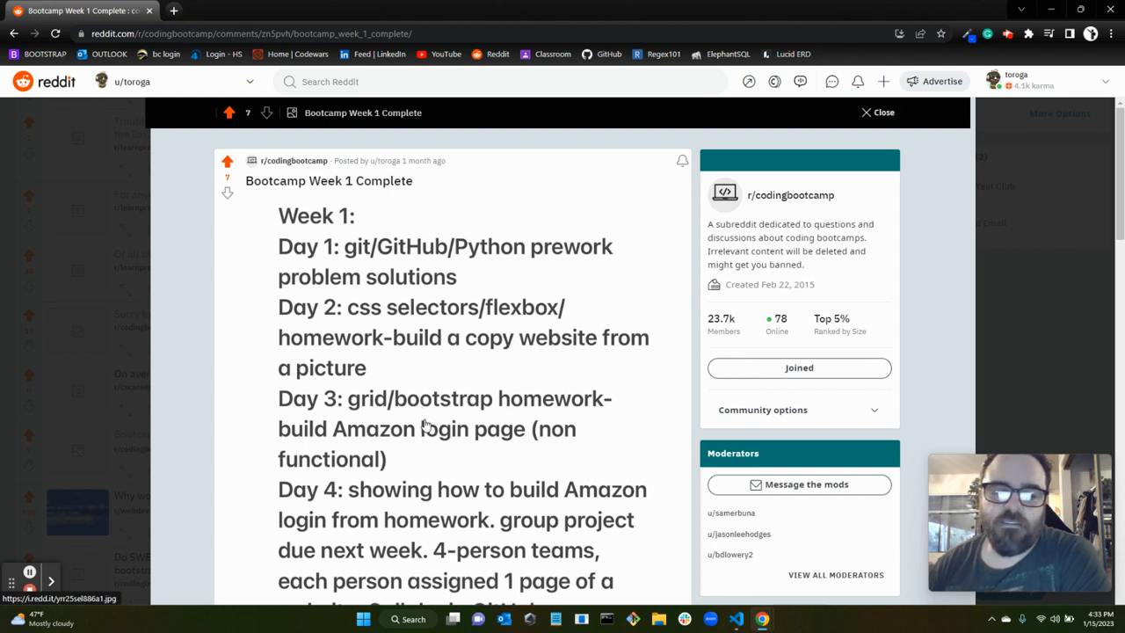
{"action": "mouse_move", "coordinate": [358, 445]}
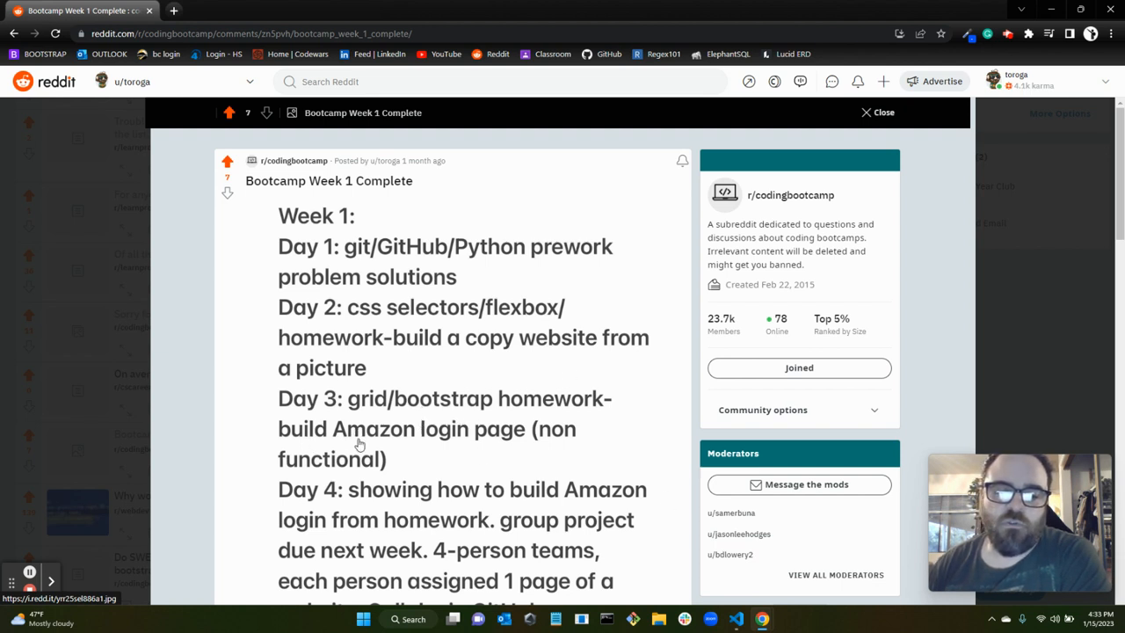
{"action": "mouse_move", "coordinate": [582, 445]}
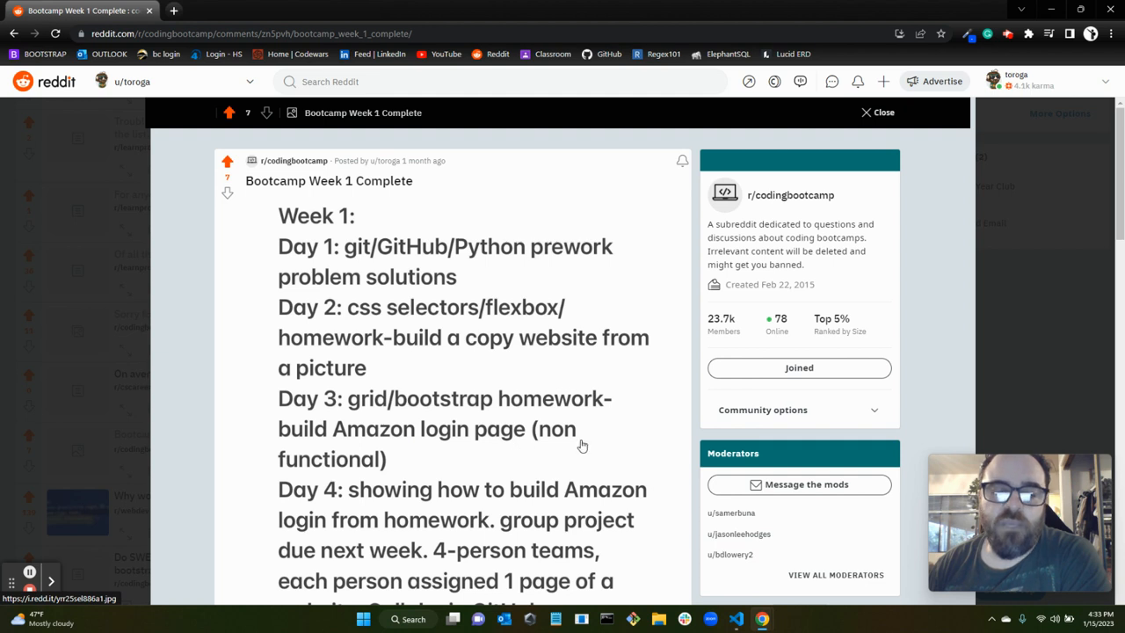
{"action": "mouse_move", "coordinate": [464, 450]}
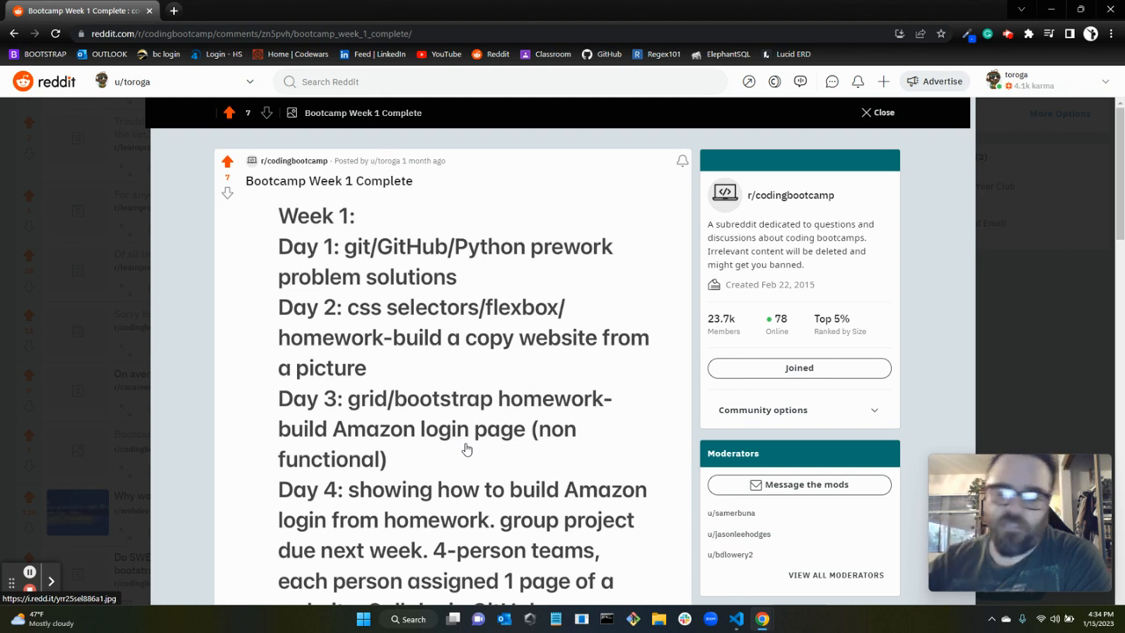
{"action": "mouse_move", "coordinate": [410, 433]}
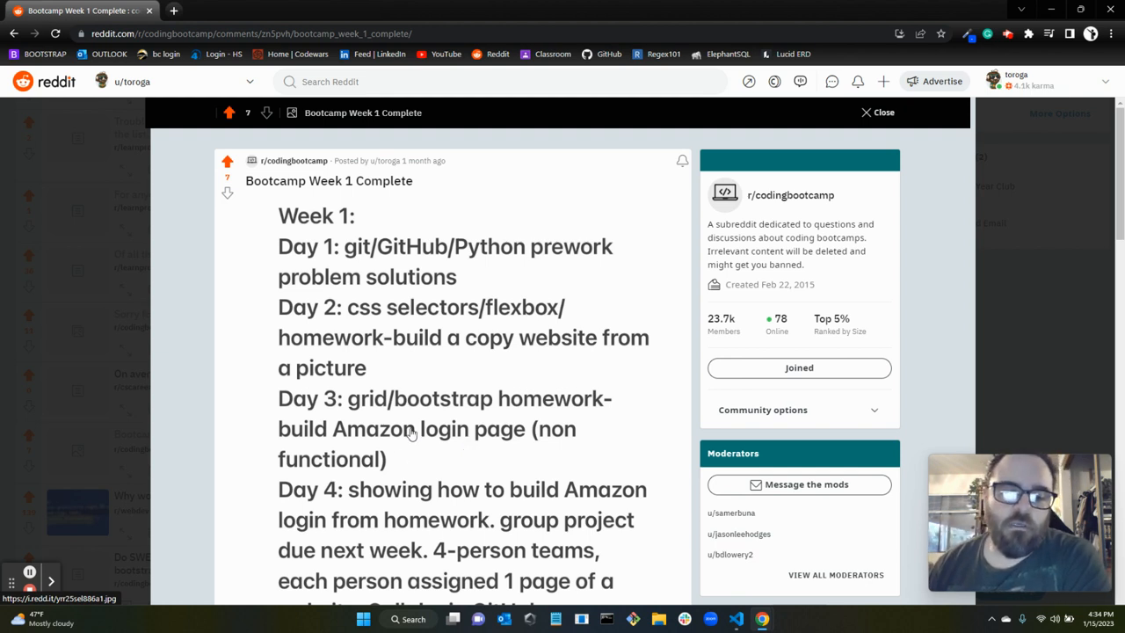
{"action": "mouse_move", "coordinate": [418, 507]}
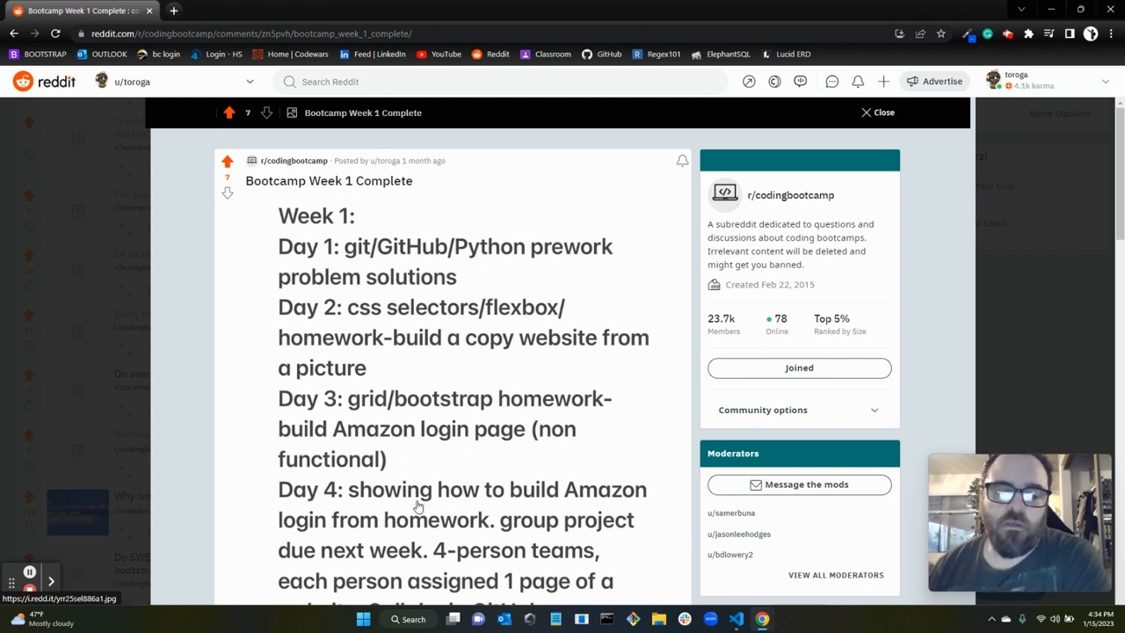
{"action": "mouse_move", "coordinate": [555, 489]}
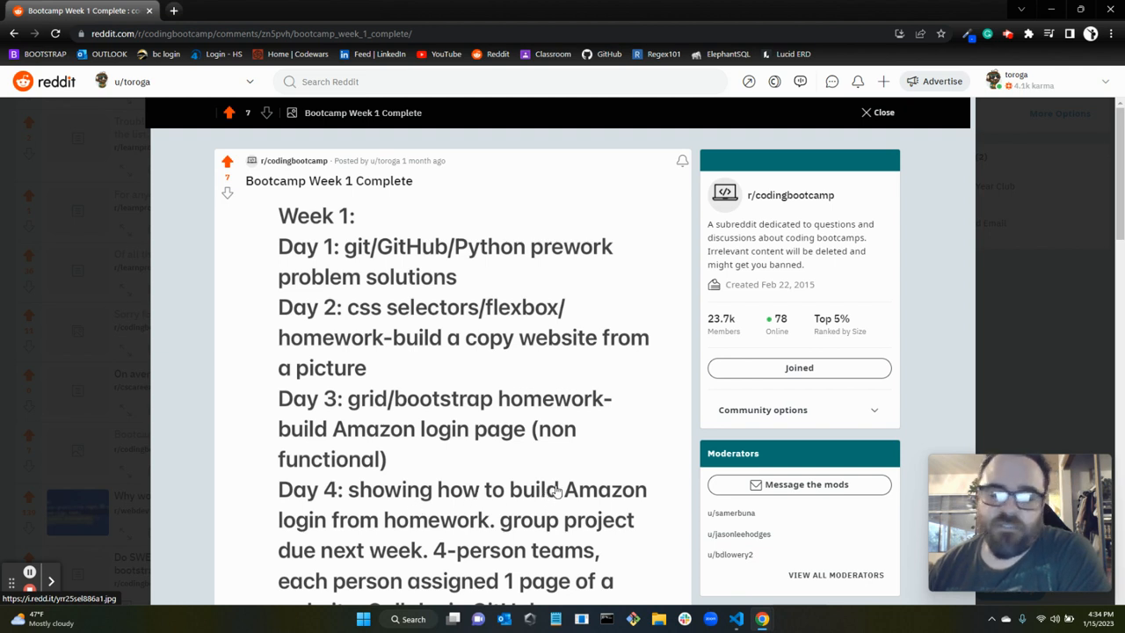
{"action": "mouse_move", "coordinate": [343, 549]}
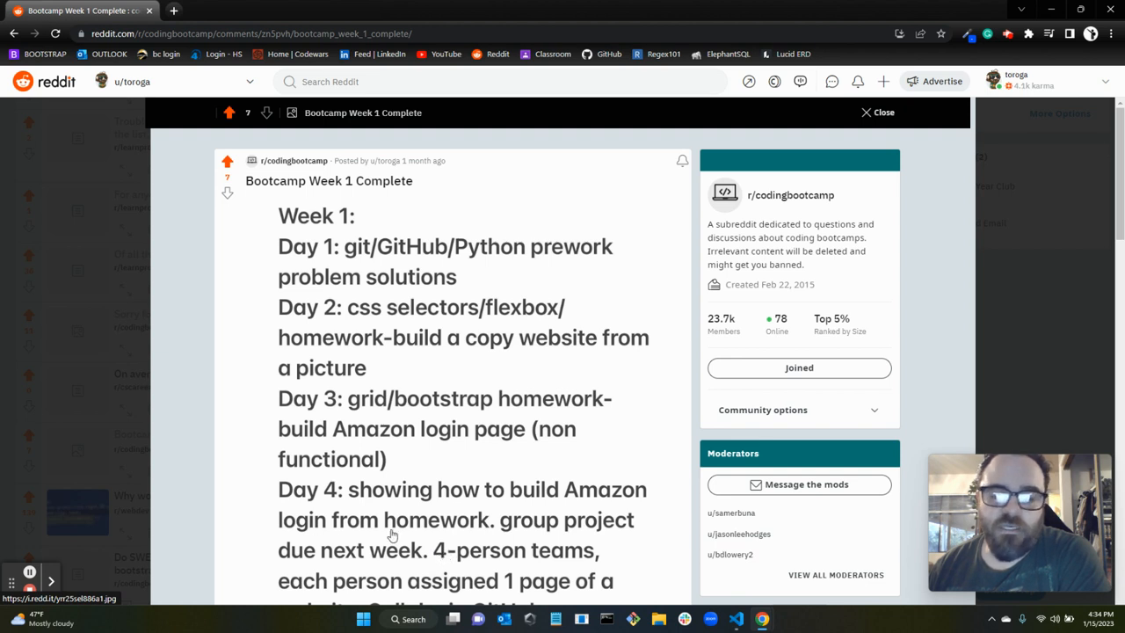
{"action": "mouse_move", "coordinate": [504, 554]}
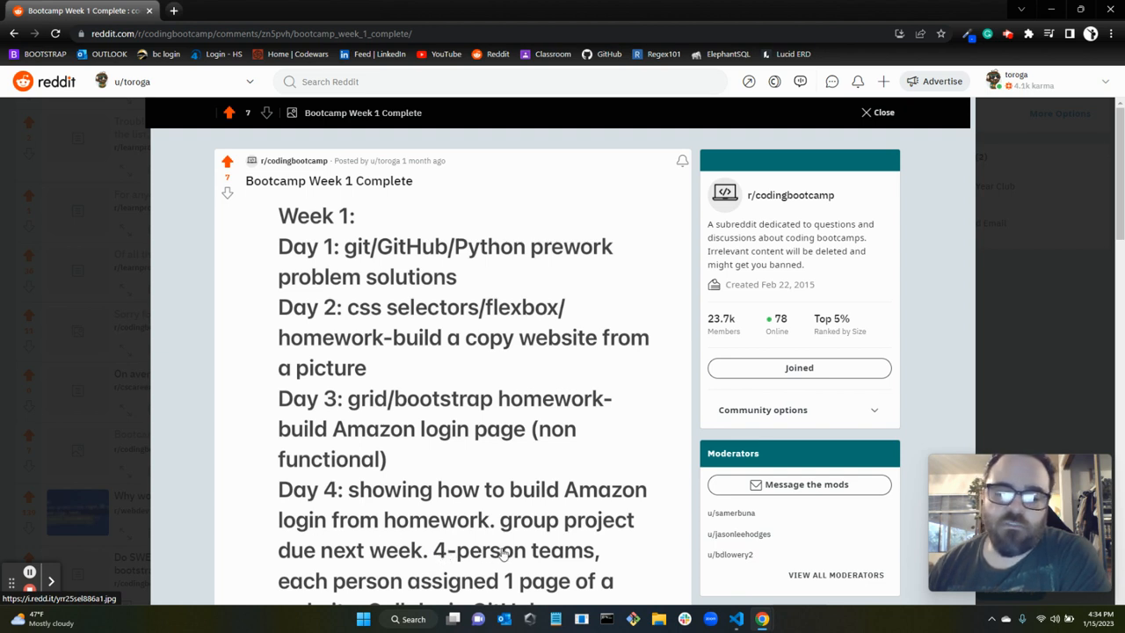
{"action": "scroll", "scroll_direction": "down", "scroll_amount": 3}
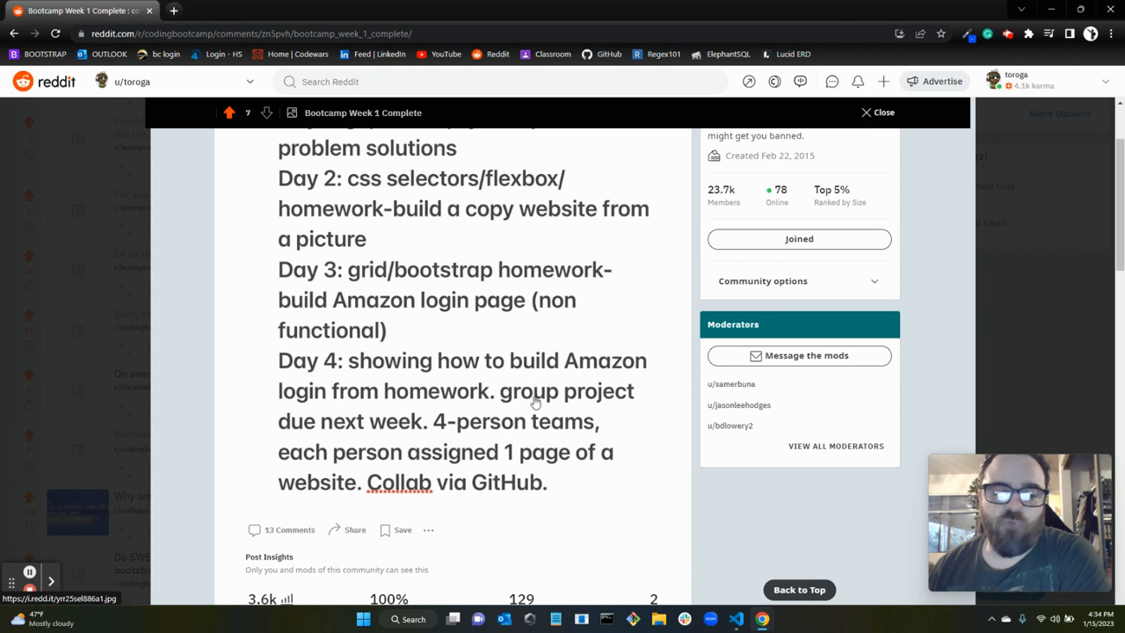
{"action": "mouse_move", "coordinate": [338, 462]}
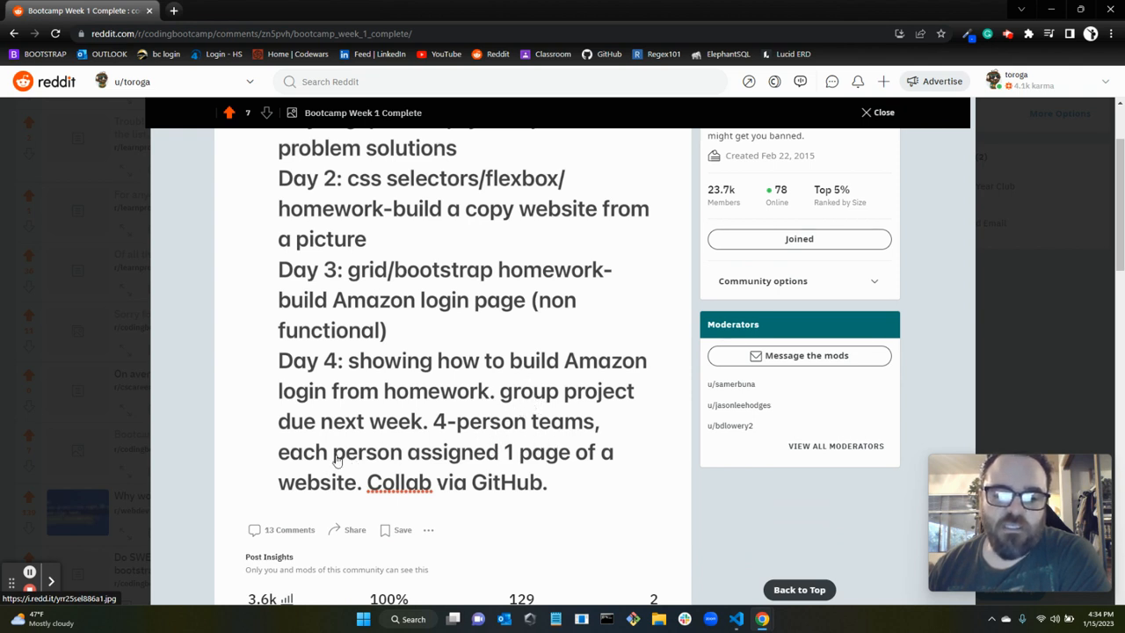
{"action": "mouse_move", "coordinate": [429, 473]}
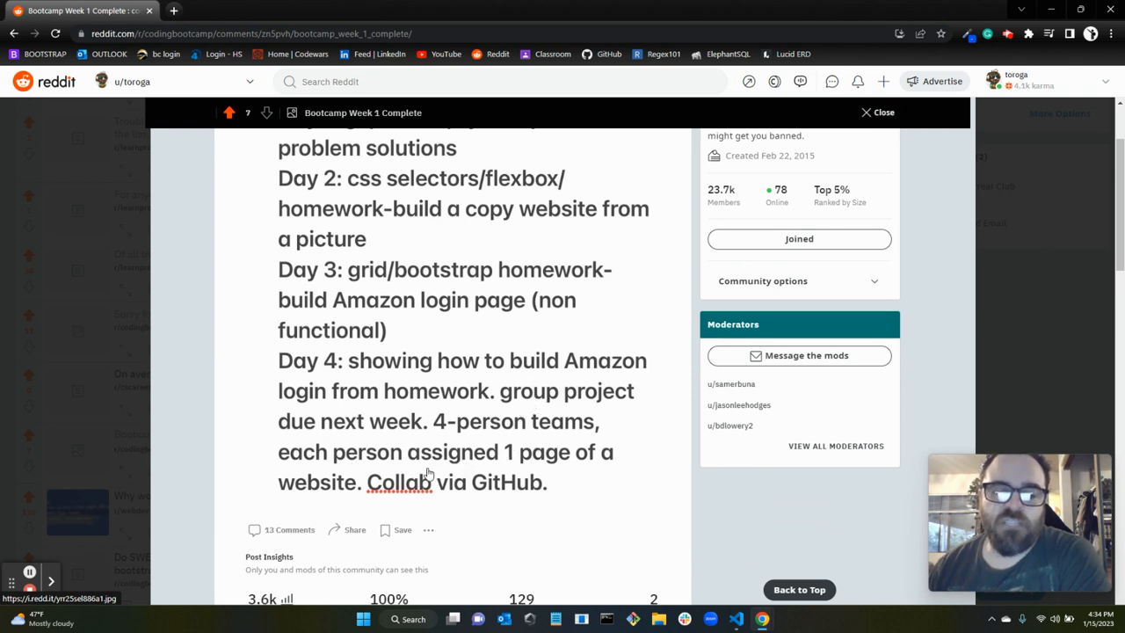
{"action": "mouse_move", "coordinate": [345, 473]}
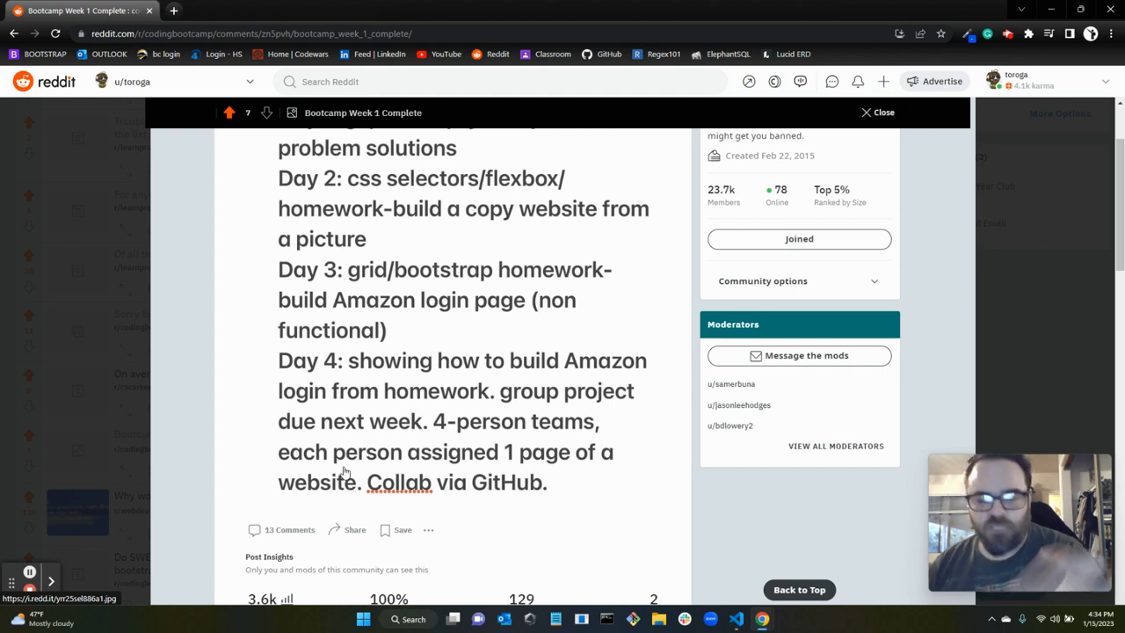
{"action": "mouse_move", "coordinate": [322, 462]}
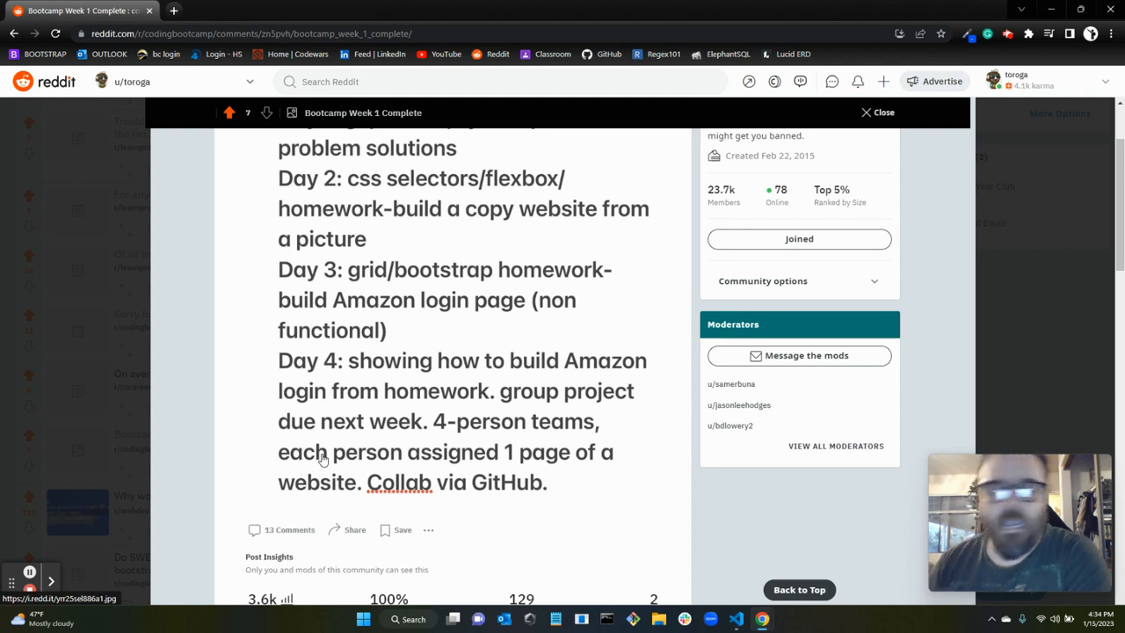
{"action": "mouse_move", "coordinate": [294, 454]}
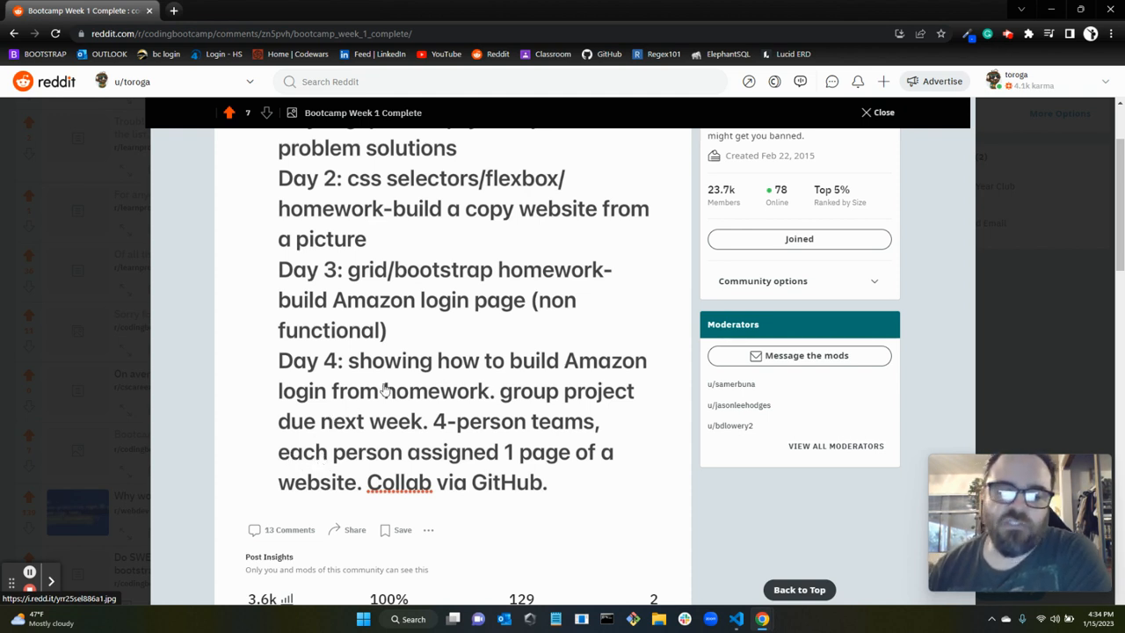
{"action": "mouse_move", "coordinate": [444, 389]}
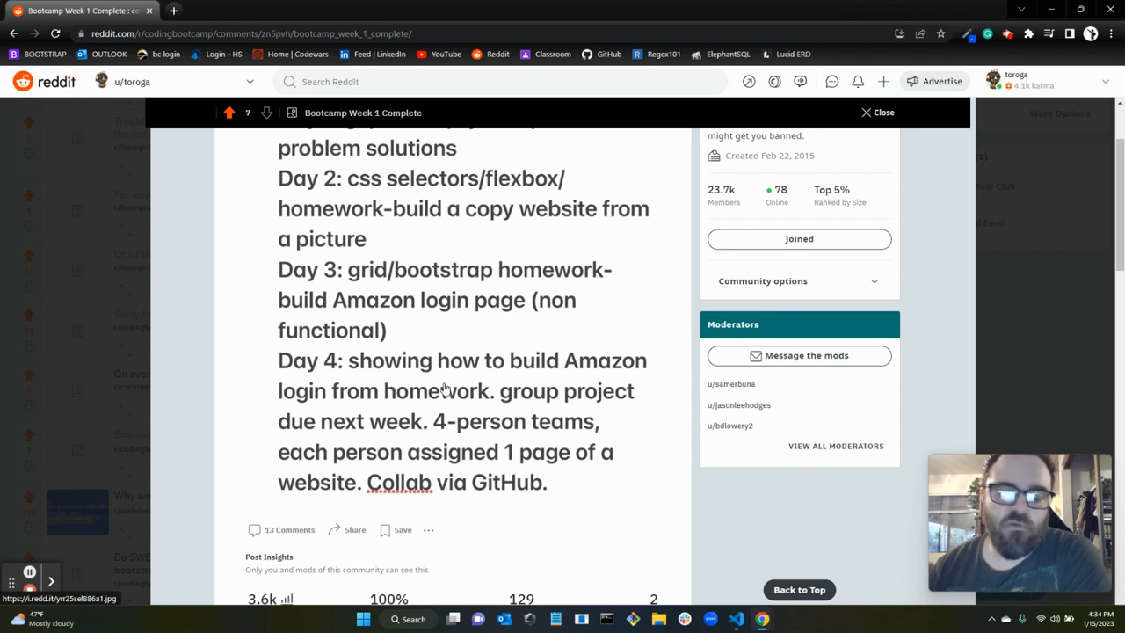
{"action": "scroll", "scroll_direction": "down", "scroll_amount": 3}
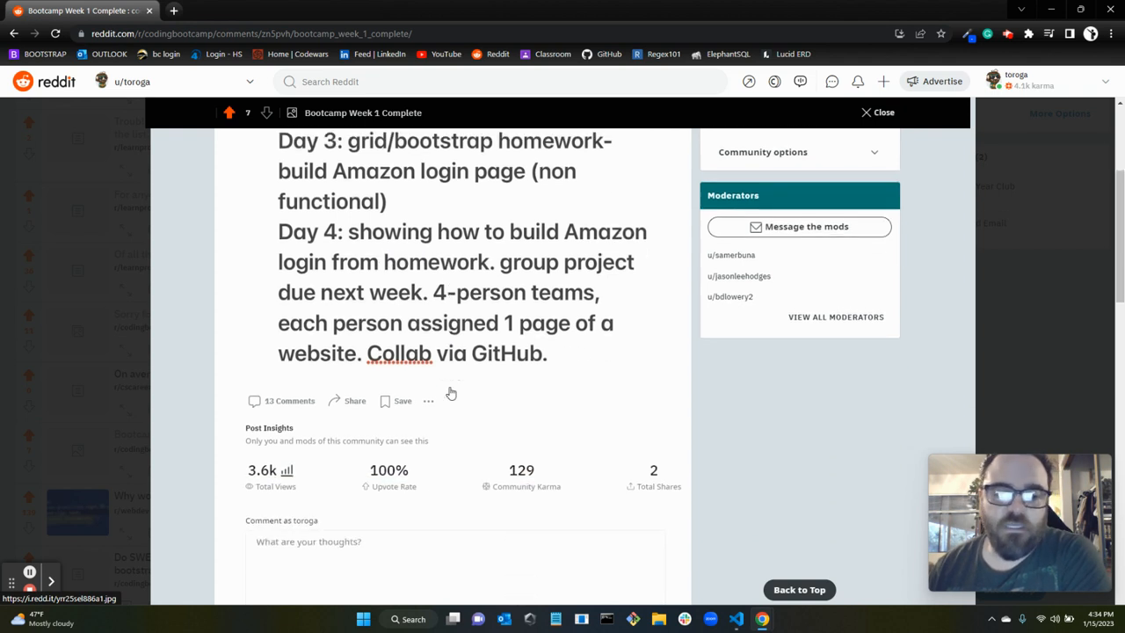
{"action": "scroll", "scroll_direction": "up", "scroll_amount": 3}
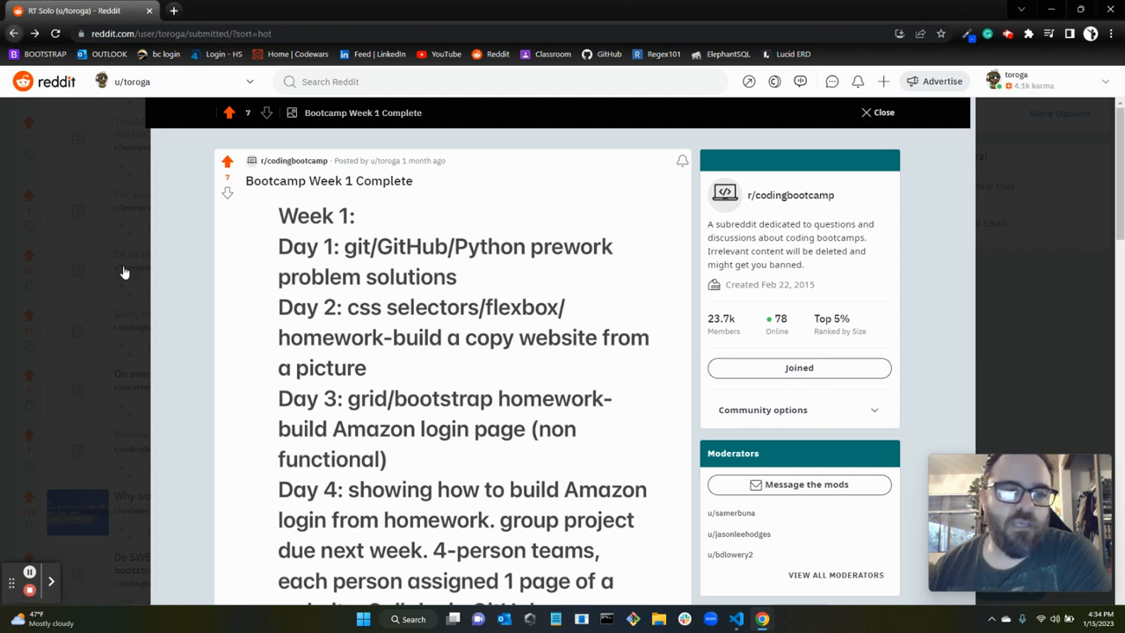
Step: Close the Week 1 post, open the week 2 recap, and view its notes image full size
{"action": "left_click", "coordinate": [876, 112]}
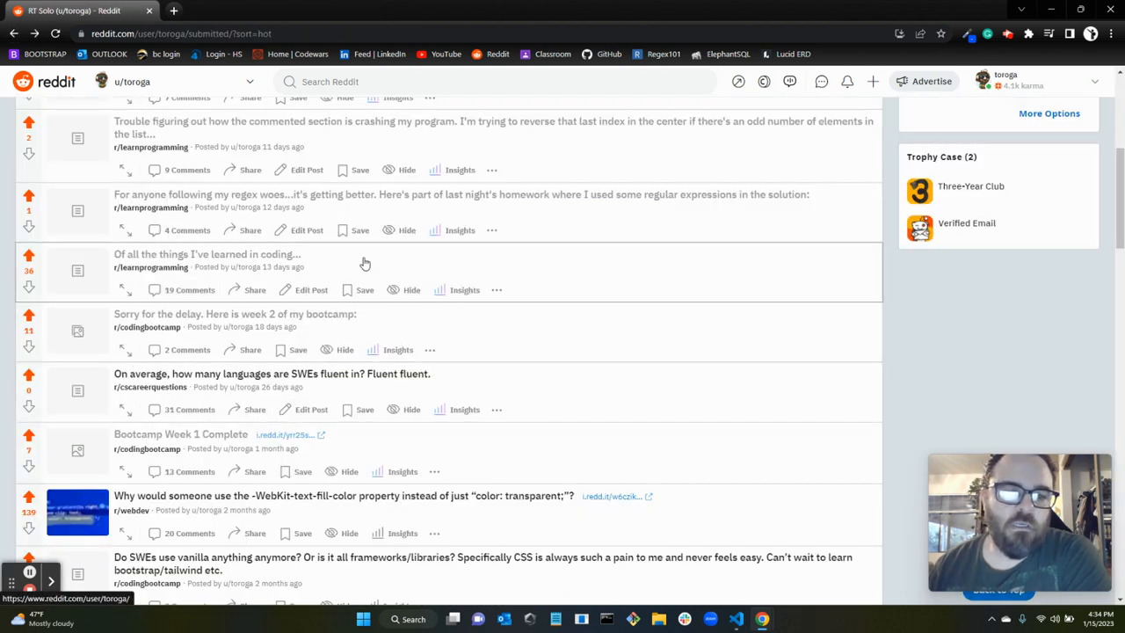
{"action": "left_click", "coordinate": [234, 313]}
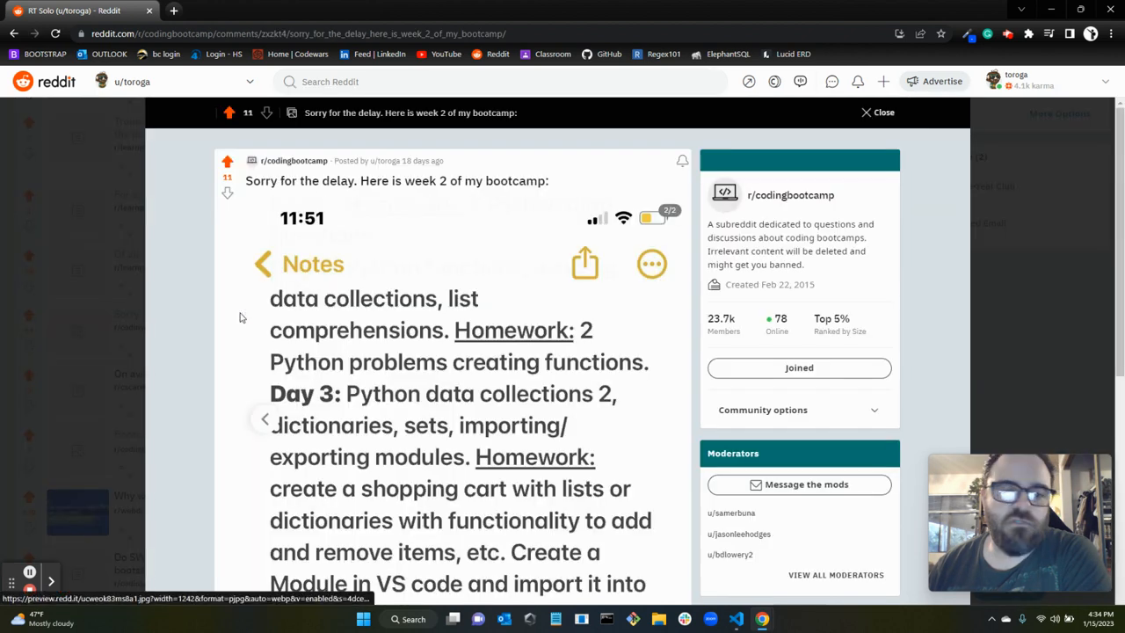
{"action": "scroll", "scroll_direction": "down", "scroll_amount": 3}
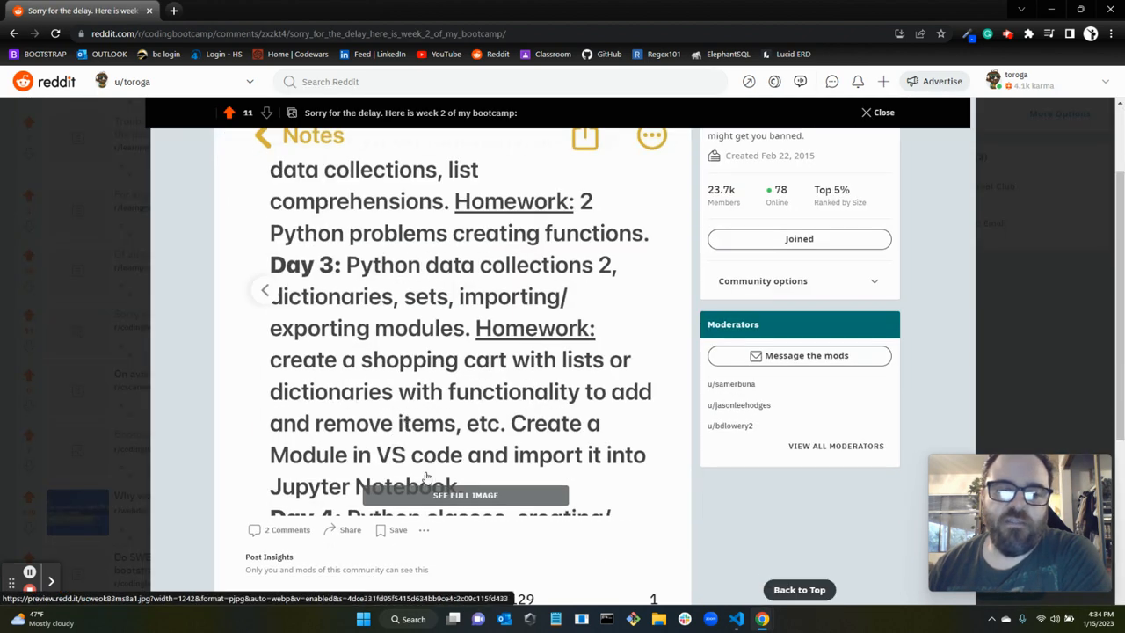
{"action": "left_click", "coordinate": [465, 495]}
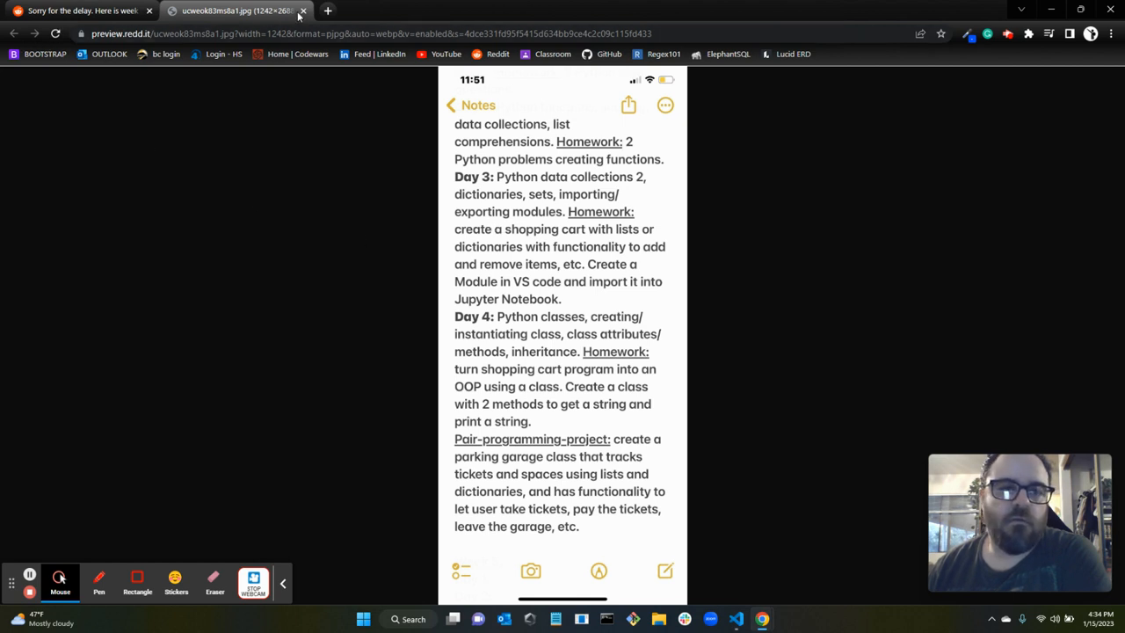
{"action": "left_click", "coordinate": [302, 10]}
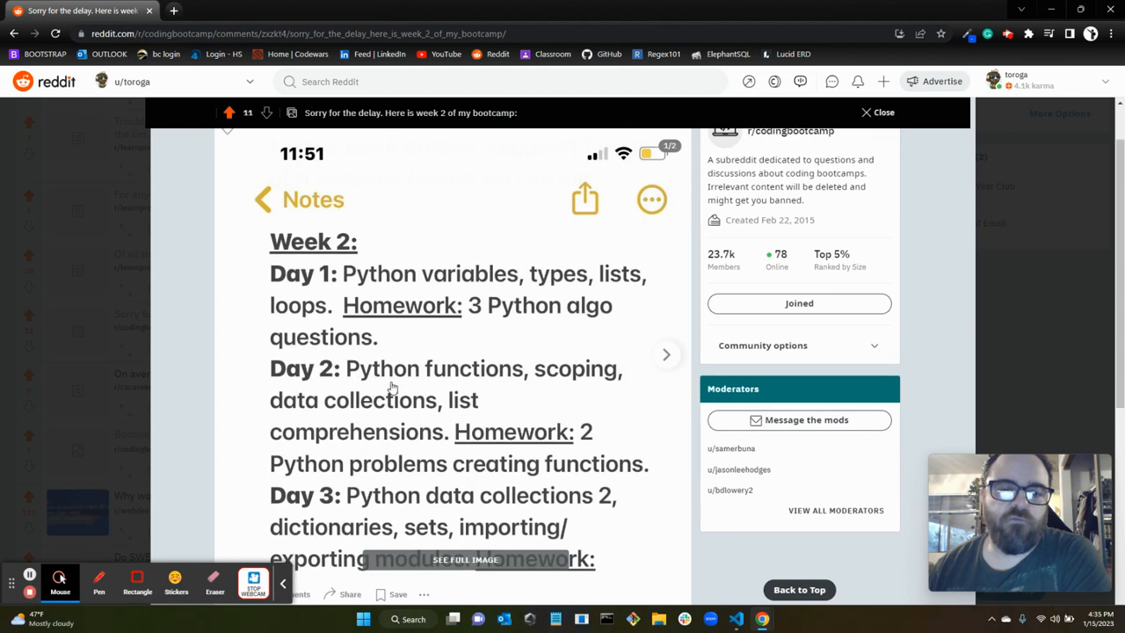
{"action": "left_click", "coordinate": [465, 559]}
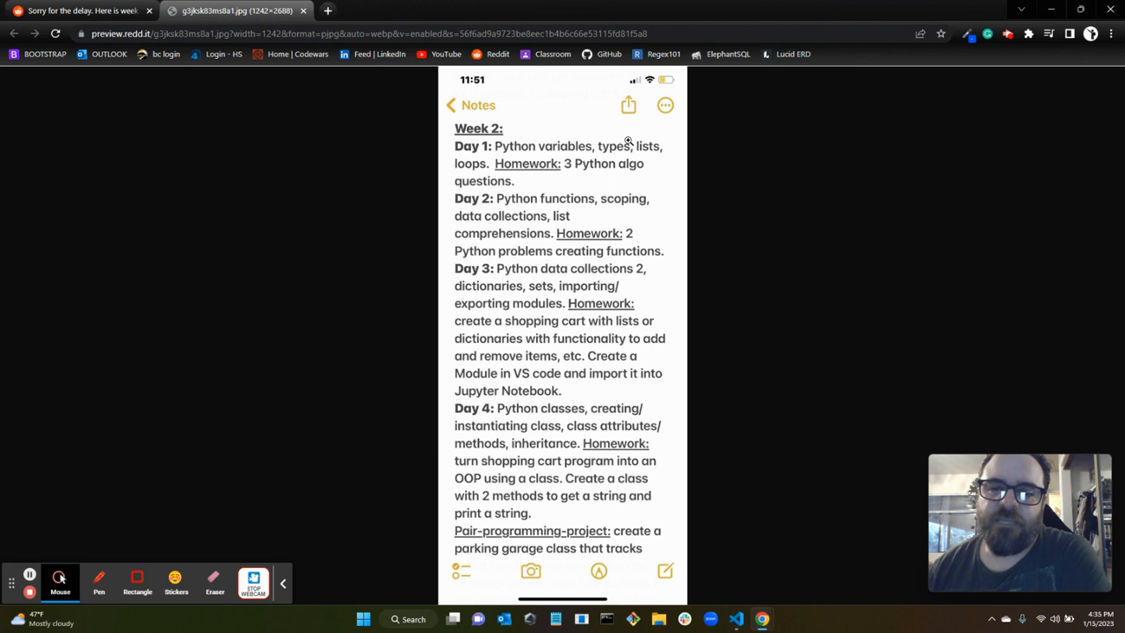
{"action": "mouse_move", "coordinate": [503, 229]}
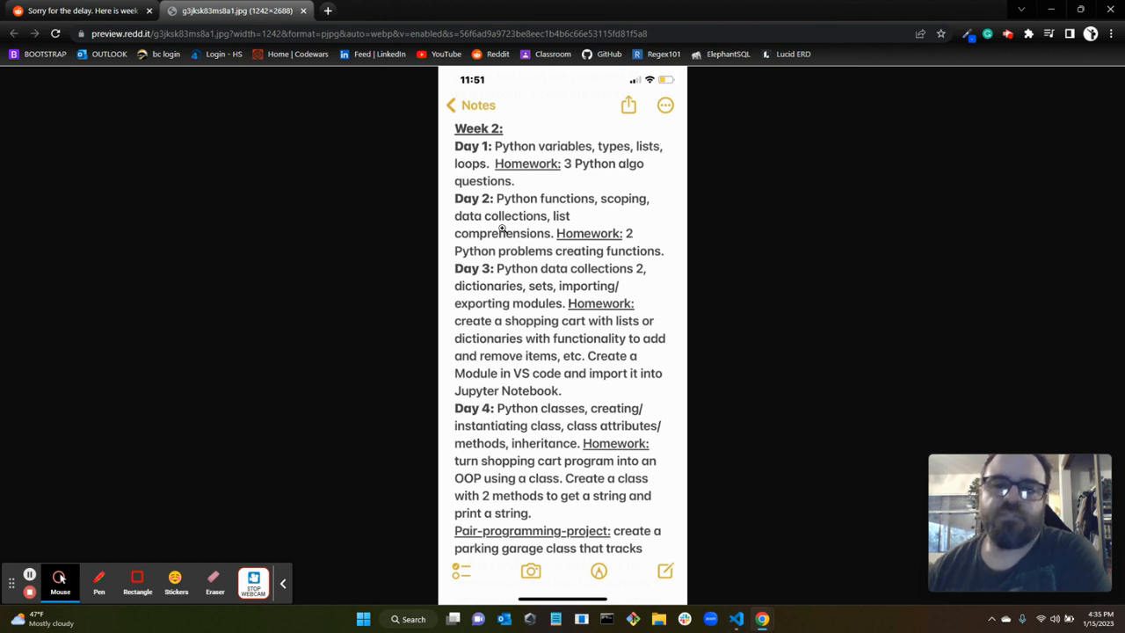
{"action": "mouse_move", "coordinate": [458, 174]}
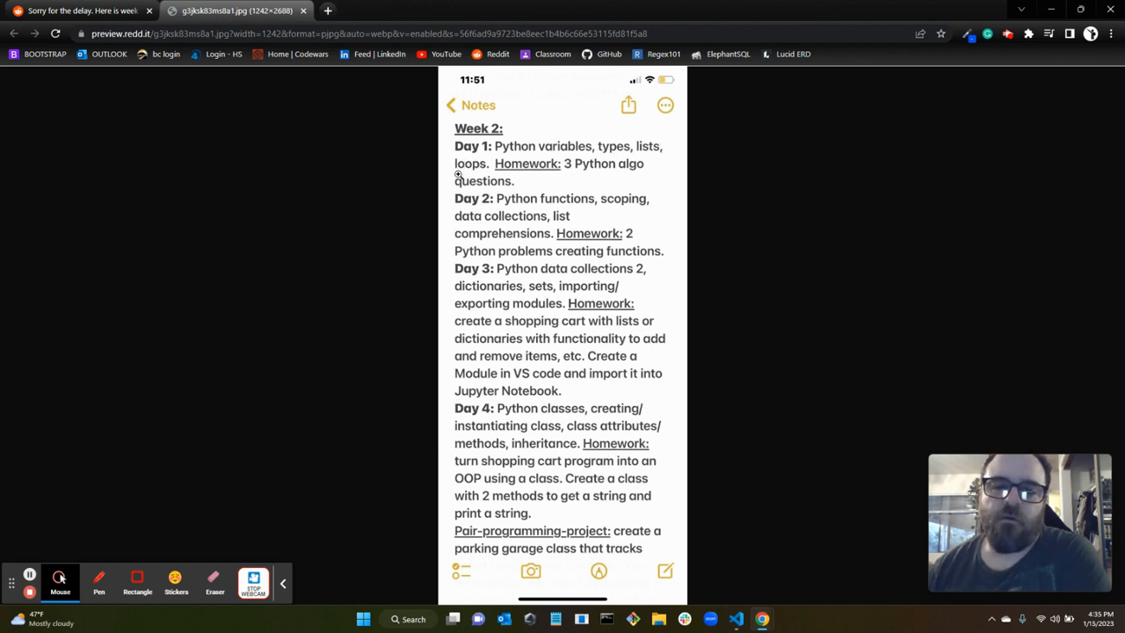
{"action": "mouse_move", "coordinate": [537, 256]}
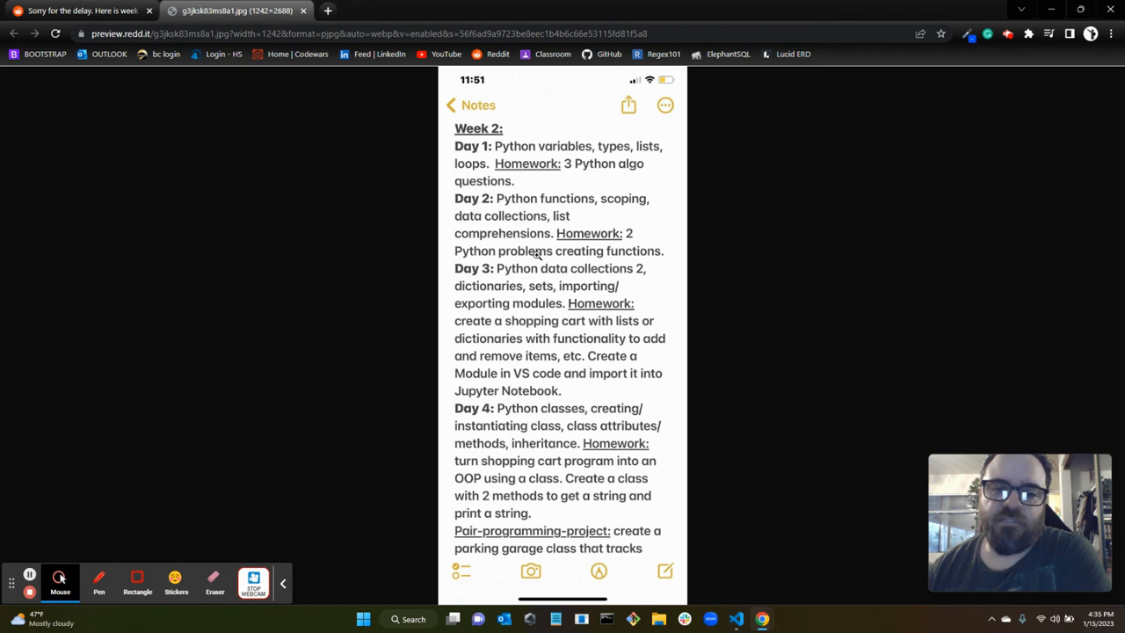
{"action": "mouse_move", "coordinate": [13, 275]}
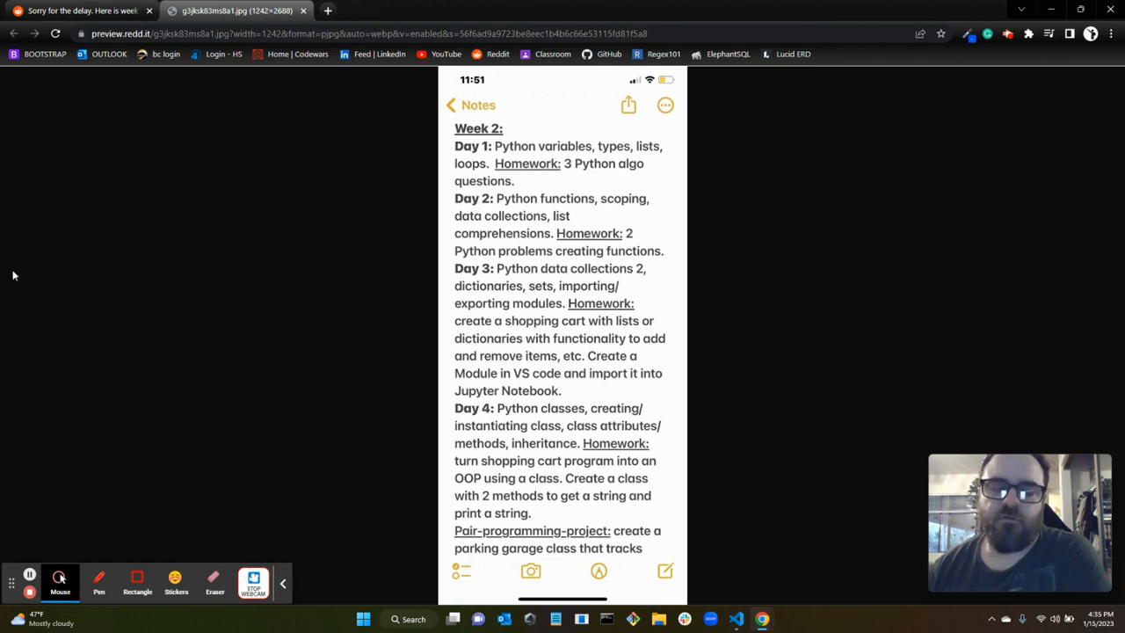
{"action": "mouse_move", "coordinate": [600, 202]}
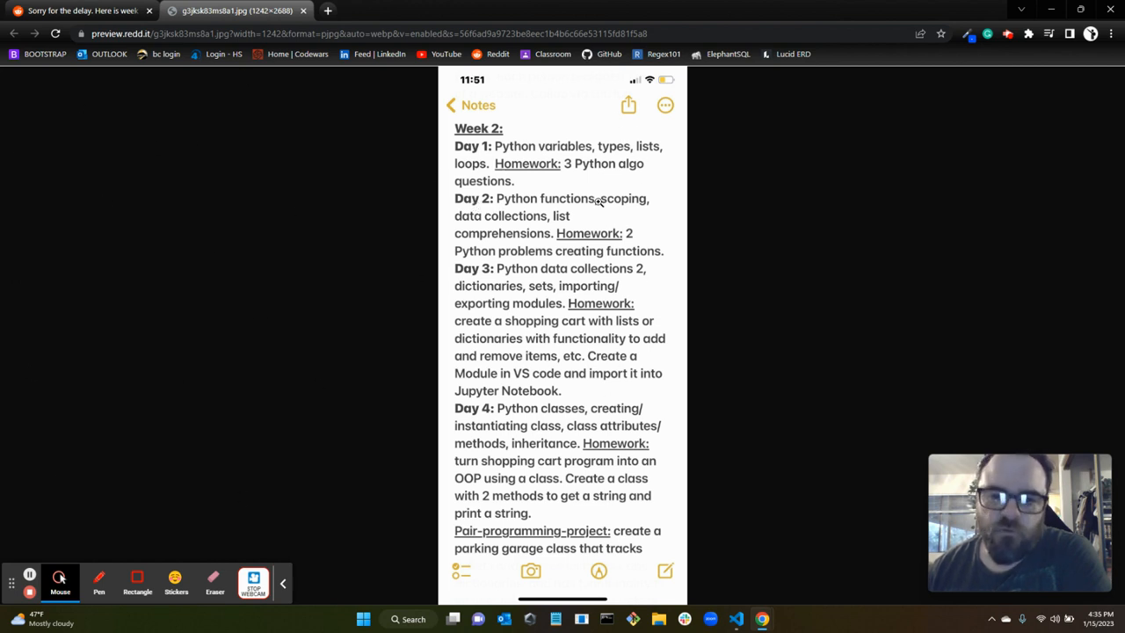
{"action": "mouse_move", "coordinate": [510, 192]}
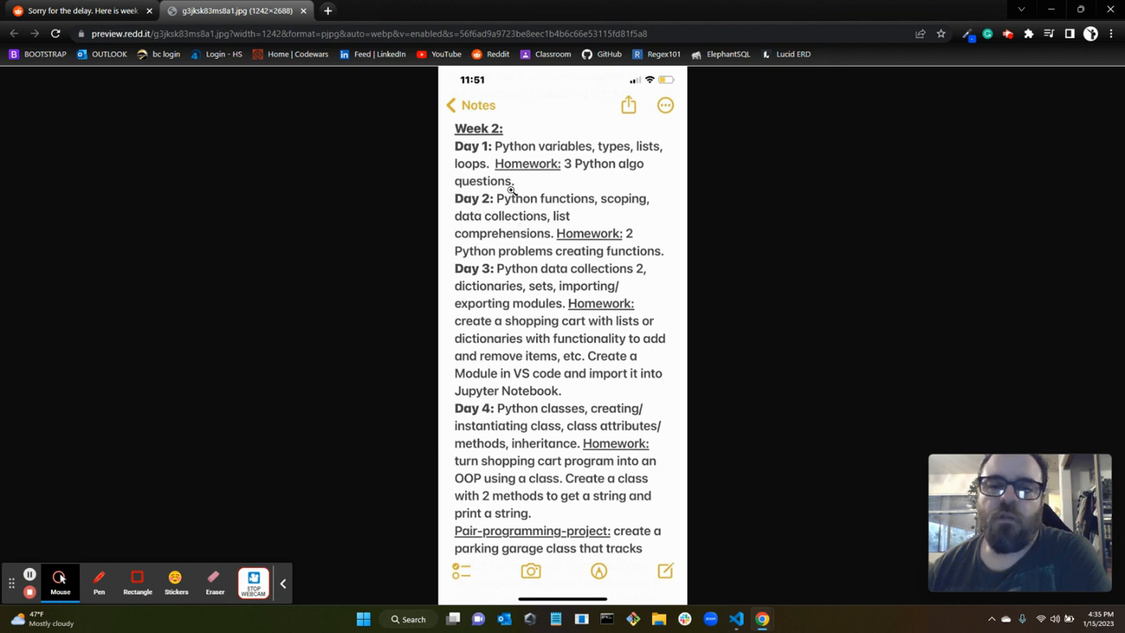
{"action": "mouse_move", "coordinate": [488, 231]}
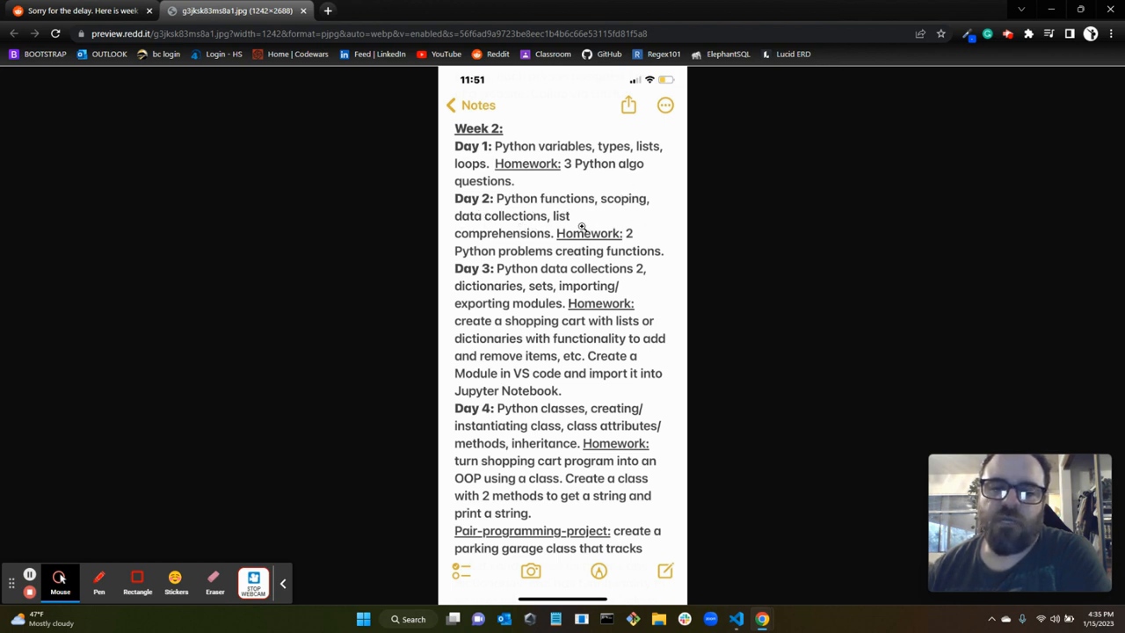
{"action": "mouse_move", "coordinate": [558, 216]}
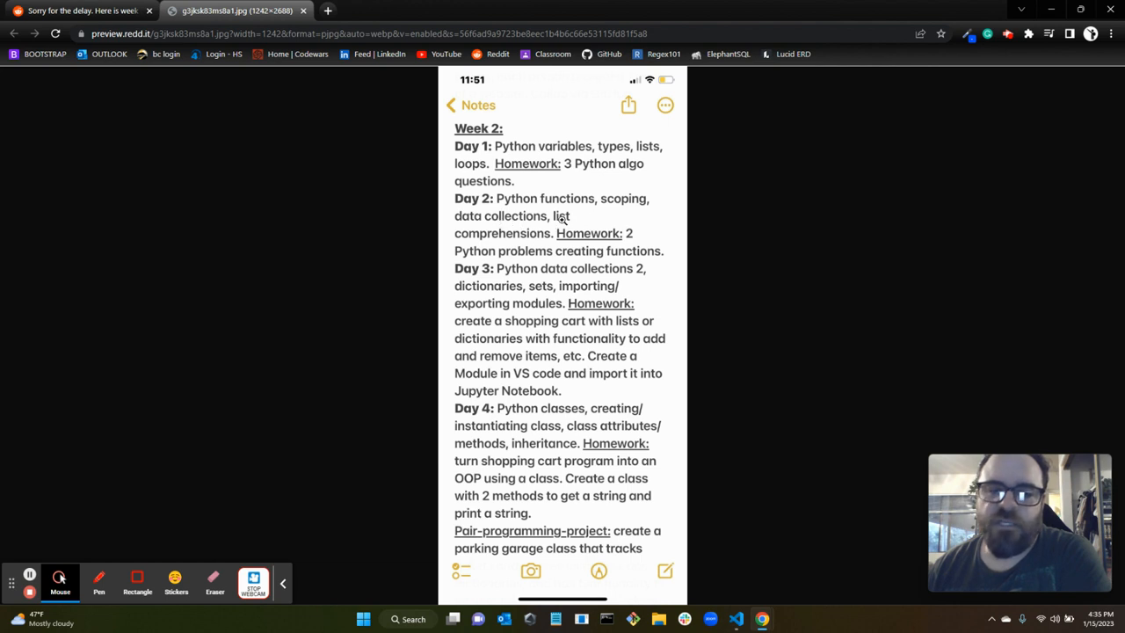
{"action": "mouse_move", "coordinate": [482, 275]}
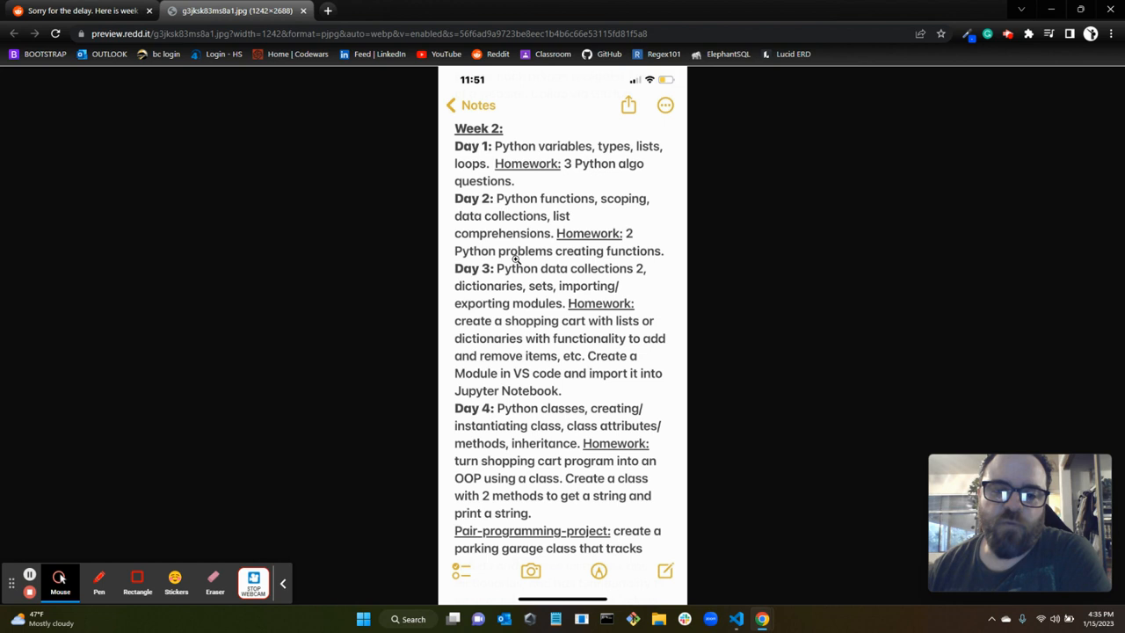
{"action": "mouse_move", "coordinate": [578, 253]}
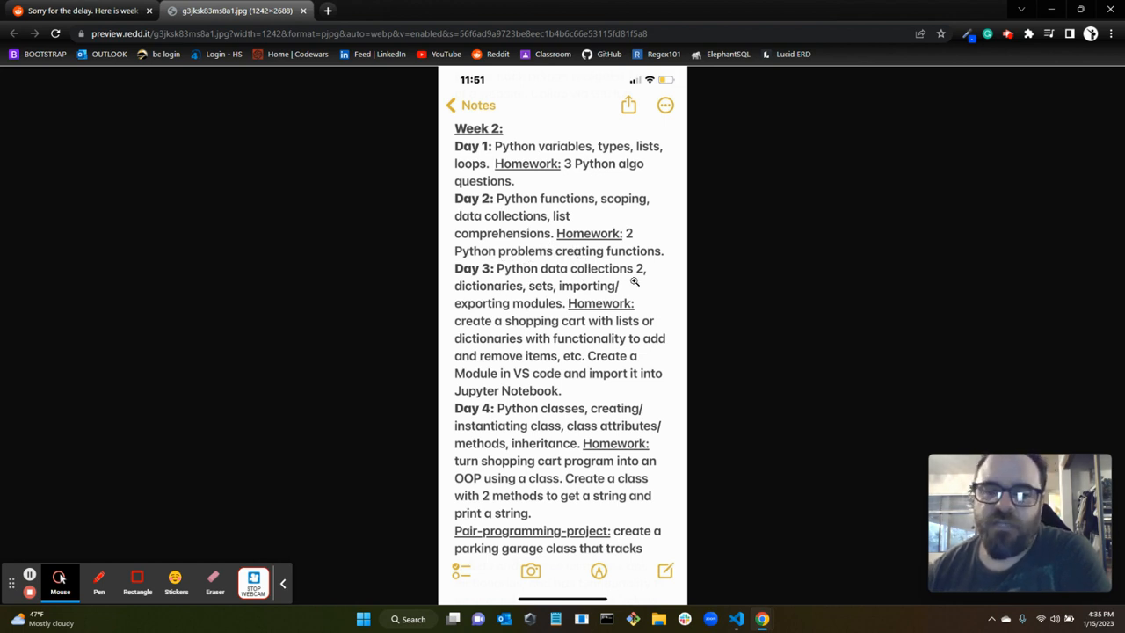
{"action": "mouse_move", "coordinate": [547, 320]}
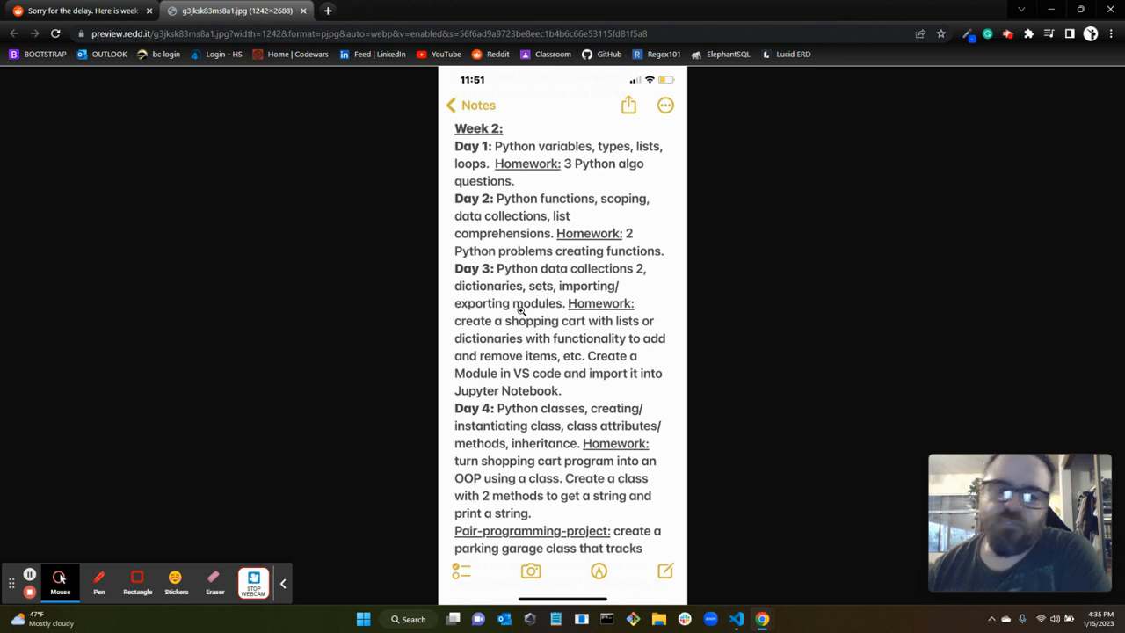
{"action": "mouse_move", "coordinate": [509, 372]}
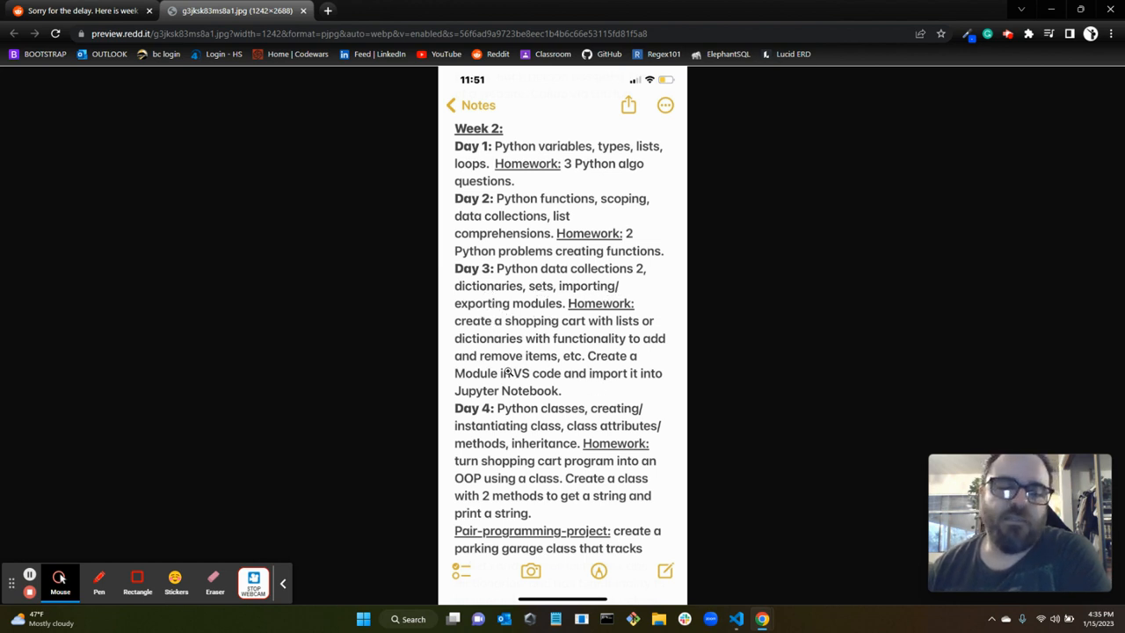
{"action": "mouse_move", "coordinate": [612, 339]}
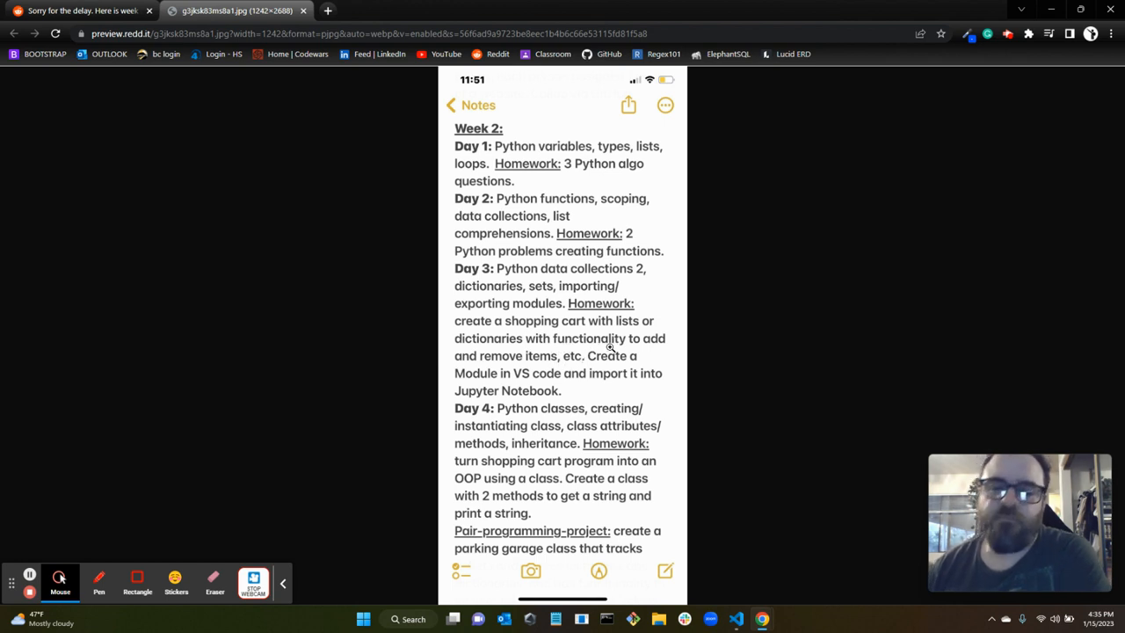
{"action": "mouse_move", "coordinate": [589, 380]}
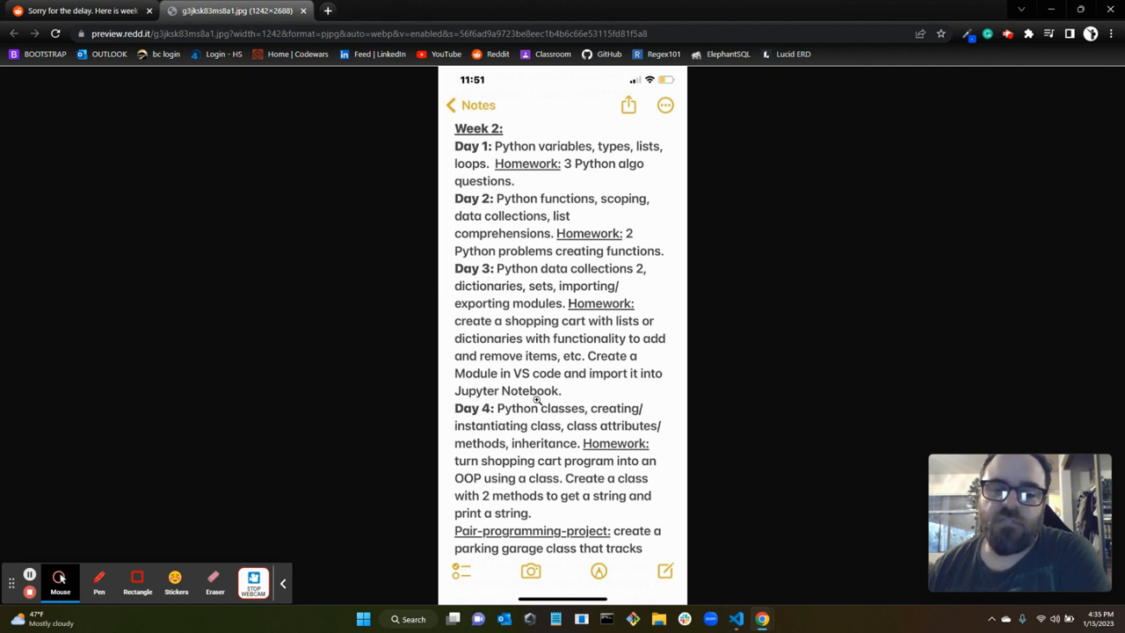
{"action": "mouse_move", "coordinate": [496, 391]}
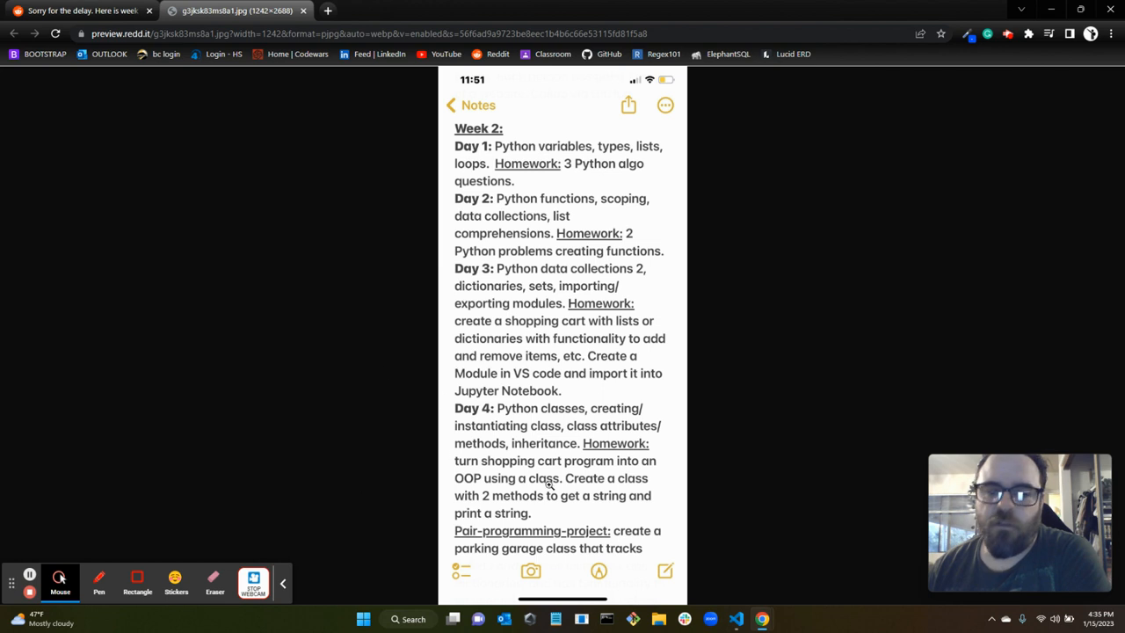
{"action": "mouse_move", "coordinate": [879, 256]}
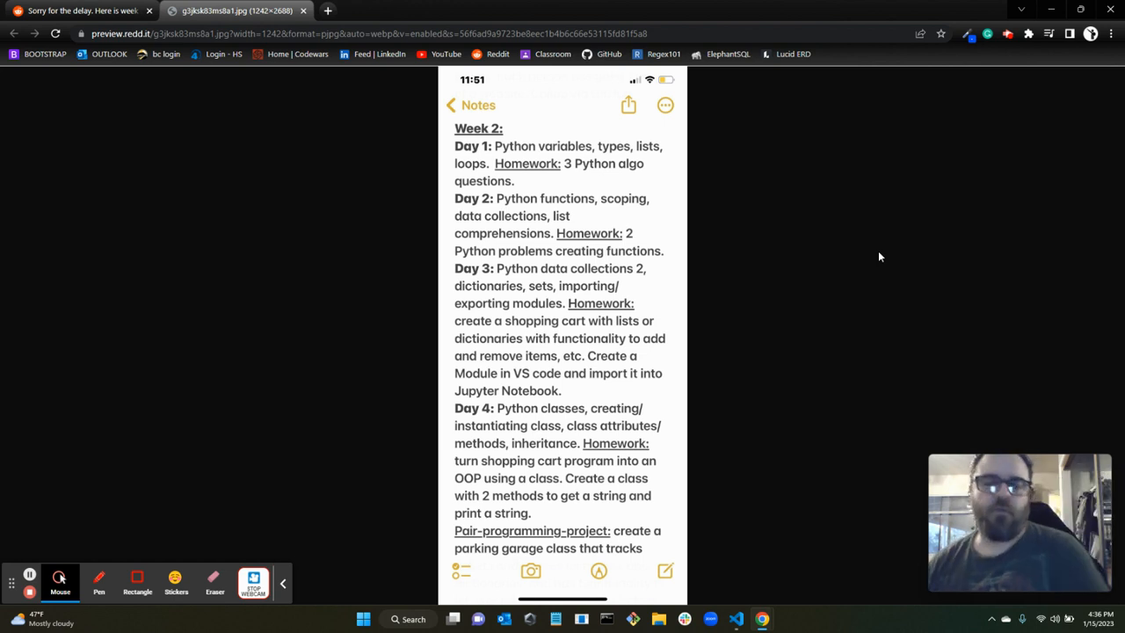
{"action": "mouse_move", "coordinate": [555, 315]}
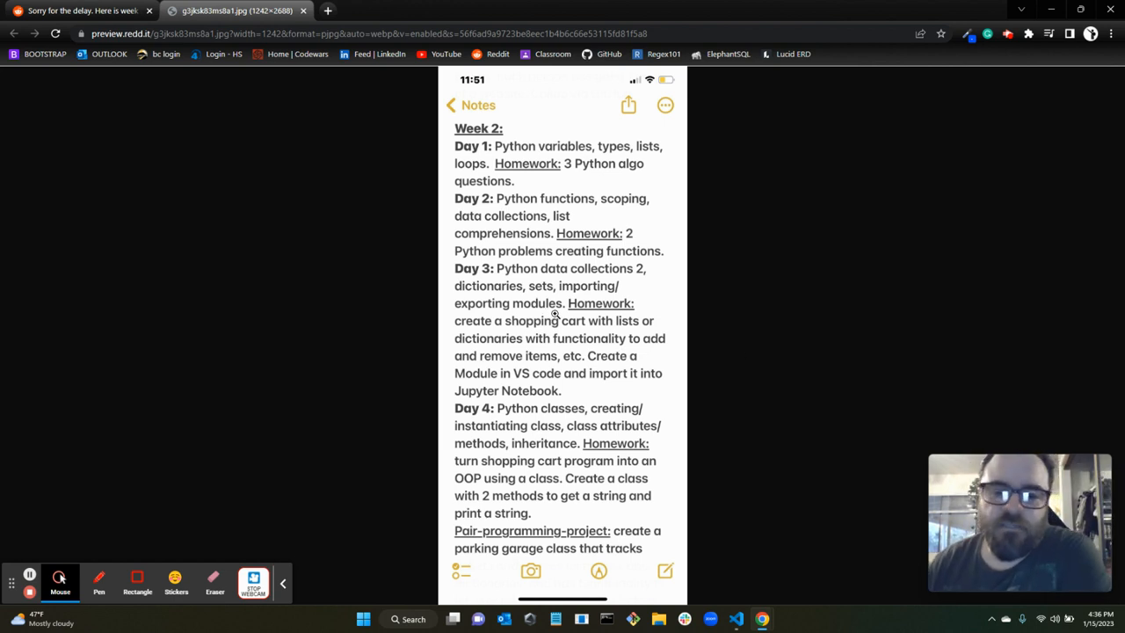
{"action": "mouse_move", "coordinate": [594, 394]}
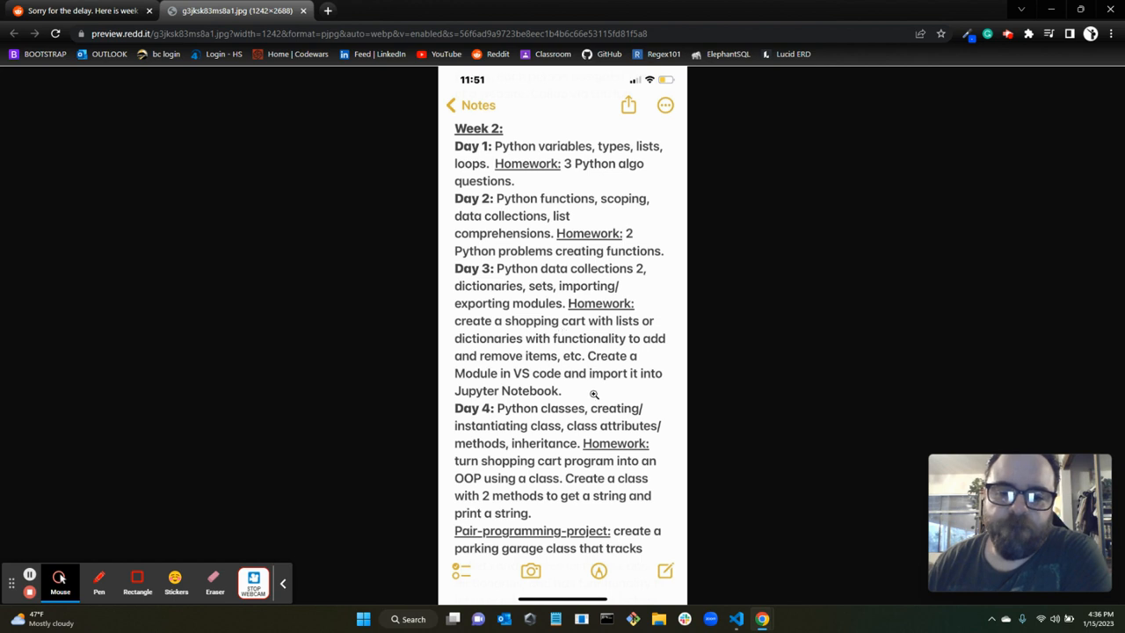
{"action": "mouse_move", "coordinate": [545, 390]}
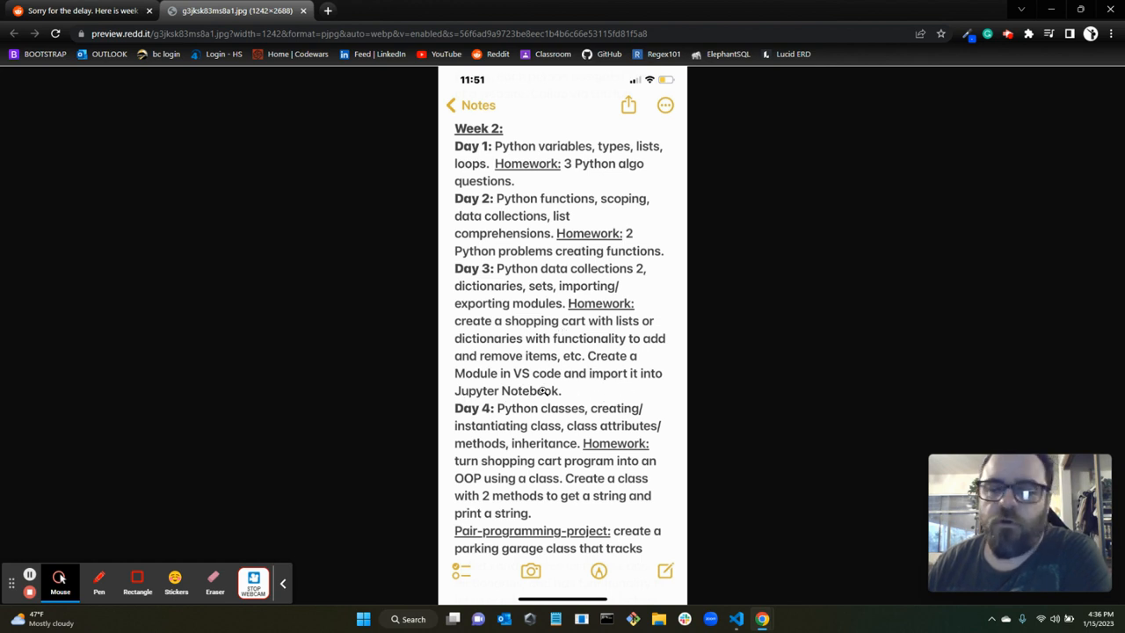
{"action": "mouse_move", "coordinate": [501, 424]}
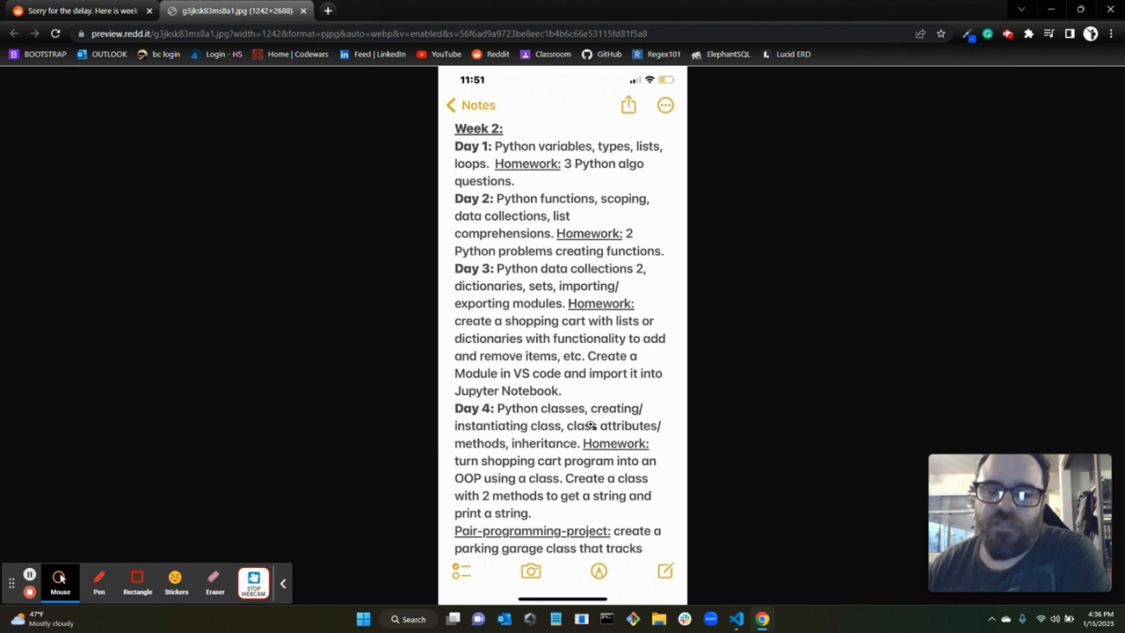
{"action": "mouse_move", "coordinate": [622, 456]}
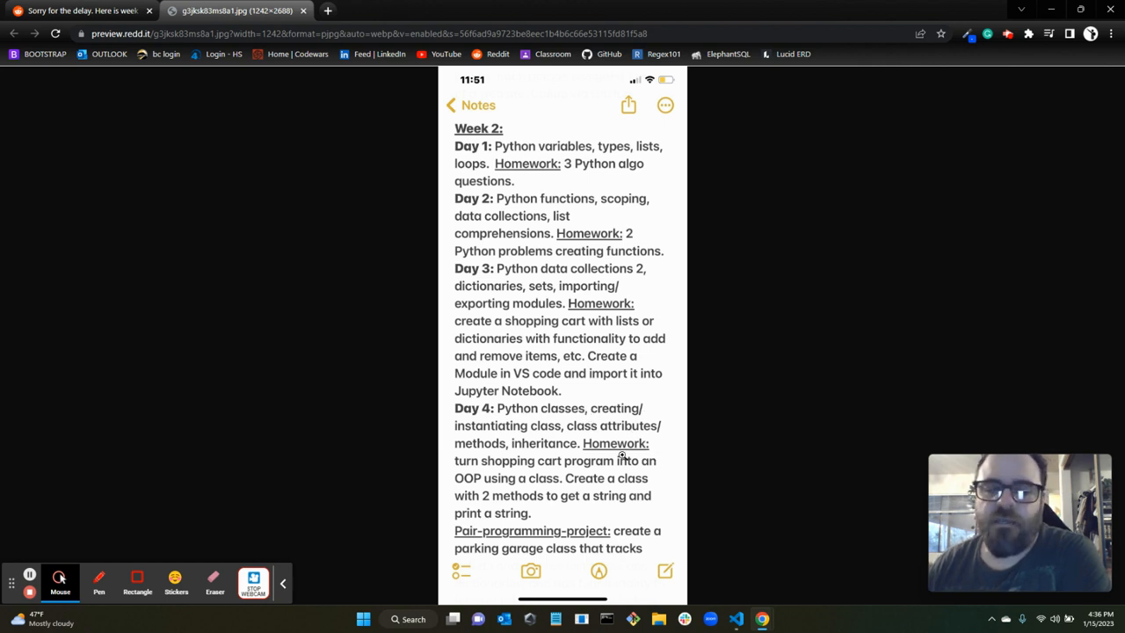
{"action": "mouse_move", "coordinate": [546, 451]}
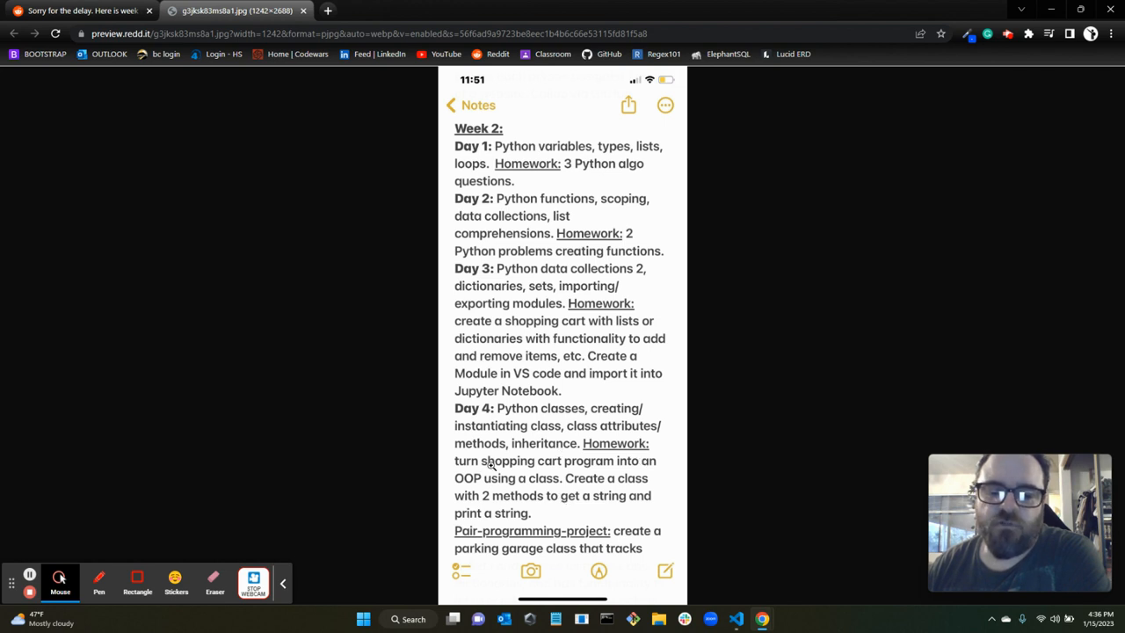
{"action": "mouse_move", "coordinate": [541, 353]}
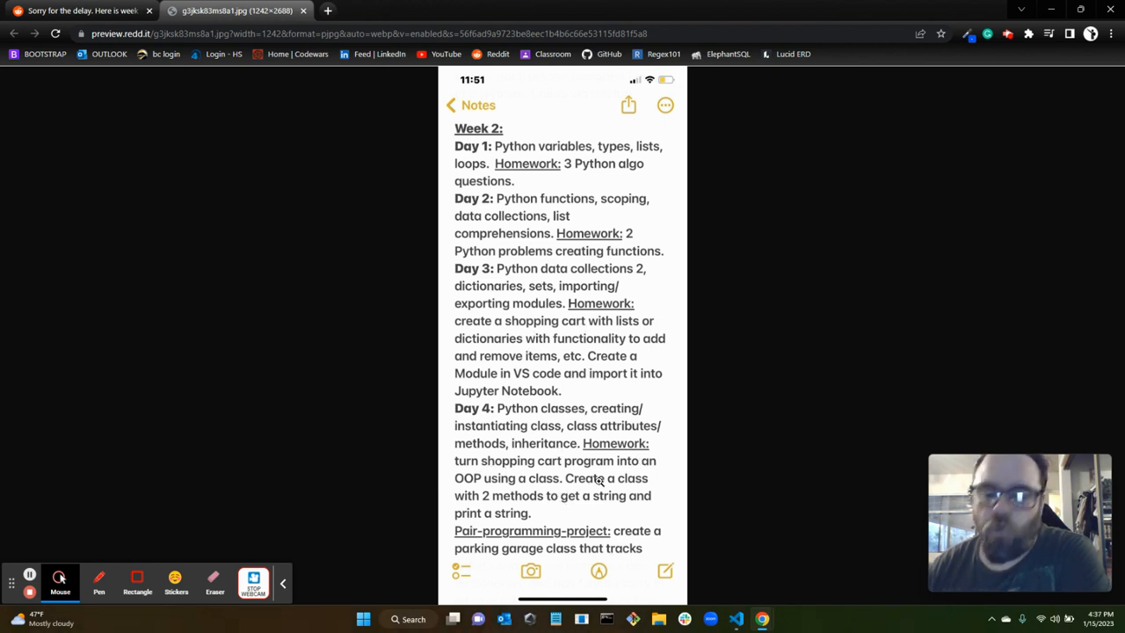
{"action": "mouse_move", "coordinate": [470, 487]}
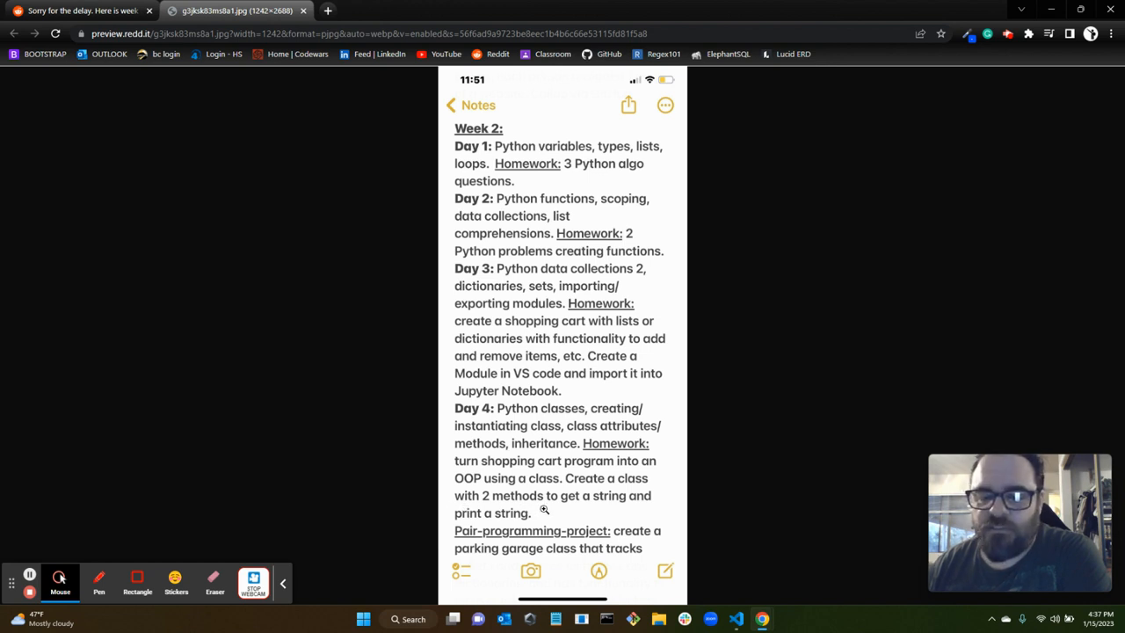
{"action": "mouse_move", "coordinate": [602, 513]}
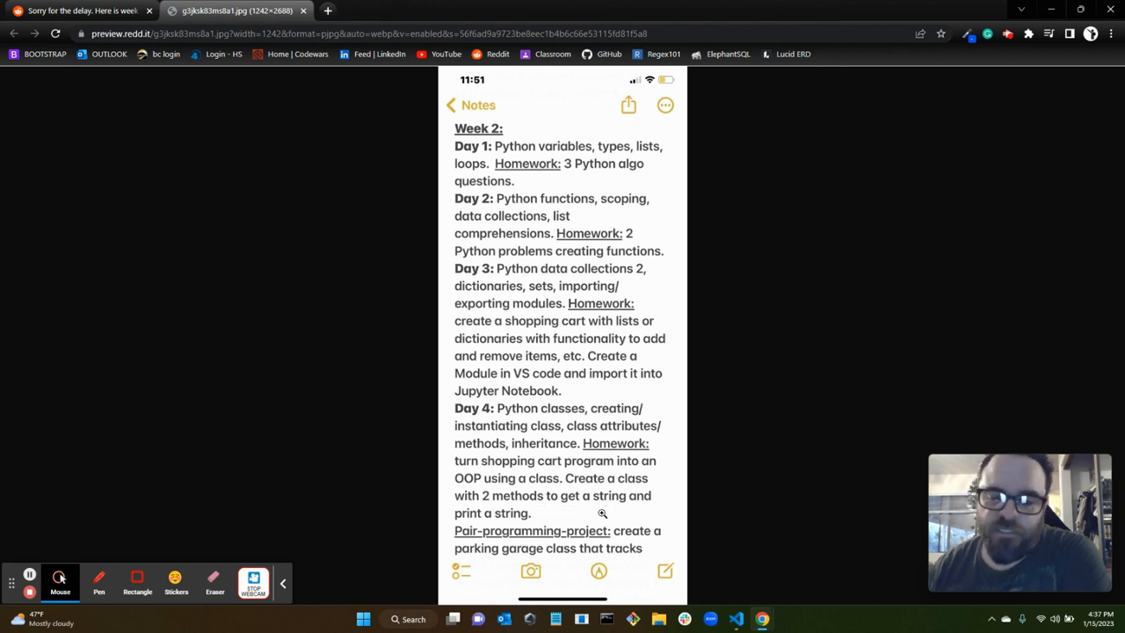
{"action": "mouse_move", "coordinate": [652, 534]}
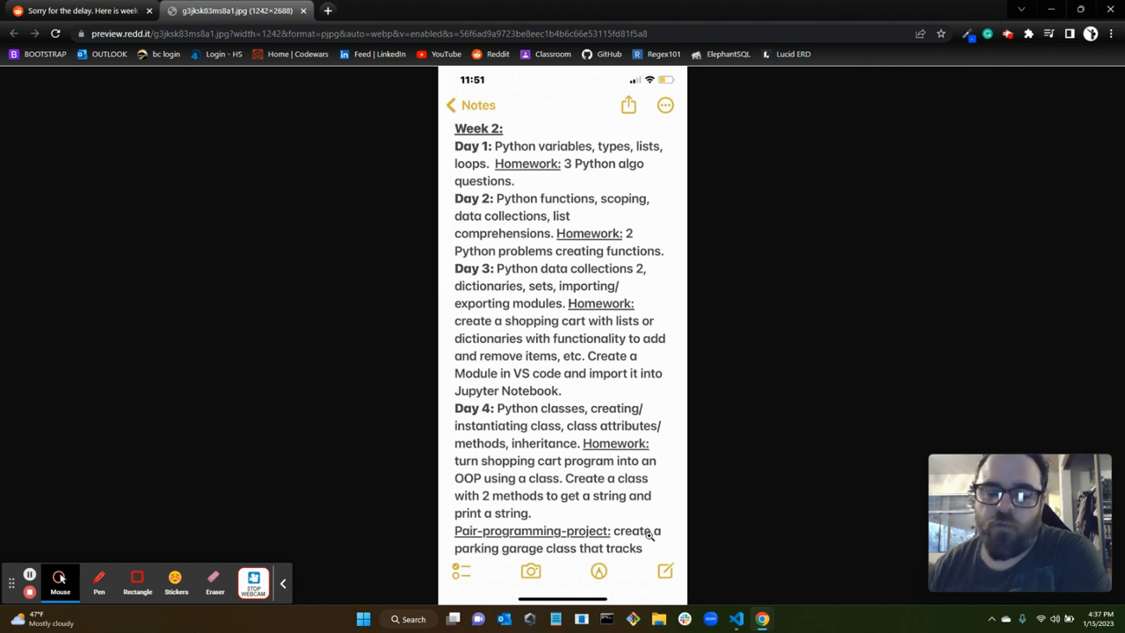
{"action": "mouse_move", "coordinate": [41, 108]}
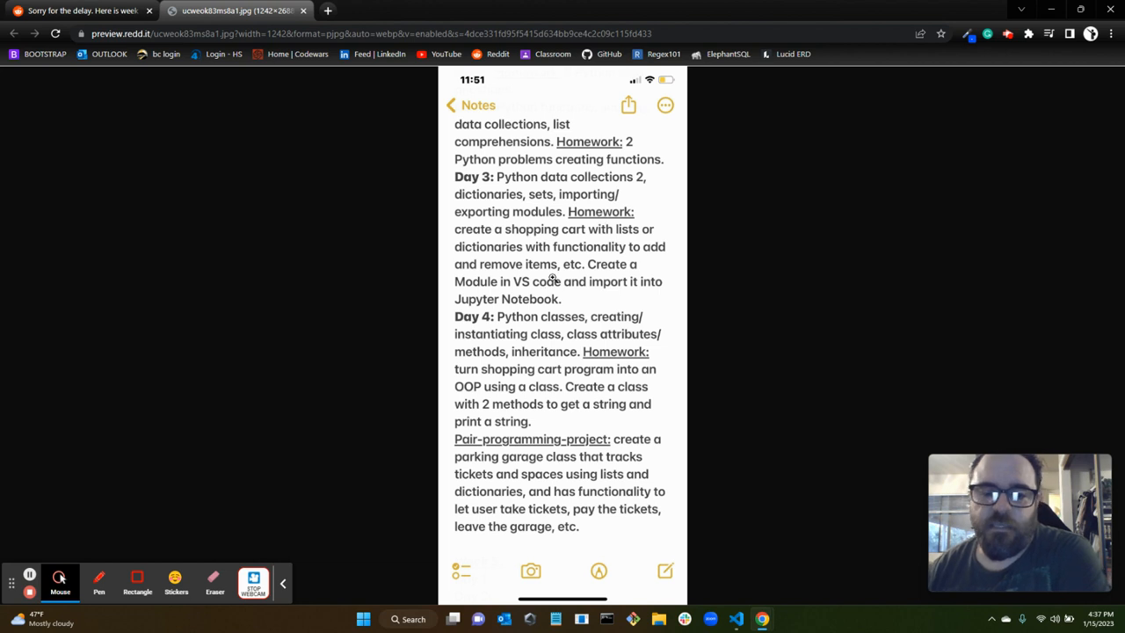
{"action": "mouse_move", "coordinate": [568, 482]}
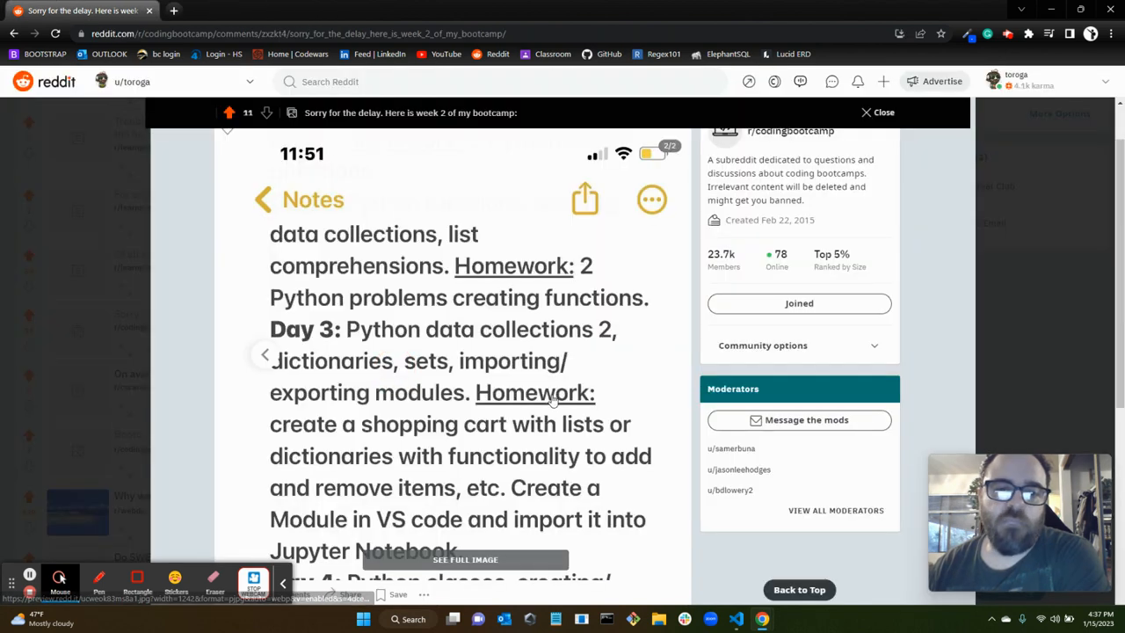
Step: Open 'Bootcamp week 3 in the bag!' from the Submitted list and view its notes image full size
{"action": "scroll", "scroll_direction": "up", "scroll_amount": 3}
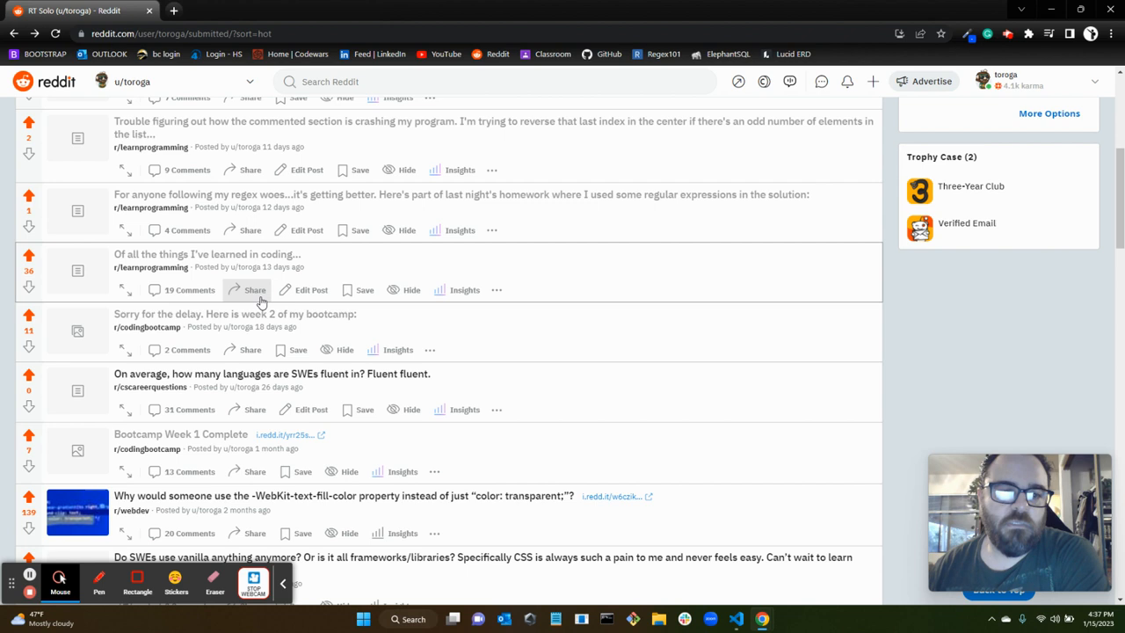
{"action": "scroll", "scroll_direction": "up", "scroll_amount": 3}
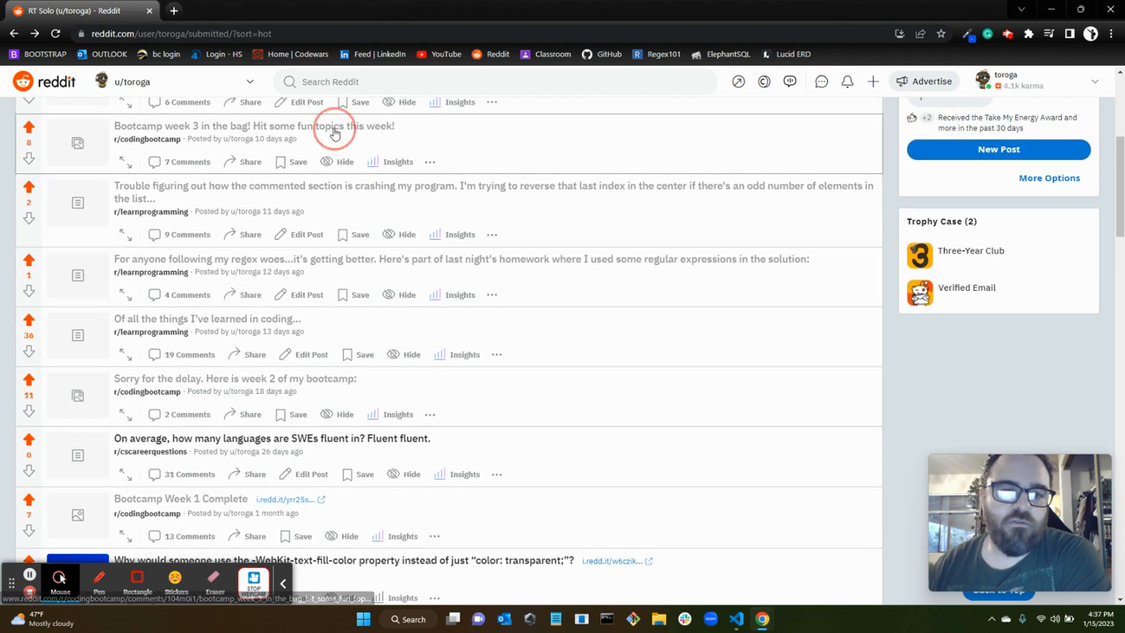
{"action": "left_click", "coordinate": [254, 126]}
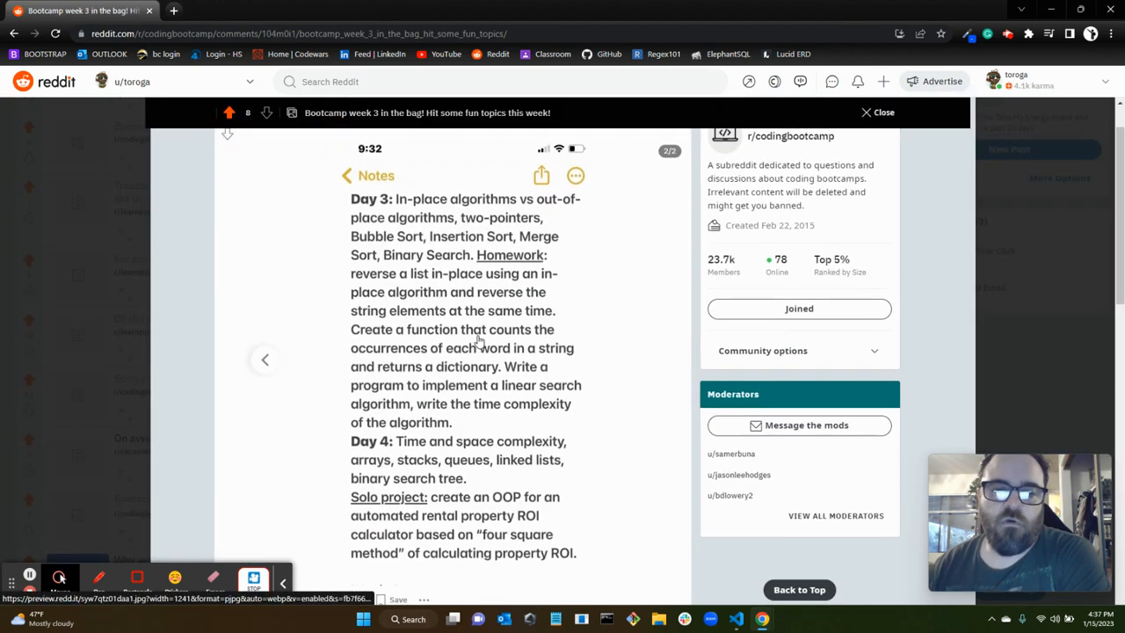
{"action": "left_click", "coordinate": [265, 359]}
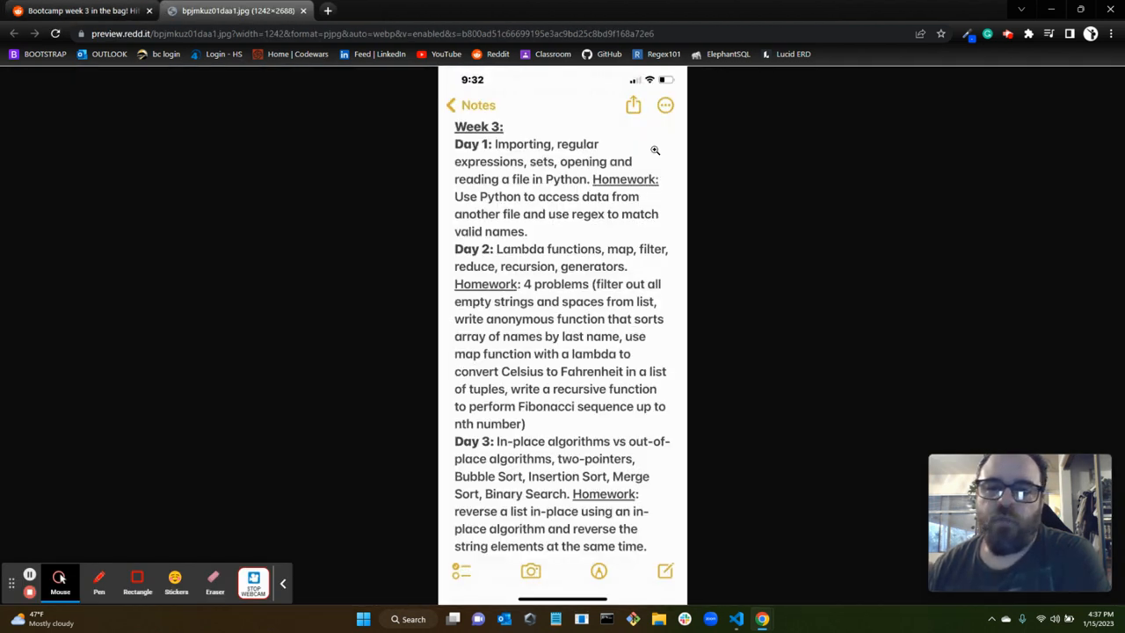
{"action": "mouse_move", "coordinate": [546, 128]}
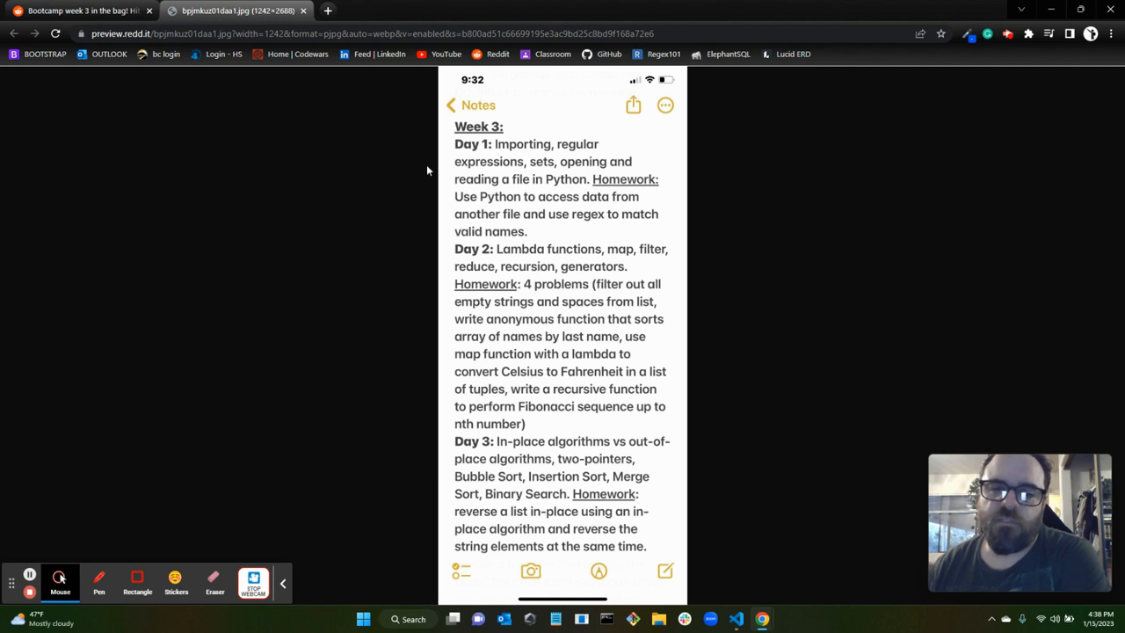
{"action": "mouse_move", "coordinate": [564, 166]}
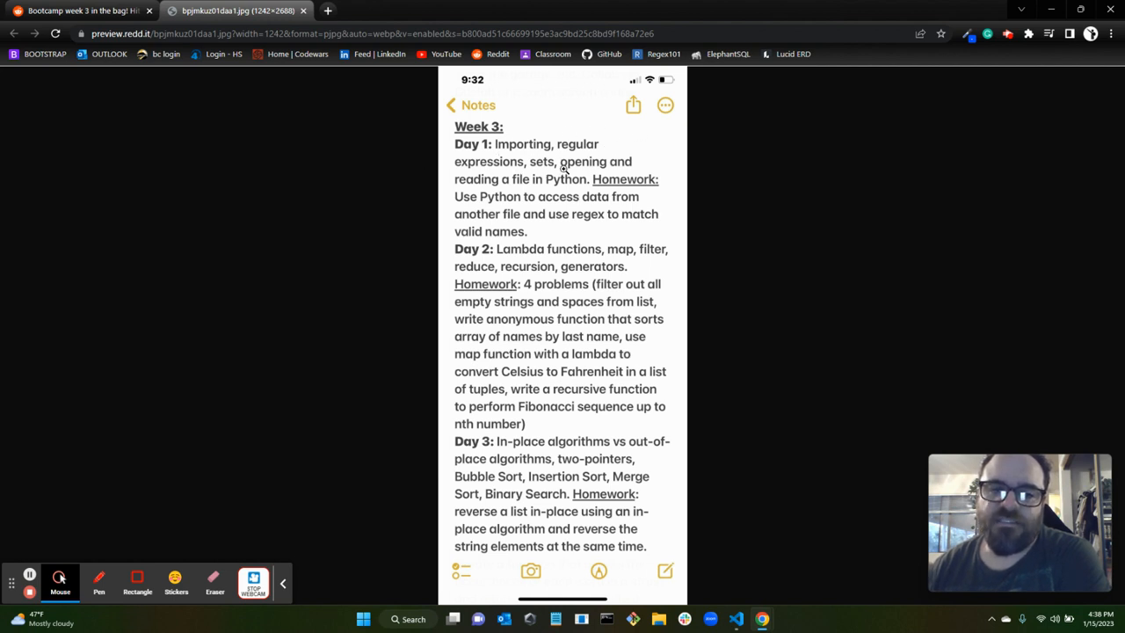
{"action": "mouse_move", "coordinate": [506, 190]}
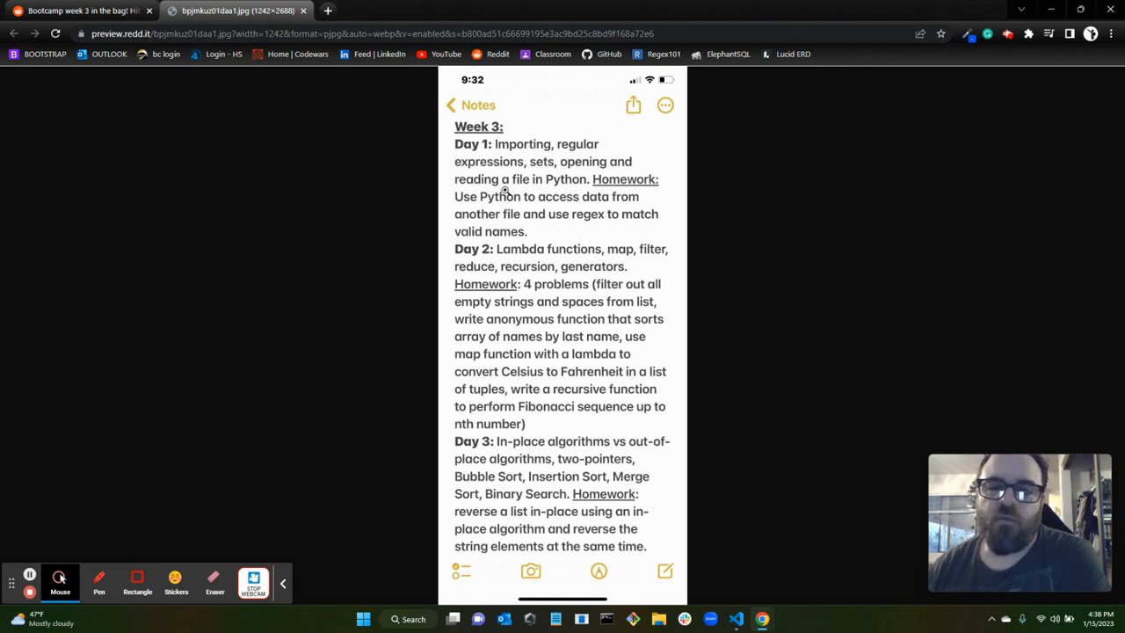
{"action": "mouse_move", "coordinate": [569, 182]}
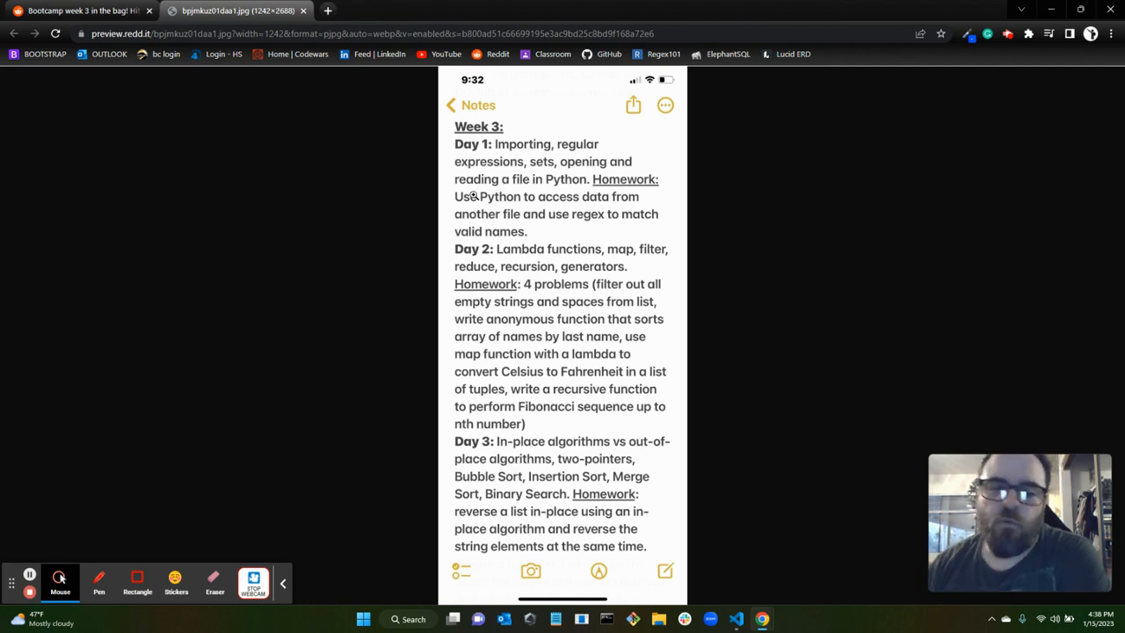
{"action": "mouse_move", "coordinate": [588, 211]}
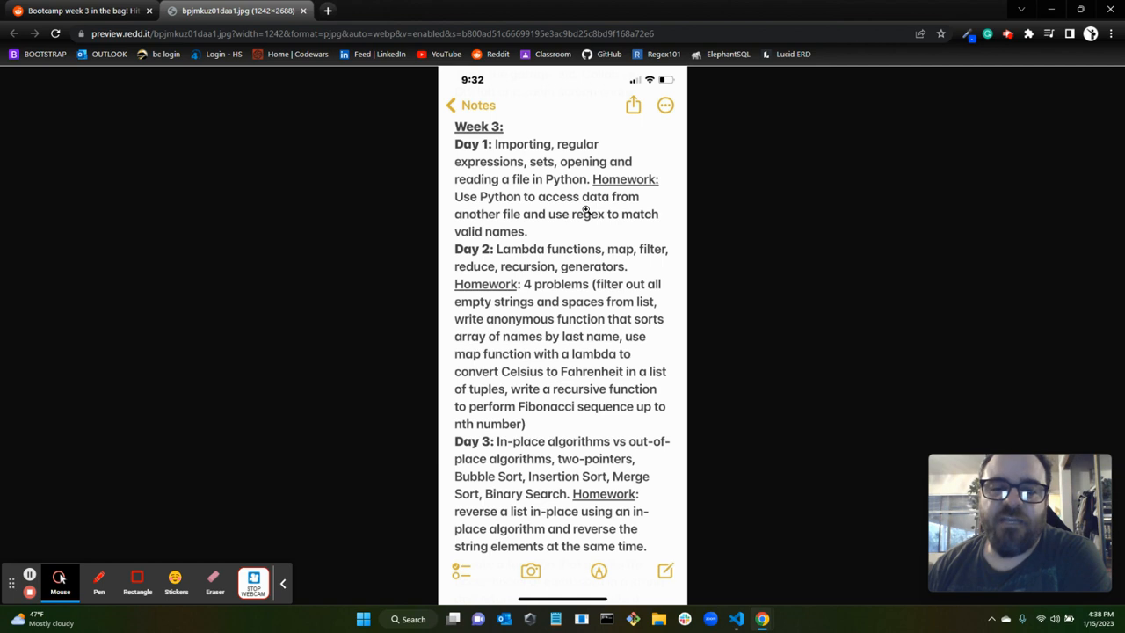
{"action": "mouse_move", "coordinate": [583, 230]}
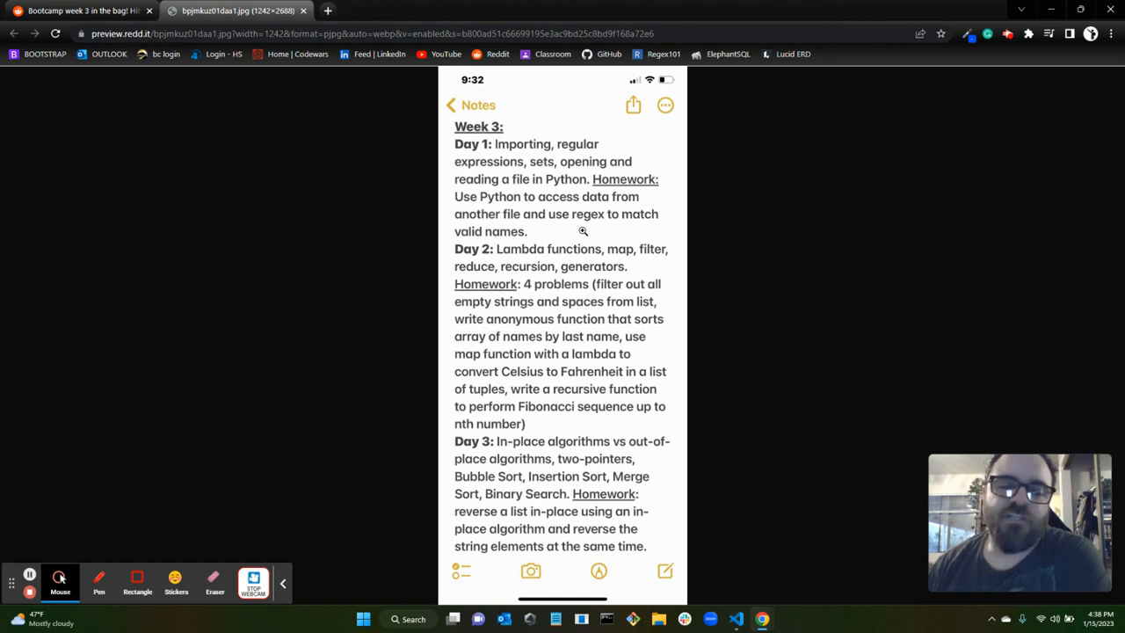
{"action": "mouse_move", "coordinate": [572, 238]}
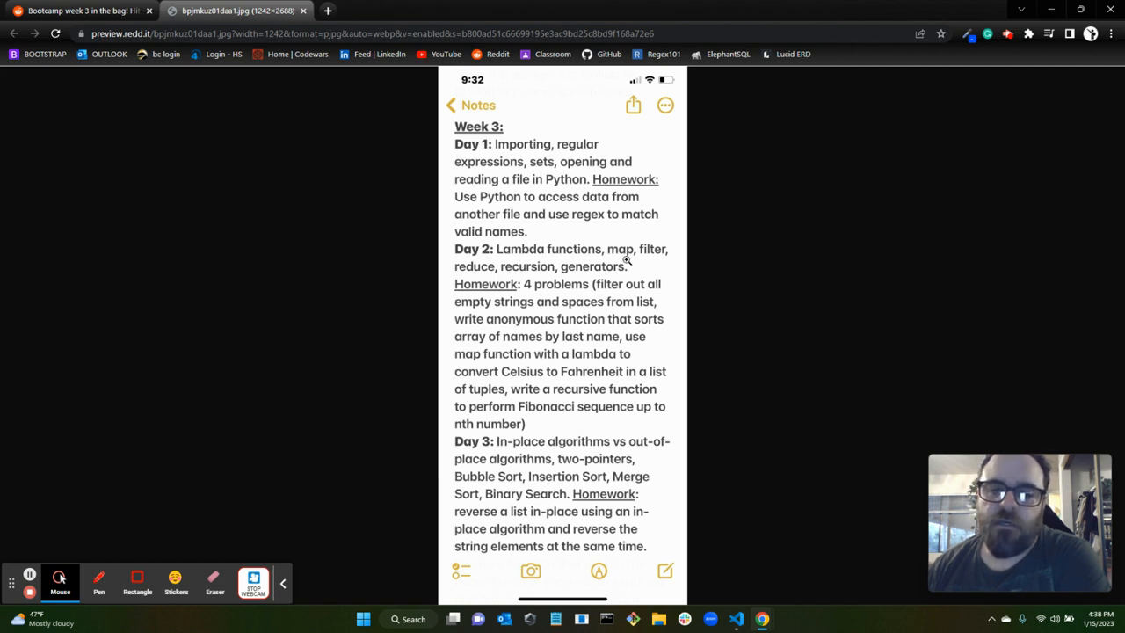
{"action": "mouse_move", "coordinate": [538, 282]}
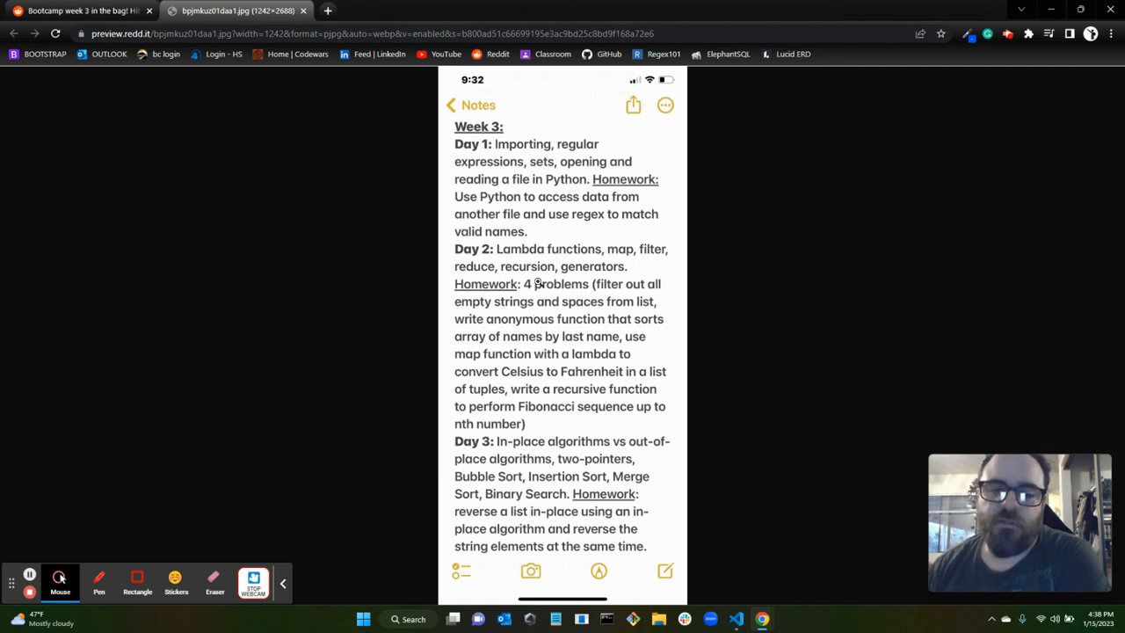
{"action": "mouse_move", "coordinate": [530, 257]}
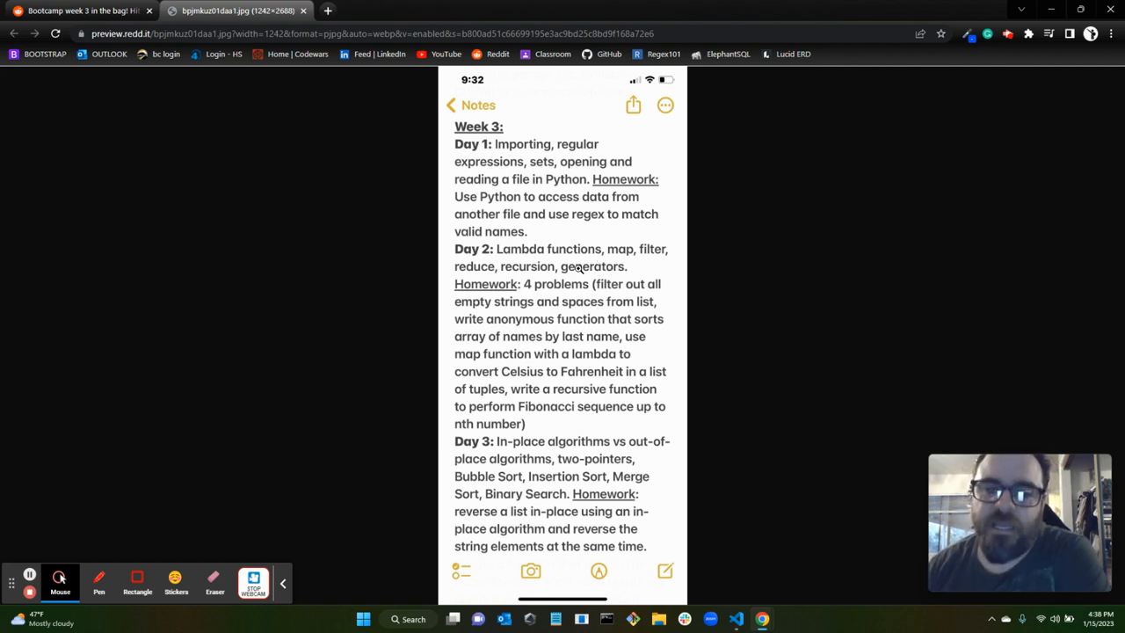
{"action": "mouse_move", "coordinate": [606, 283]}
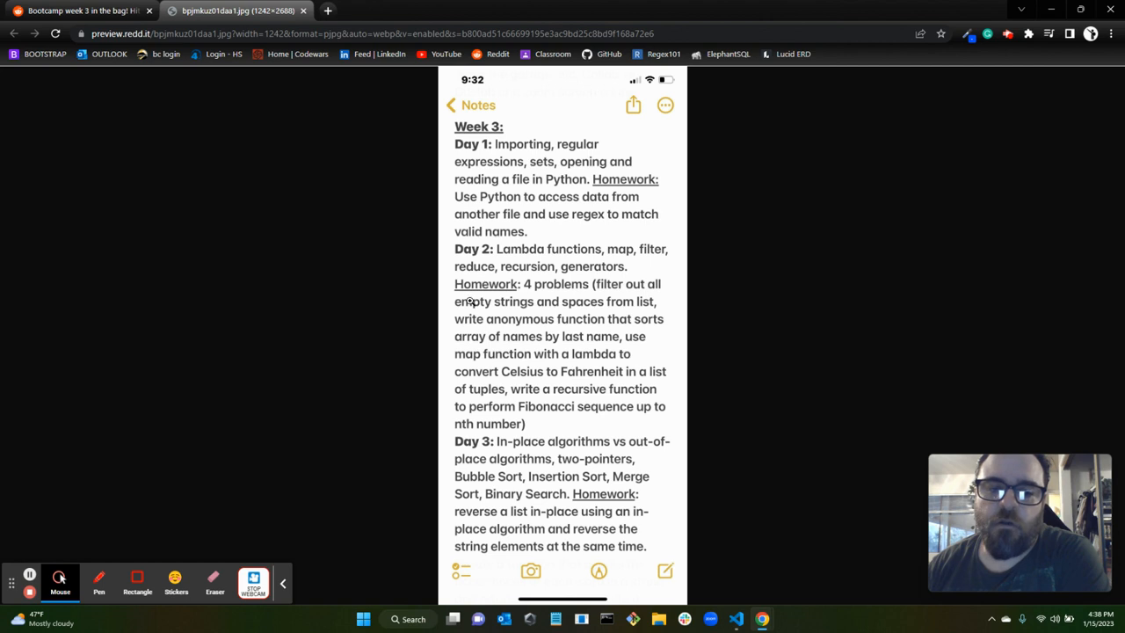
{"action": "mouse_move", "coordinate": [475, 325]}
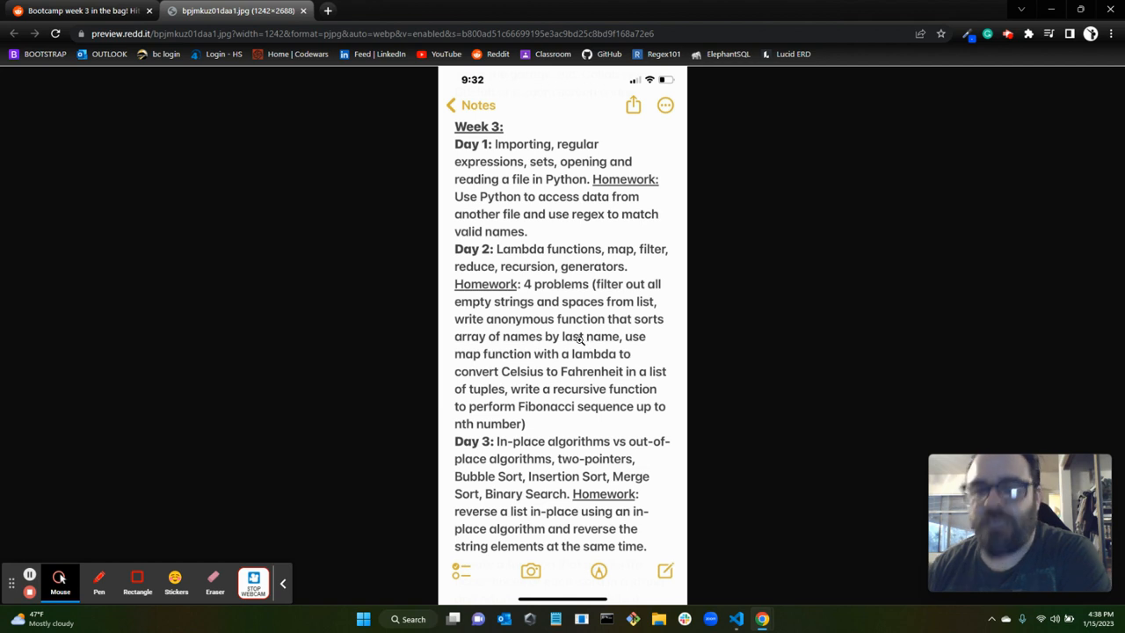
{"action": "mouse_move", "coordinate": [641, 343]}
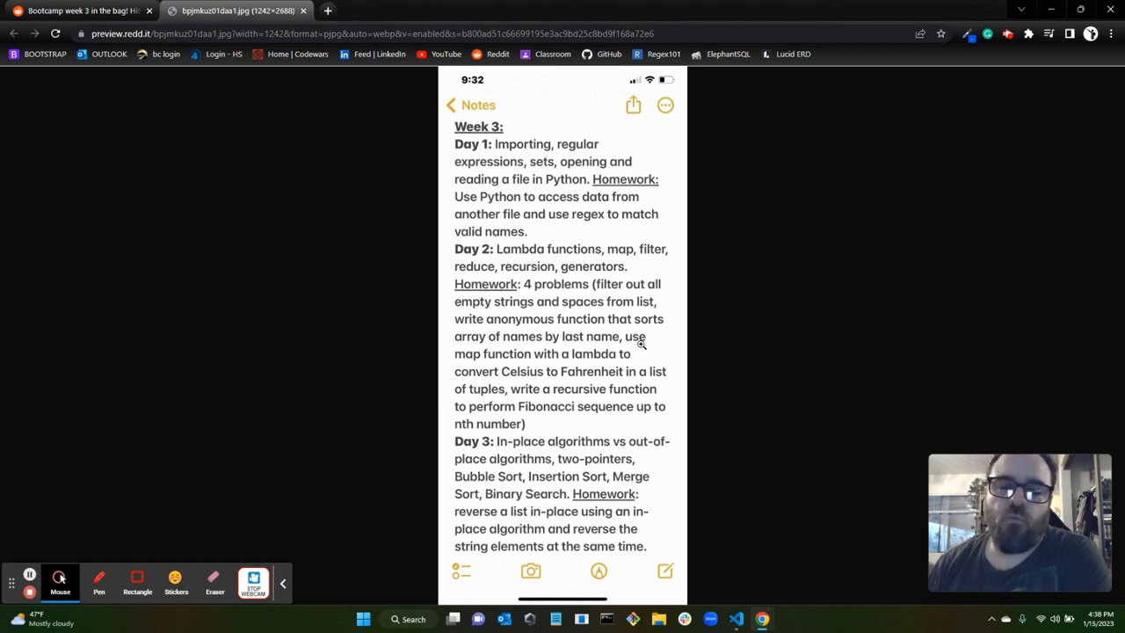
{"action": "mouse_move", "coordinate": [496, 391]}
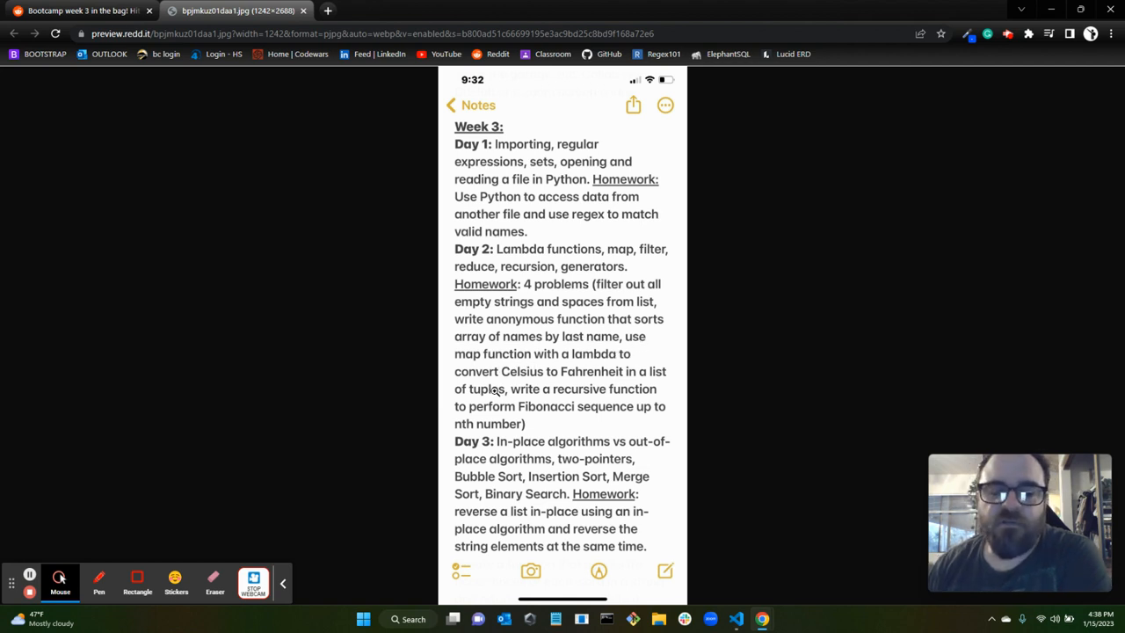
{"action": "mouse_move", "coordinate": [596, 385]}
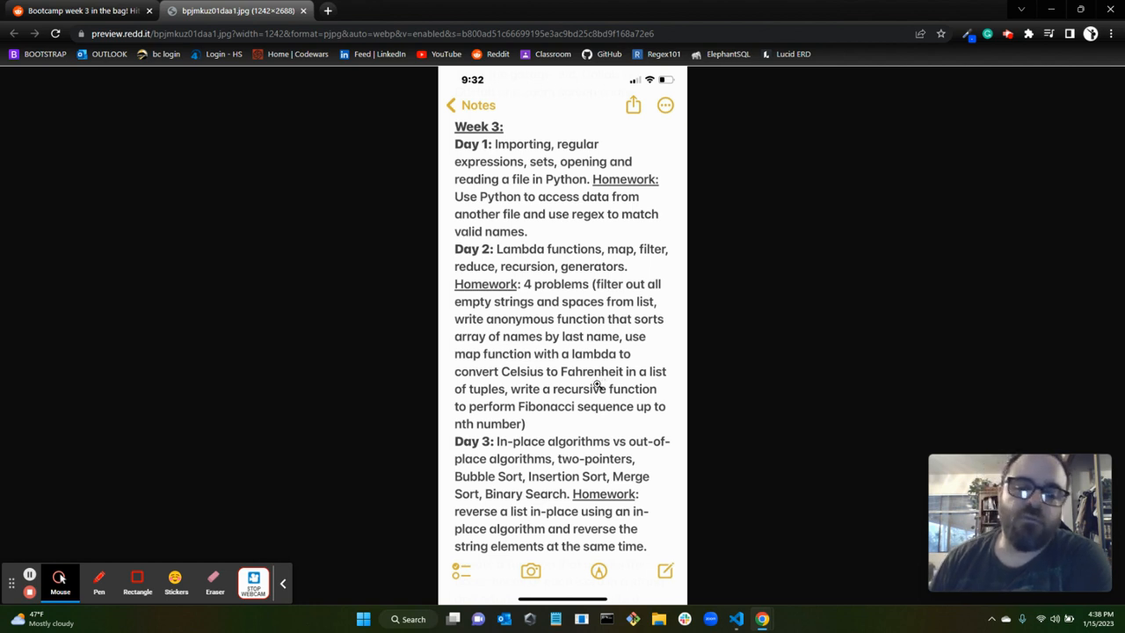
{"action": "mouse_move", "coordinate": [611, 402]}
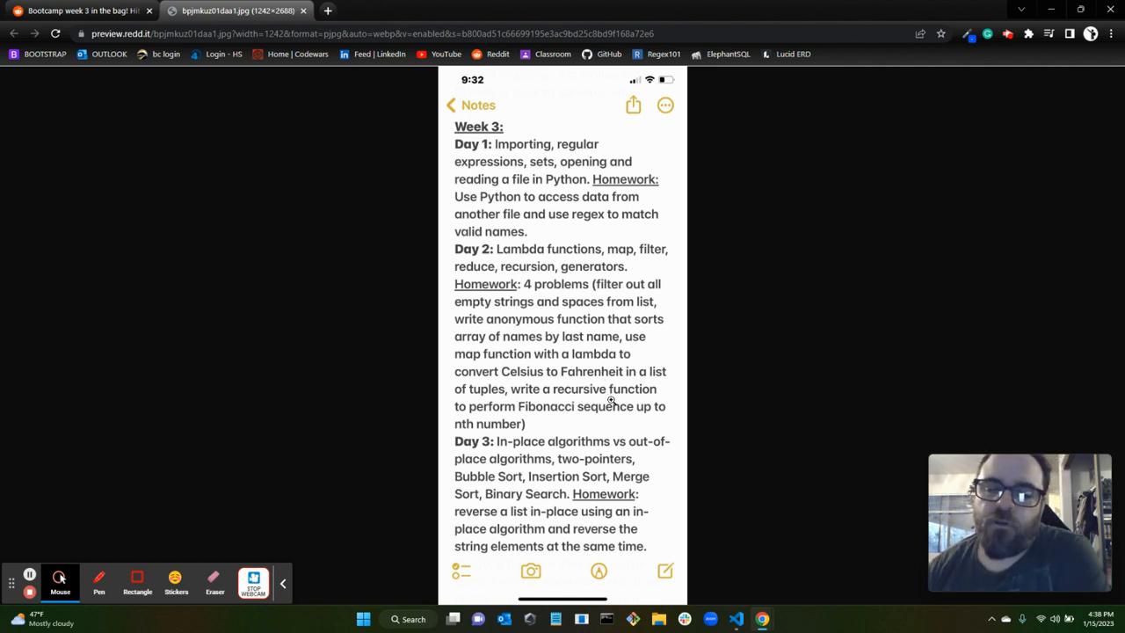
{"action": "mouse_move", "coordinate": [655, 409]}
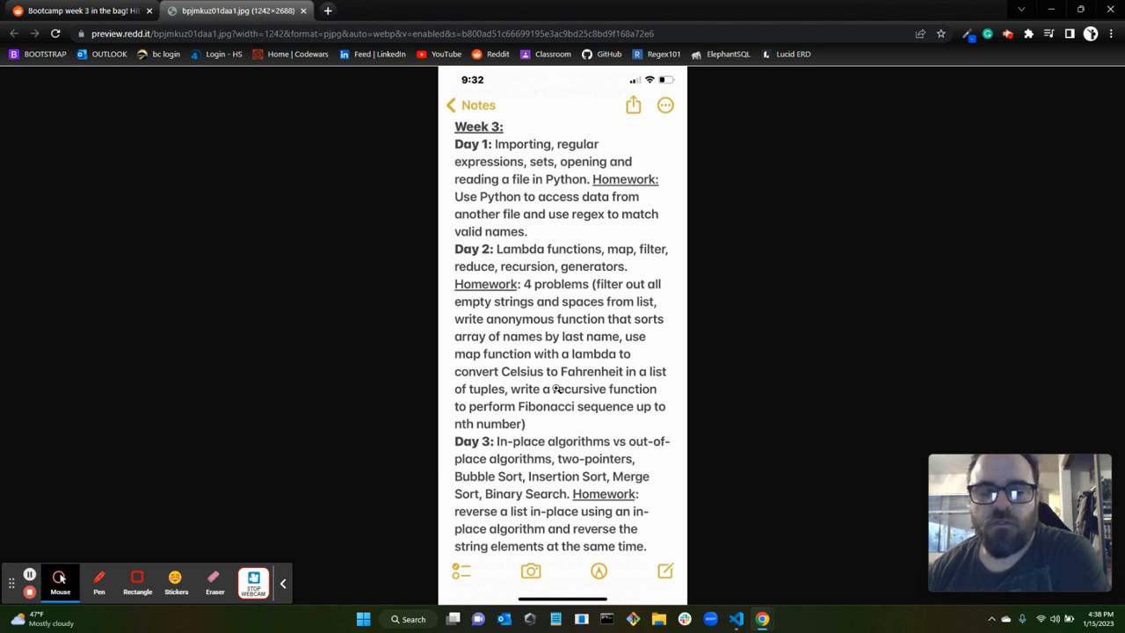
{"action": "mouse_move", "coordinate": [511, 458]}
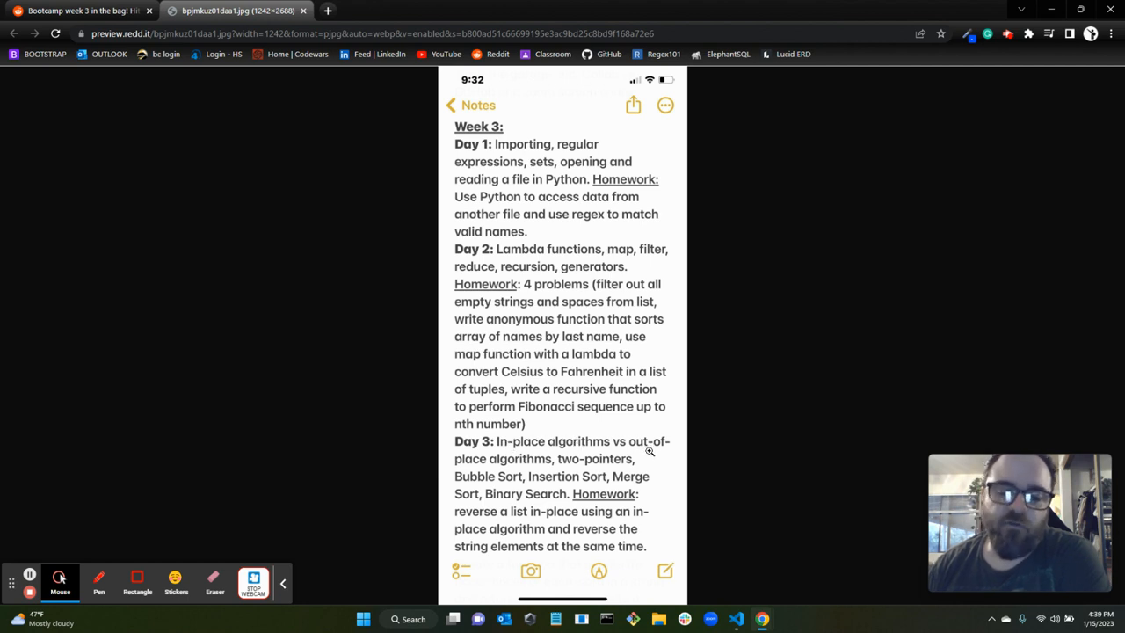
{"action": "mouse_move", "coordinate": [572, 467]}
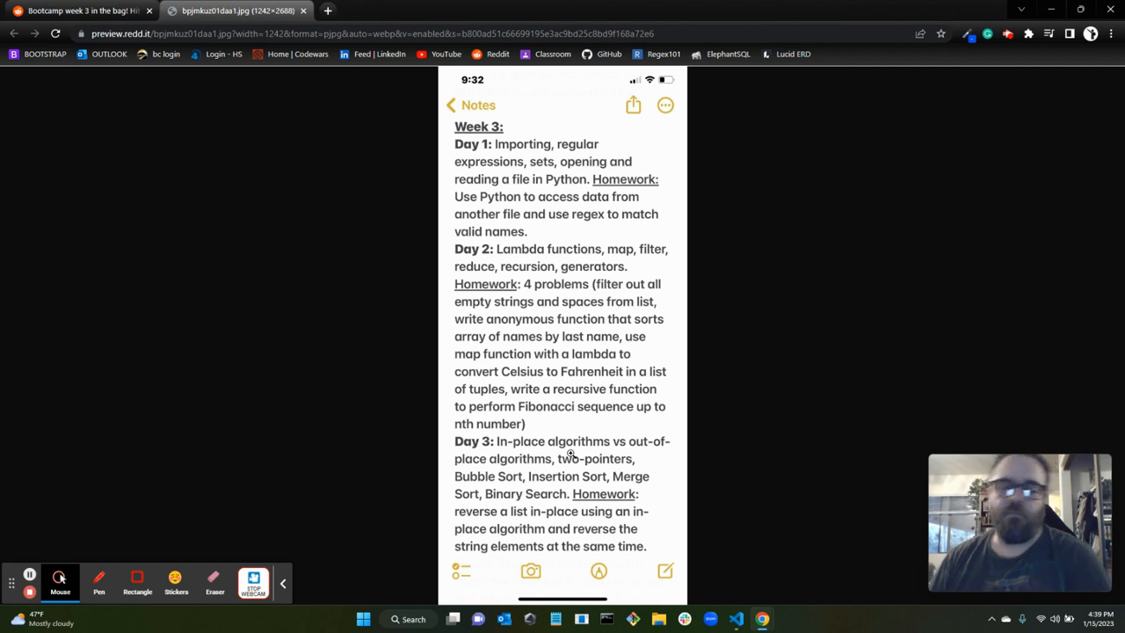
{"action": "mouse_move", "coordinate": [475, 542]}
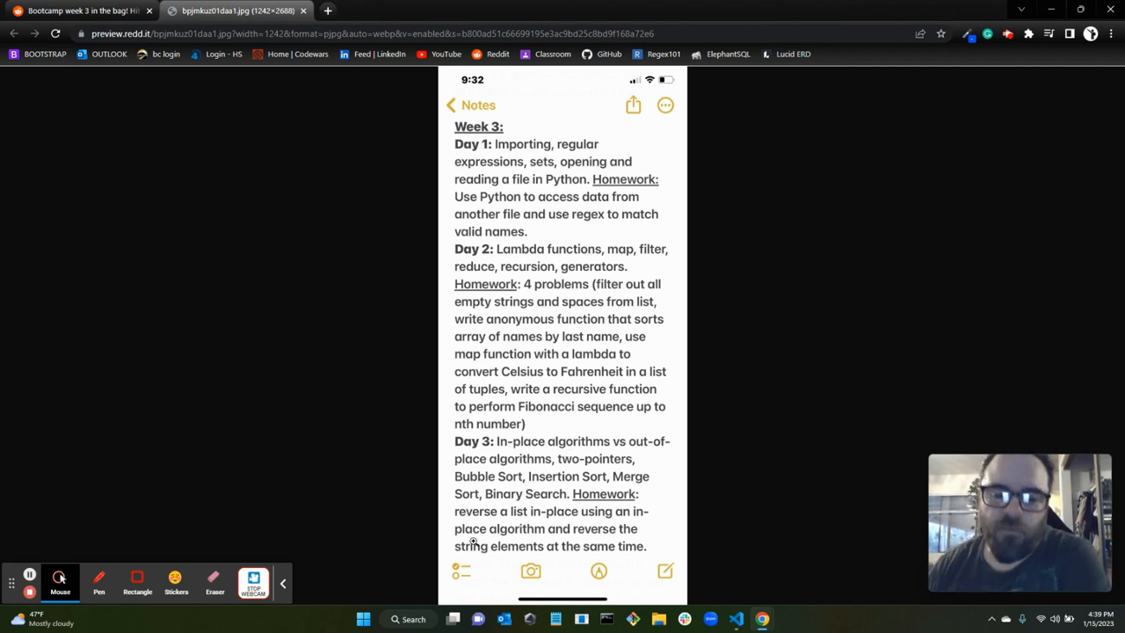
{"action": "mouse_move", "coordinate": [493, 521]}
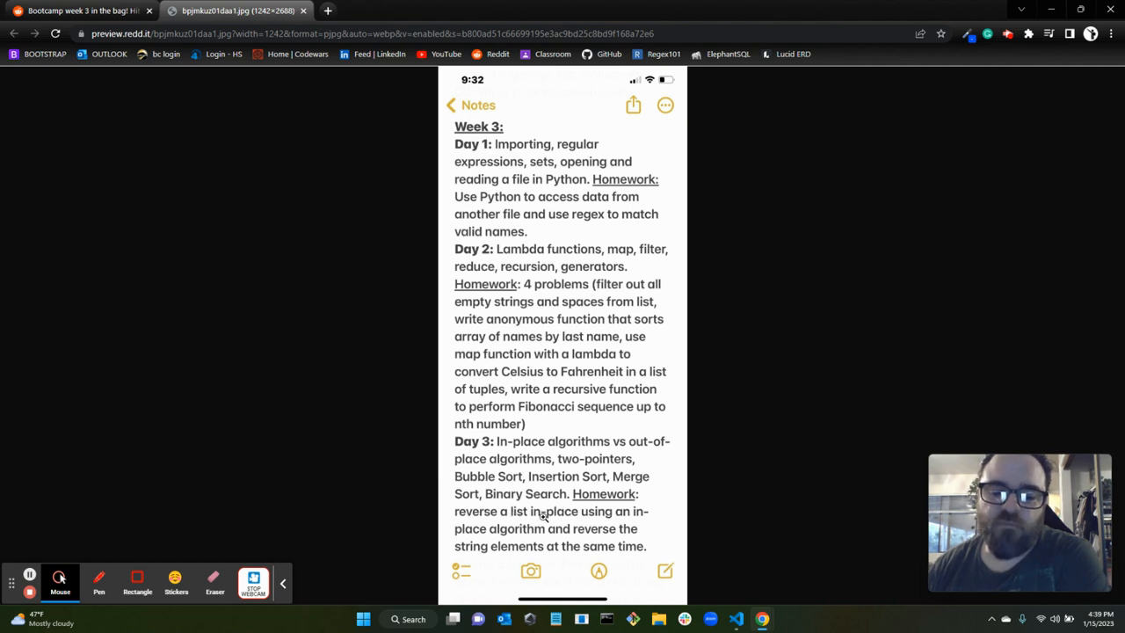
{"action": "mouse_move", "coordinate": [595, 535]}
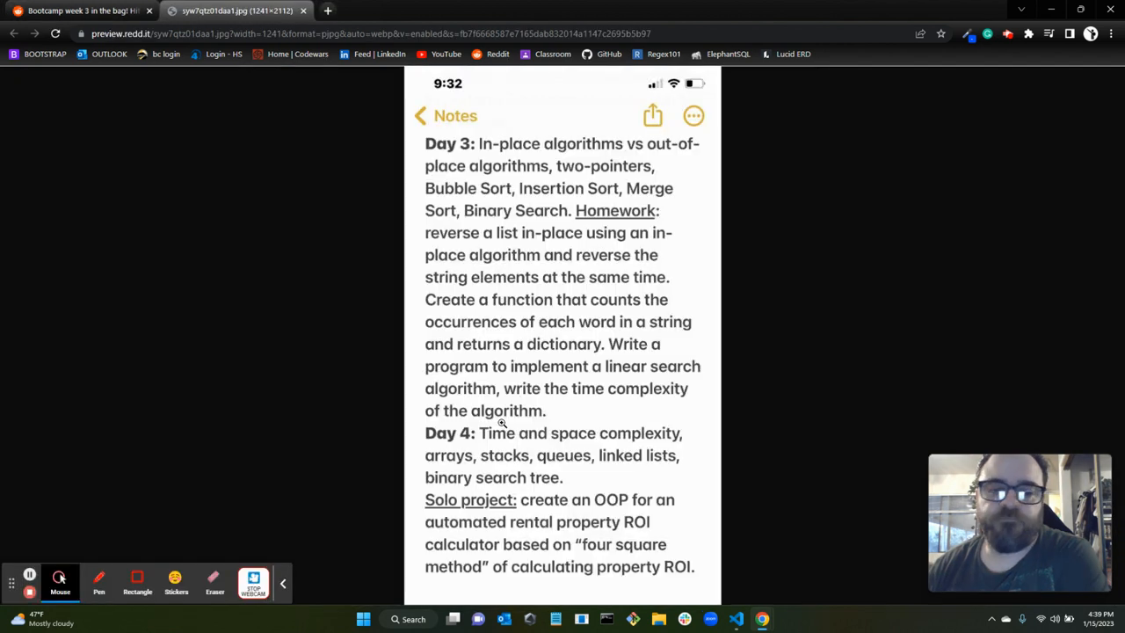
{"action": "mouse_move", "coordinate": [462, 305]}
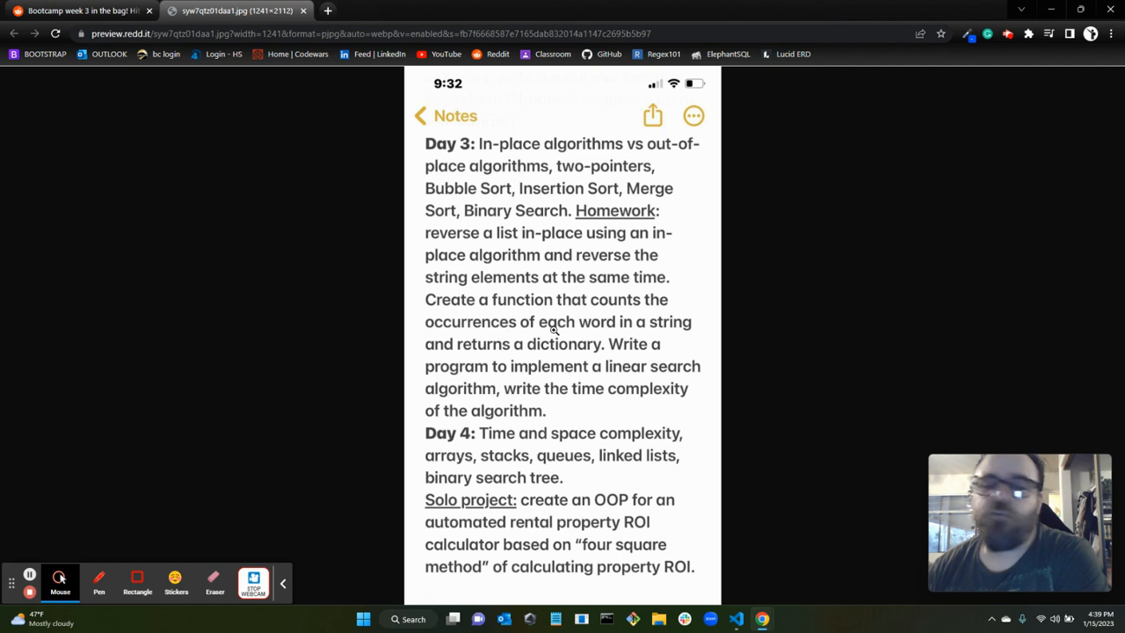
{"action": "mouse_move", "coordinate": [663, 330]}
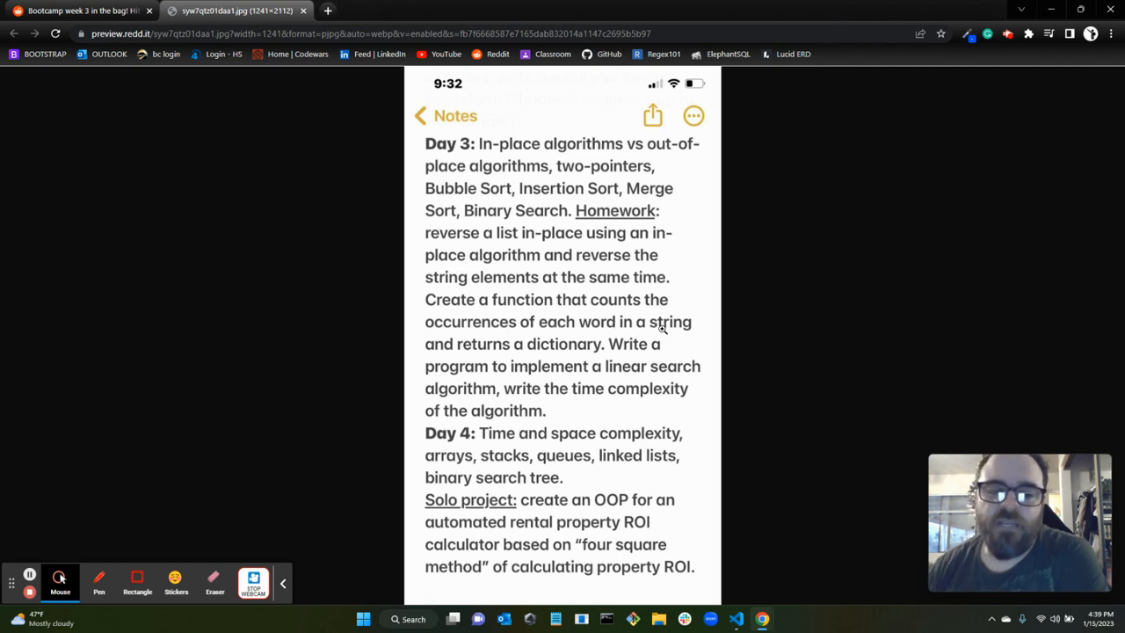
{"action": "mouse_move", "coordinate": [523, 354]}
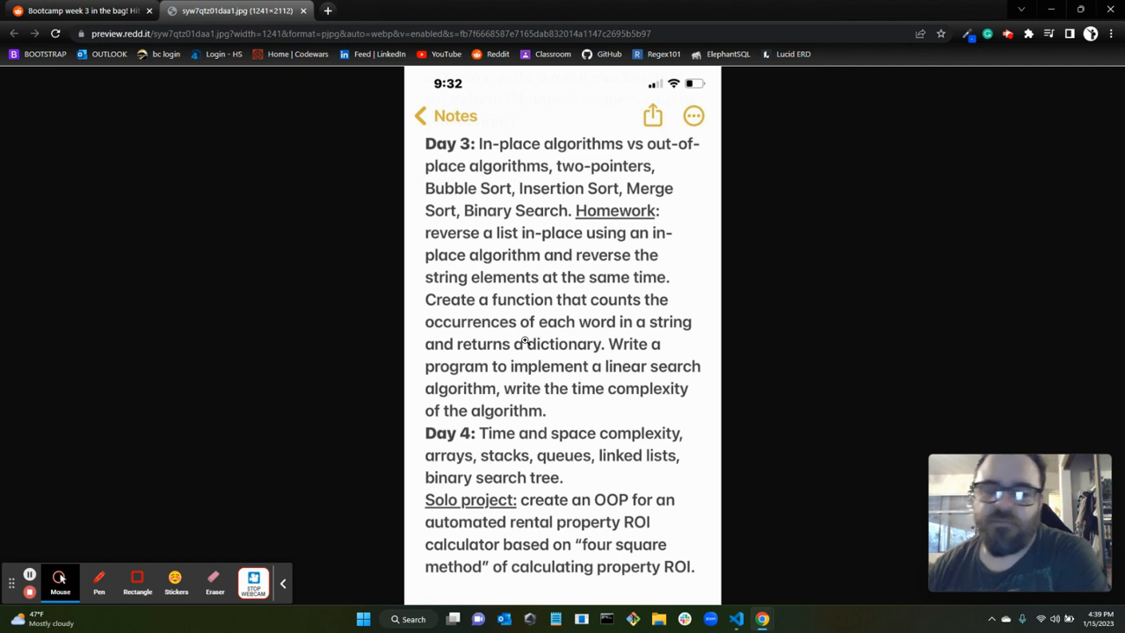
{"action": "mouse_move", "coordinate": [501, 373]}
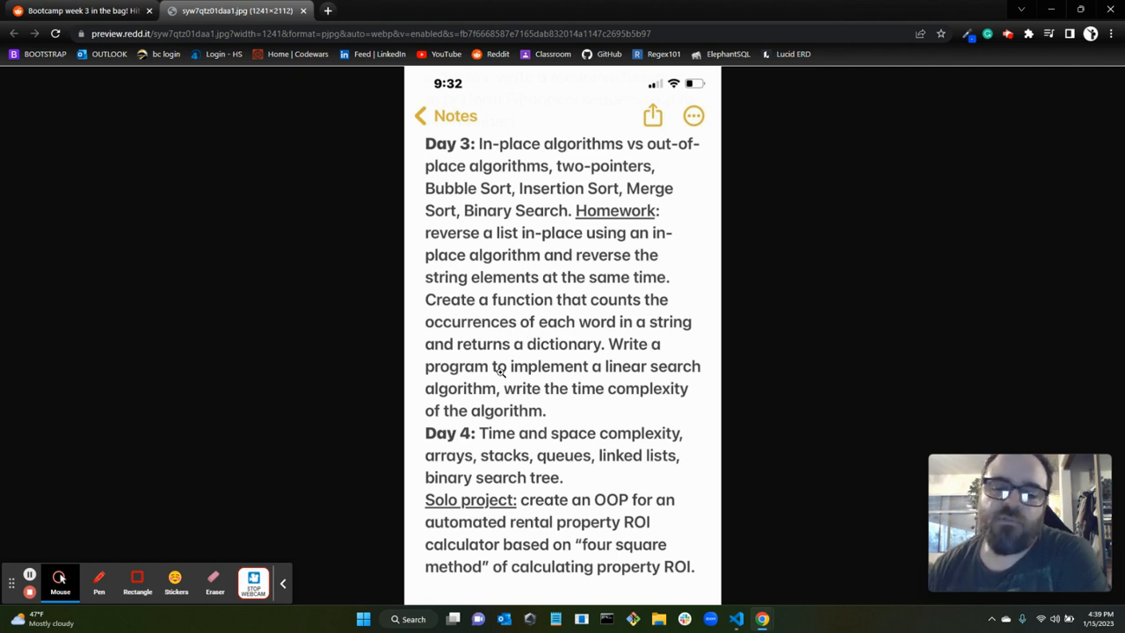
{"action": "mouse_move", "coordinate": [620, 378]}
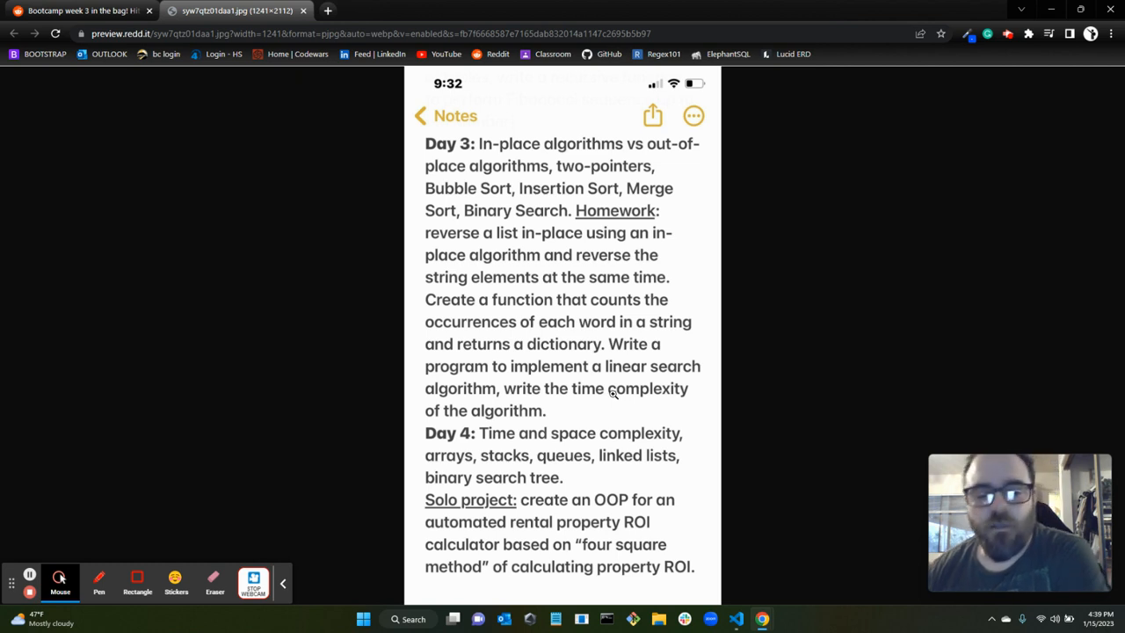
{"action": "mouse_move", "coordinate": [598, 374]}
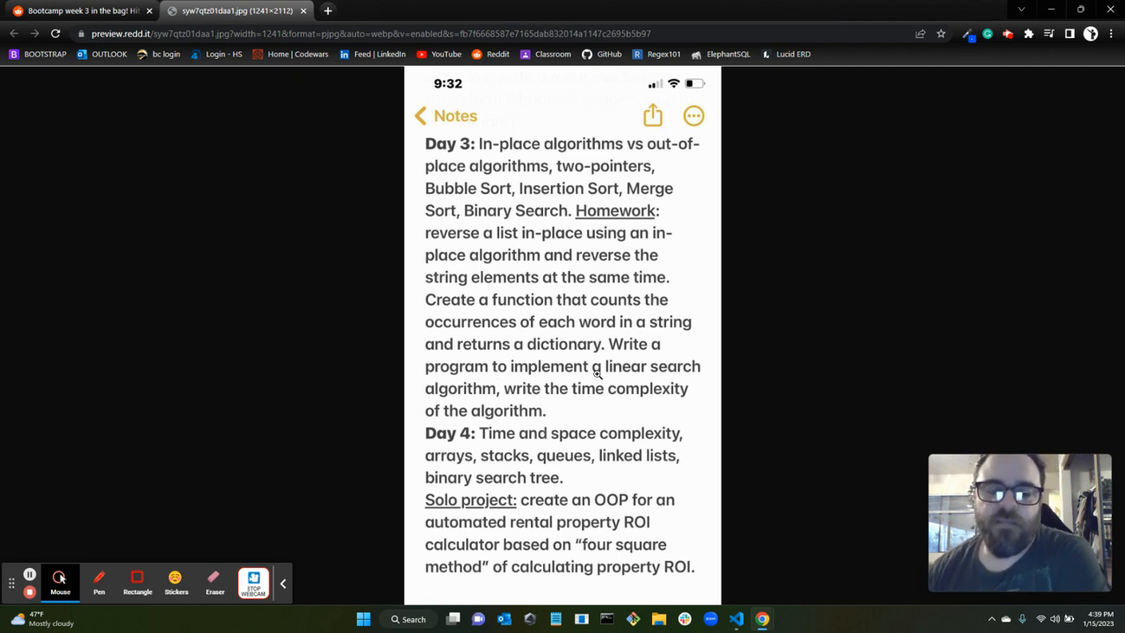
{"action": "mouse_move", "coordinate": [495, 443]}
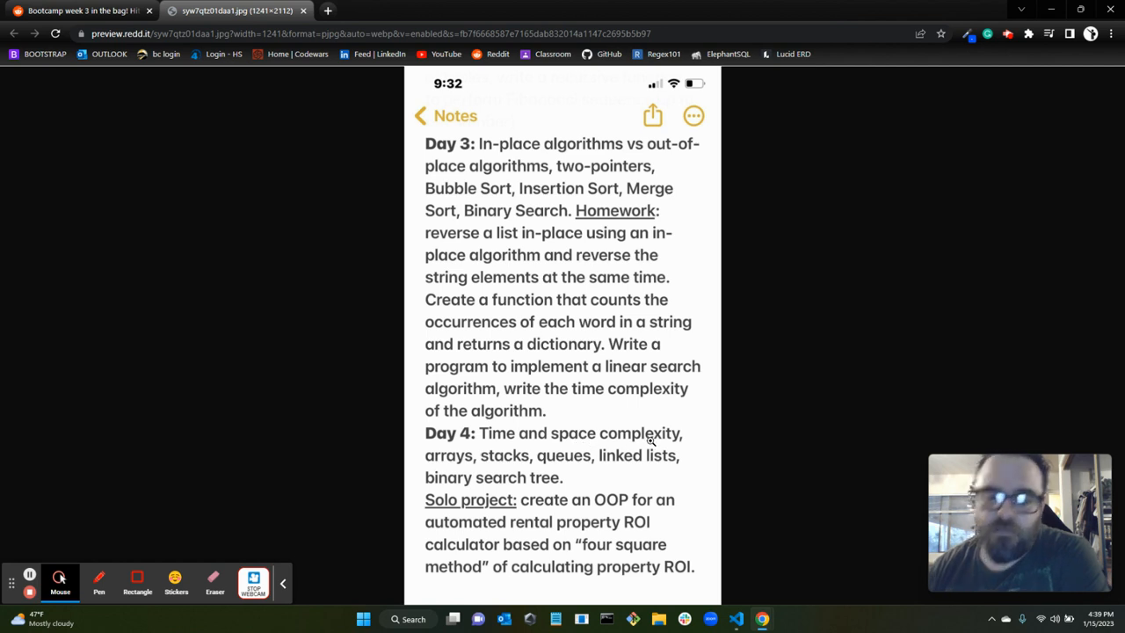
{"action": "mouse_move", "coordinate": [578, 319]}
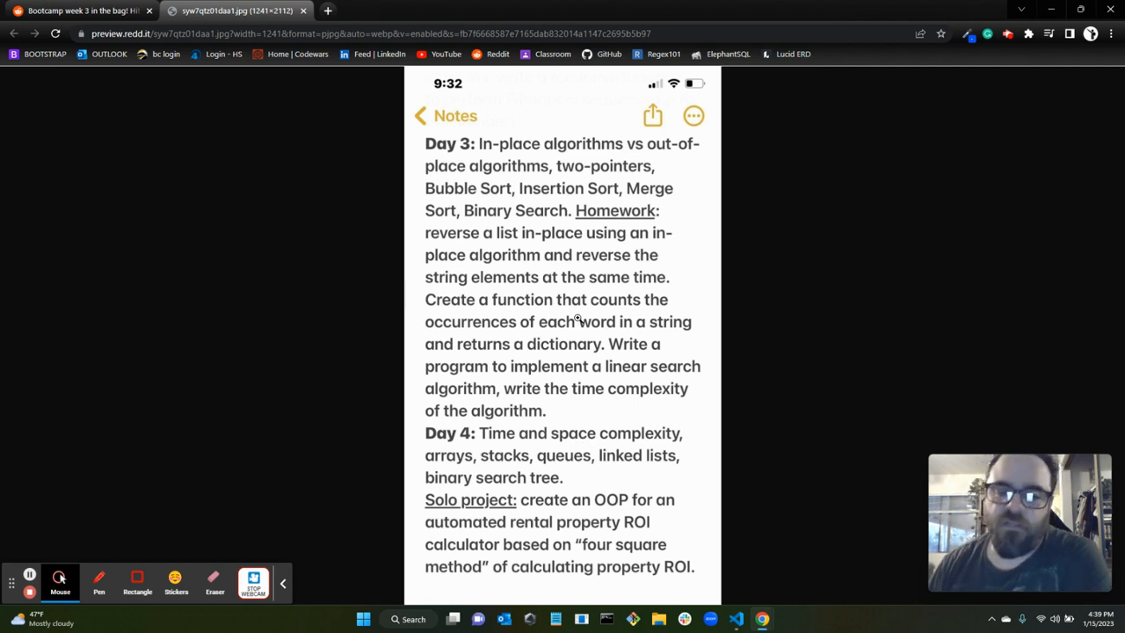
{"action": "mouse_move", "coordinate": [492, 391]}
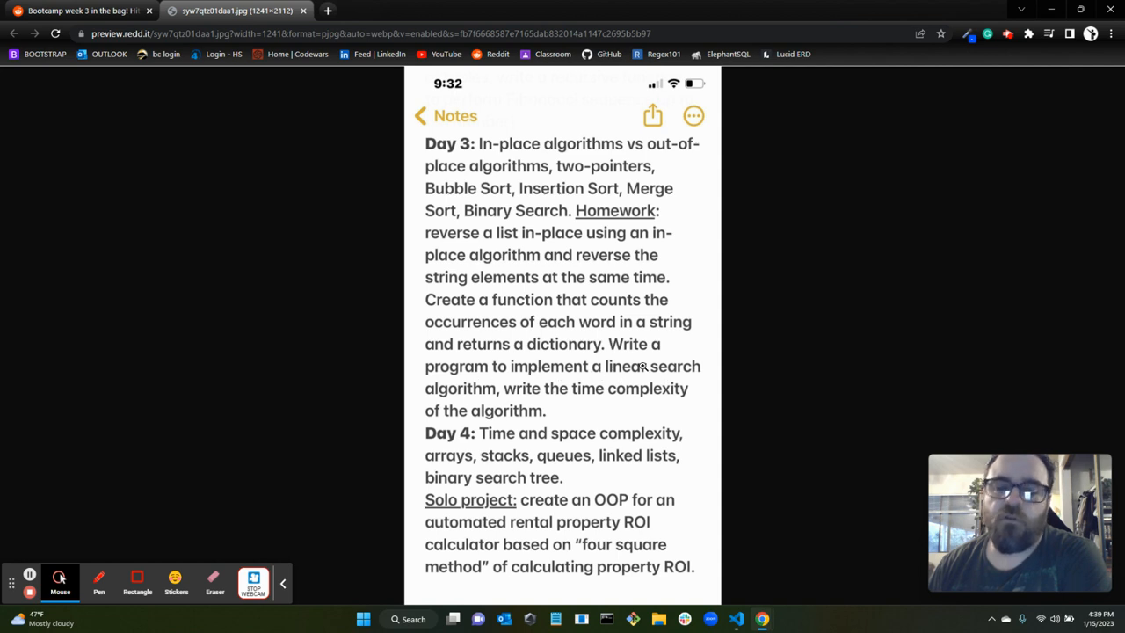
{"action": "mouse_move", "coordinate": [567, 454]}
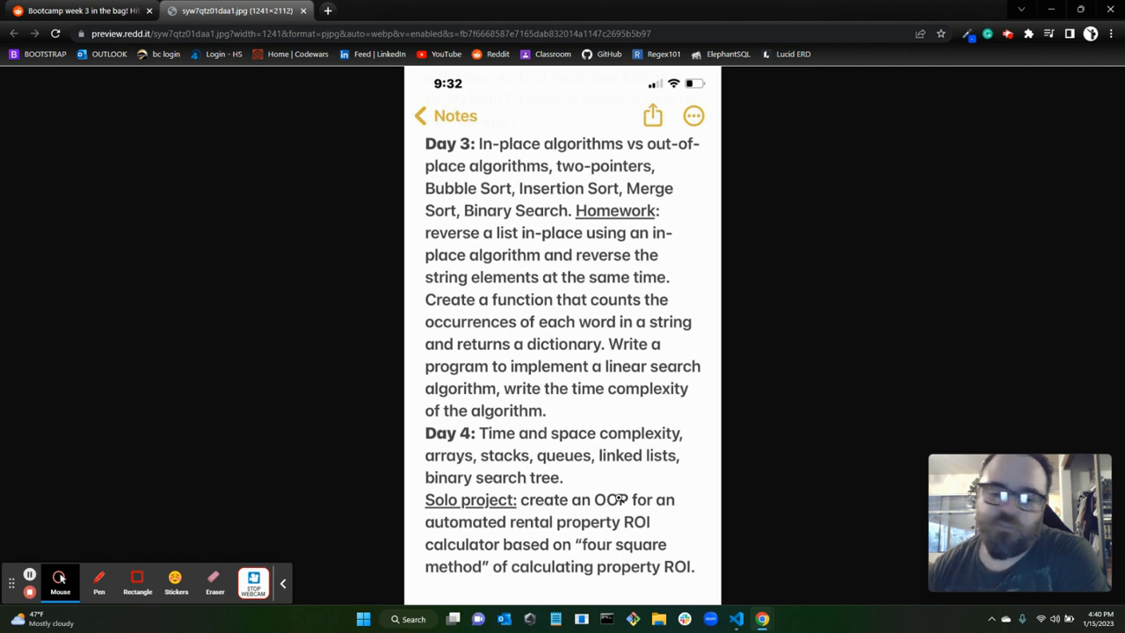
{"action": "mouse_move", "coordinate": [630, 517]}
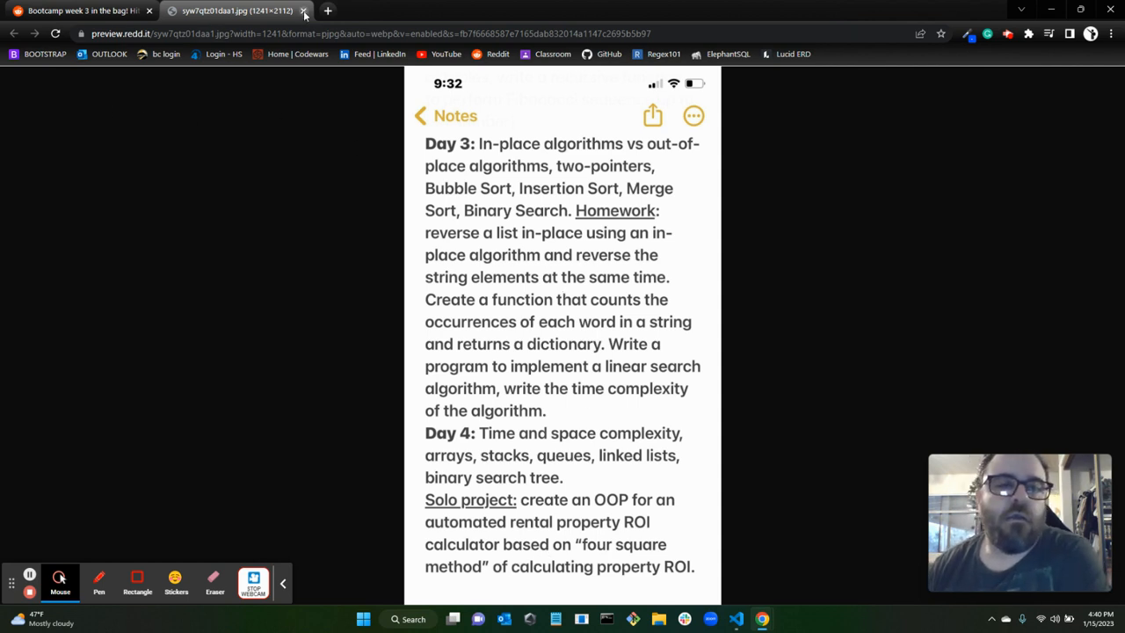
Step: Close the preview.redd.it Week 3 image tab and scroll the Posts list to the top
{"action": "left_click", "coordinate": [303, 10]}
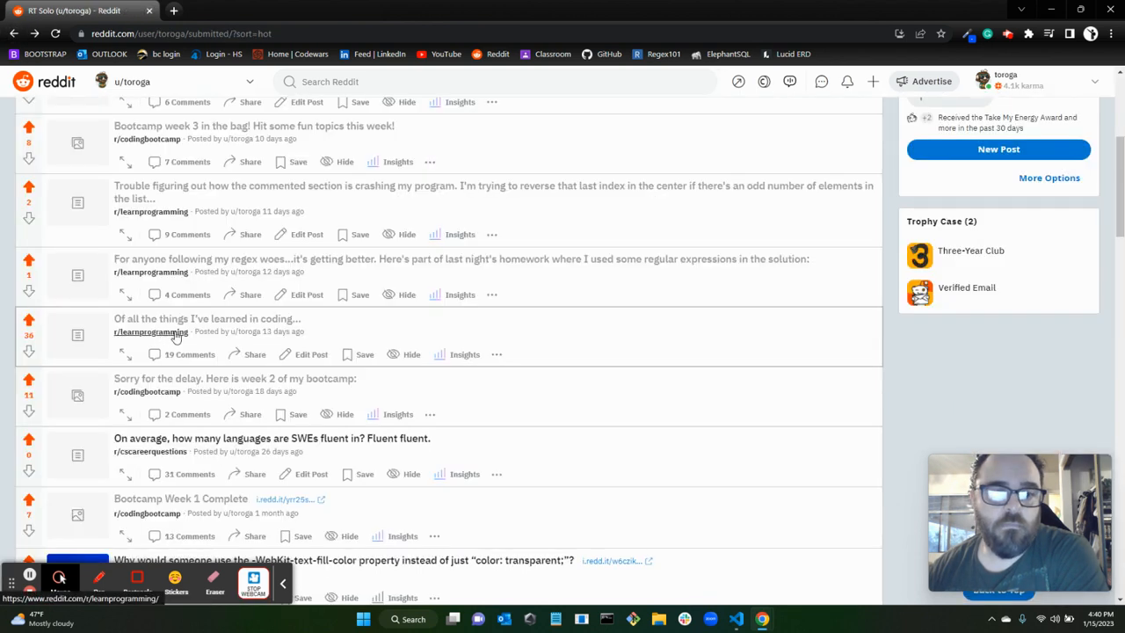
{"action": "scroll", "scroll_direction": "up", "scroll_amount": 3}
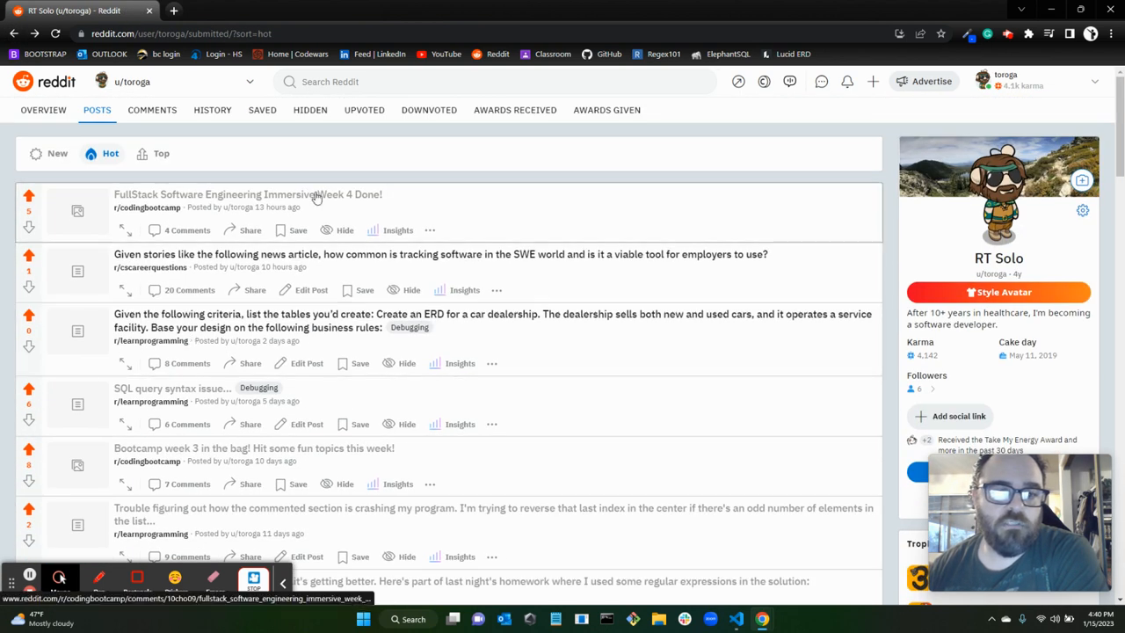
Step: Open 'FullStack Software Engineering Immersive Week 4 Done!' and scroll to its ERD and PostgreSQL notes
{"action": "left_click", "coordinate": [247, 195]}
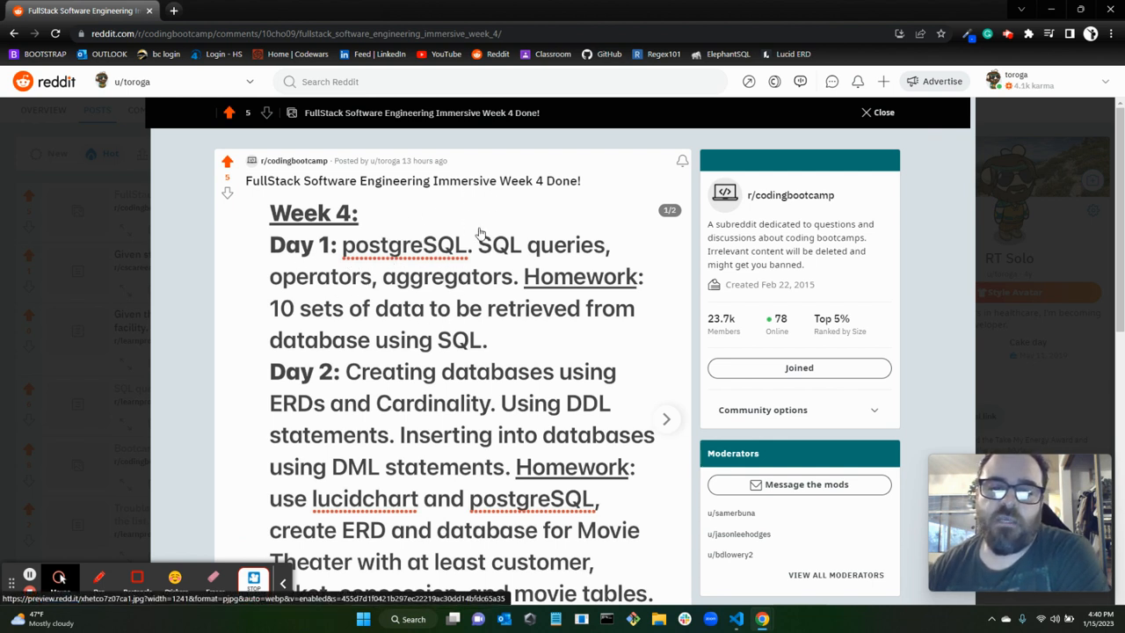
{"action": "mouse_move", "coordinate": [424, 288]}
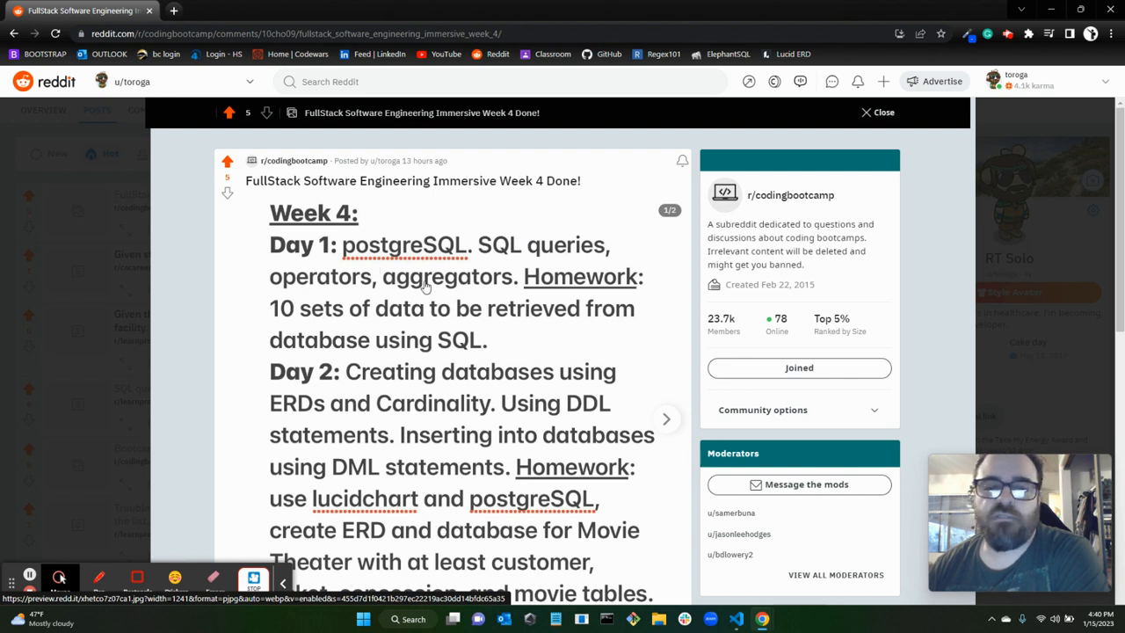
{"action": "mouse_move", "coordinate": [396, 293]}
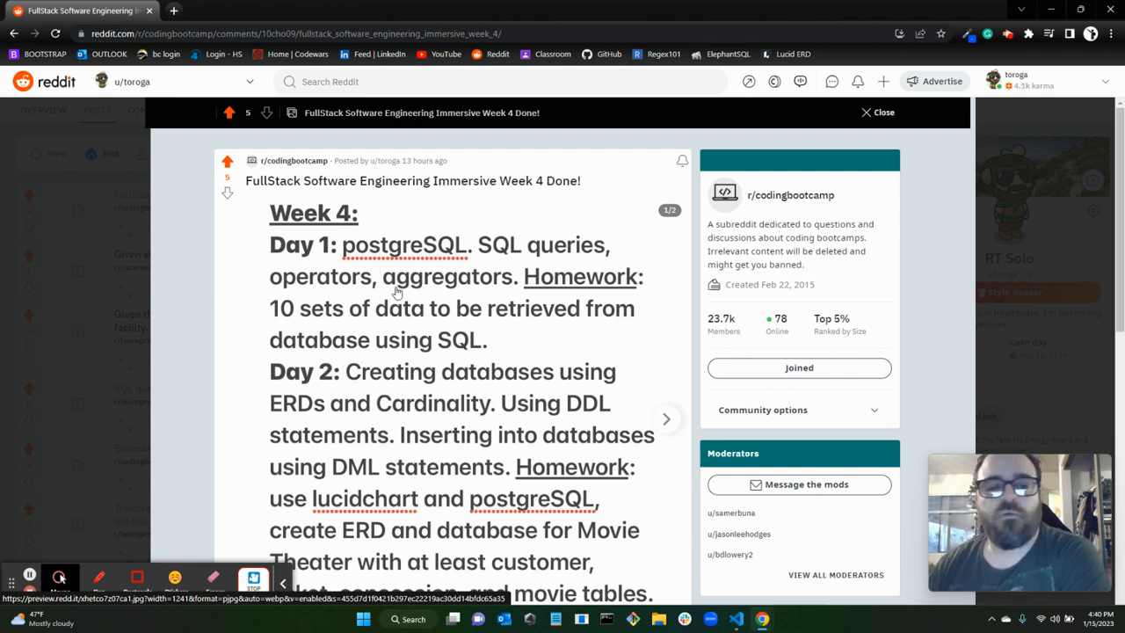
{"action": "mouse_move", "coordinate": [583, 321]}
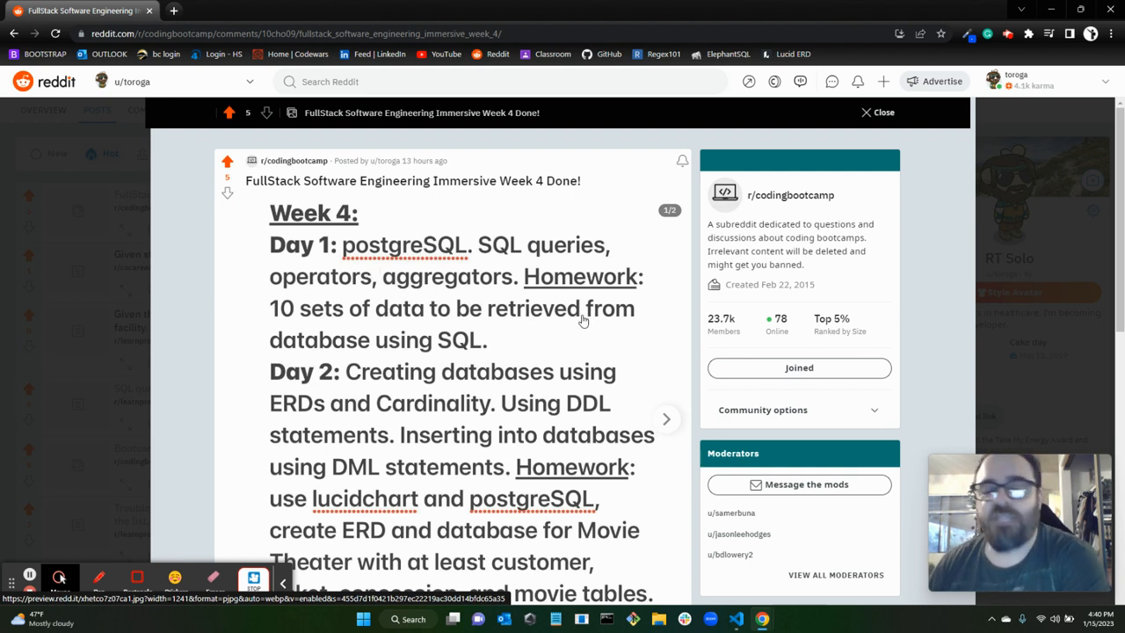
{"action": "mouse_move", "coordinate": [478, 407]}
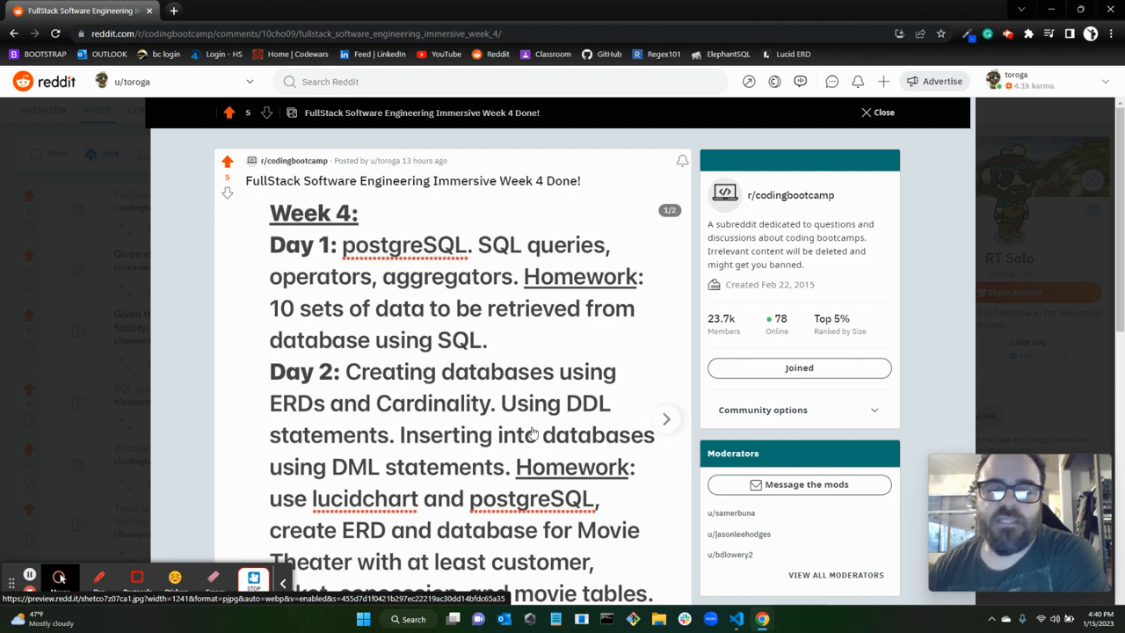
{"action": "scroll", "scroll_direction": "down", "scroll_amount": 3}
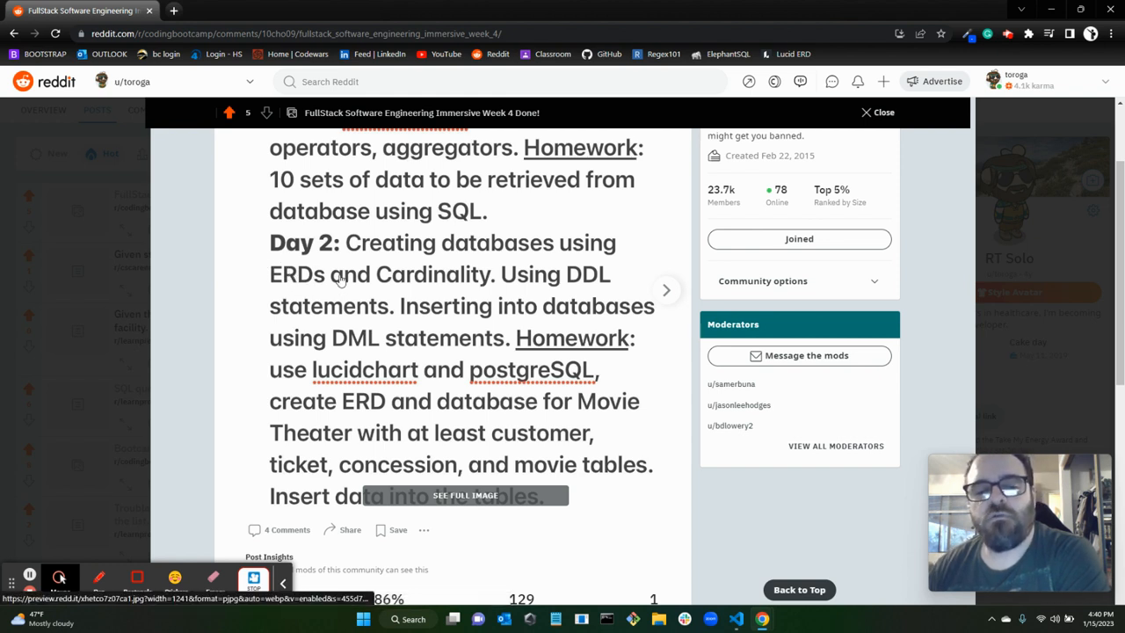
{"action": "mouse_move", "coordinate": [431, 273]}
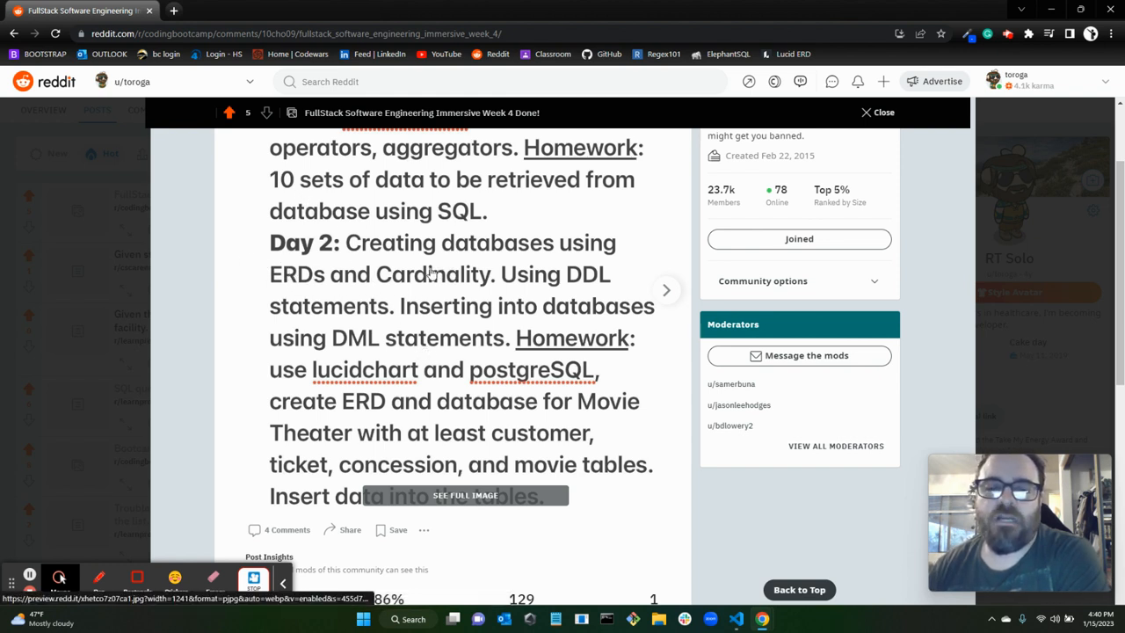
{"action": "mouse_move", "coordinate": [342, 291]}
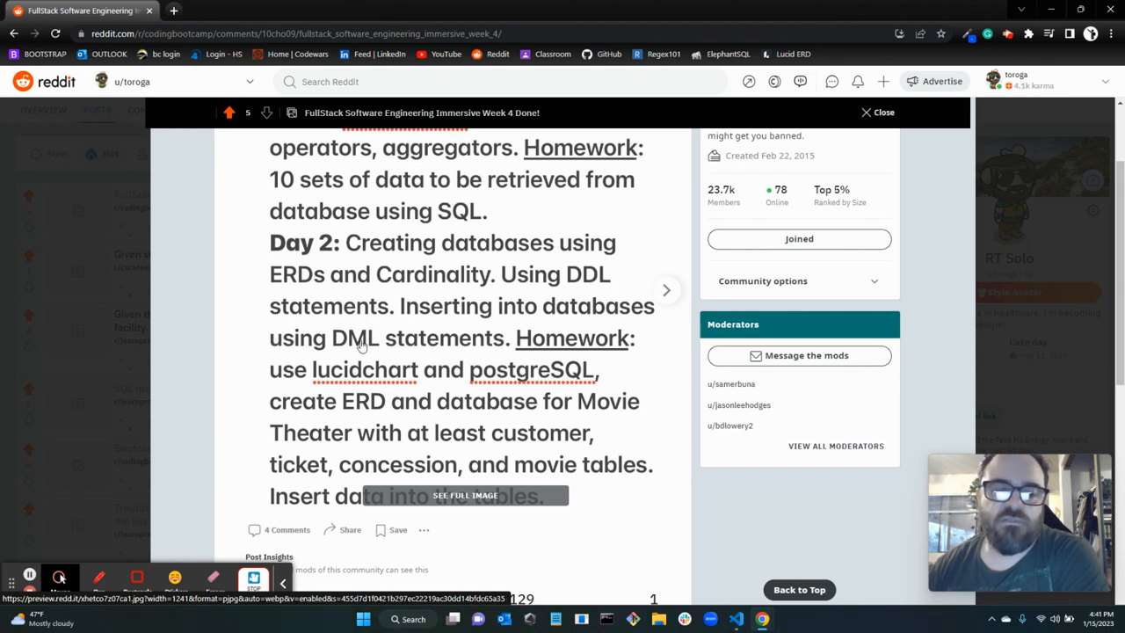
{"action": "mouse_move", "coordinate": [252, 433]}
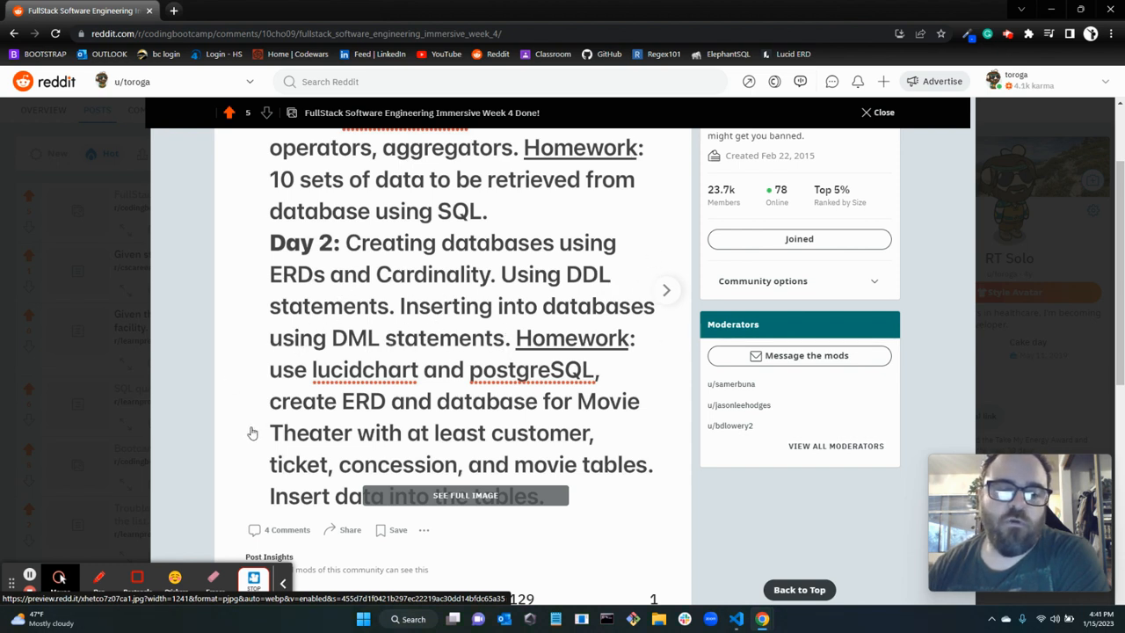
{"action": "mouse_move", "coordinate": [358, 378]}
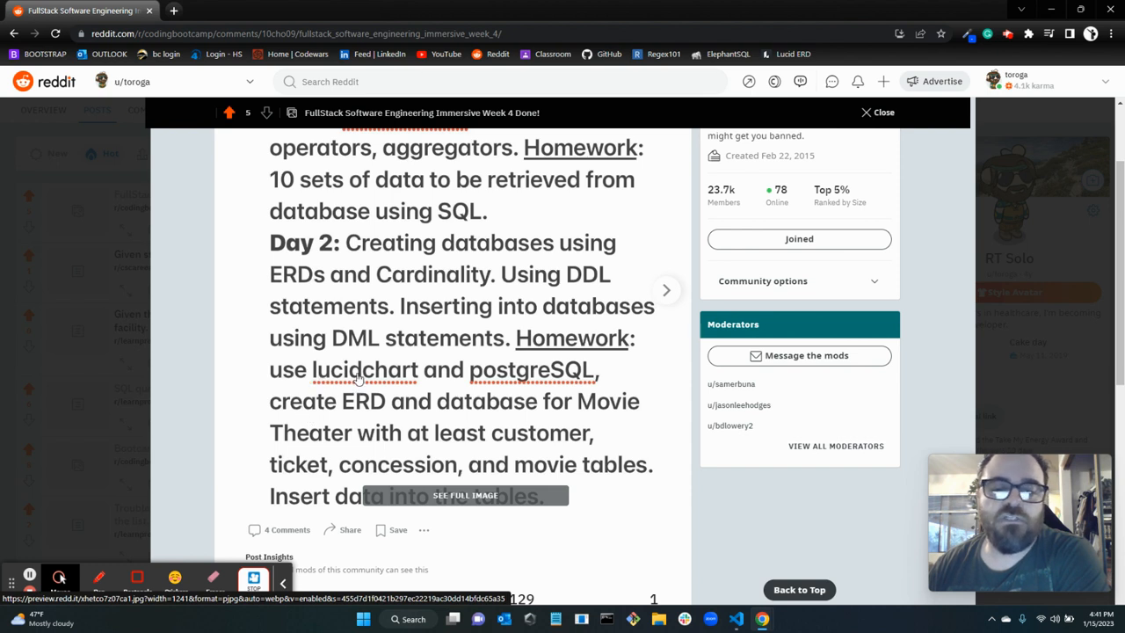
{"action": "mouse_move", "coordinate": [316, 407]}
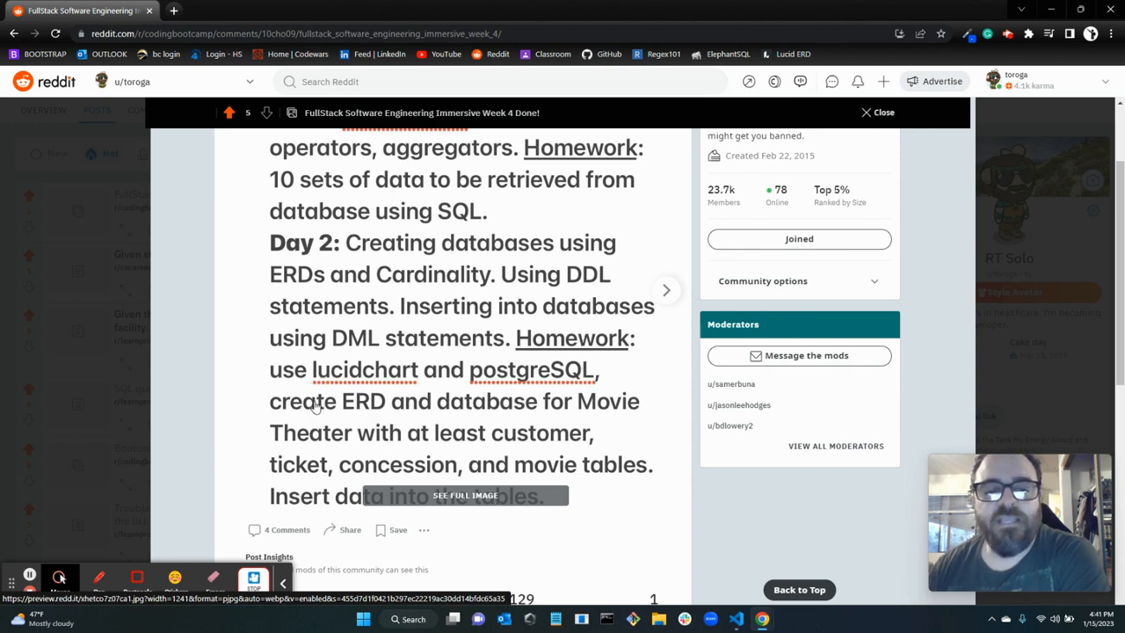
{"action": "mouse_move", "coordinate": [604, 403]}
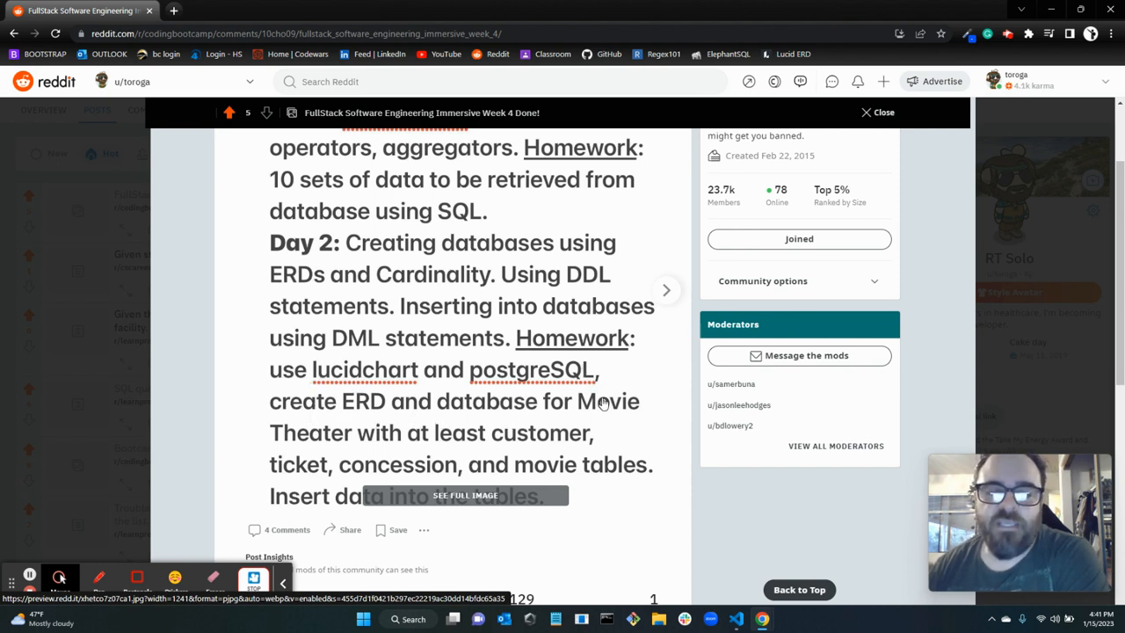
{"action": "mouse_move", "coordinate": [525, 450]}
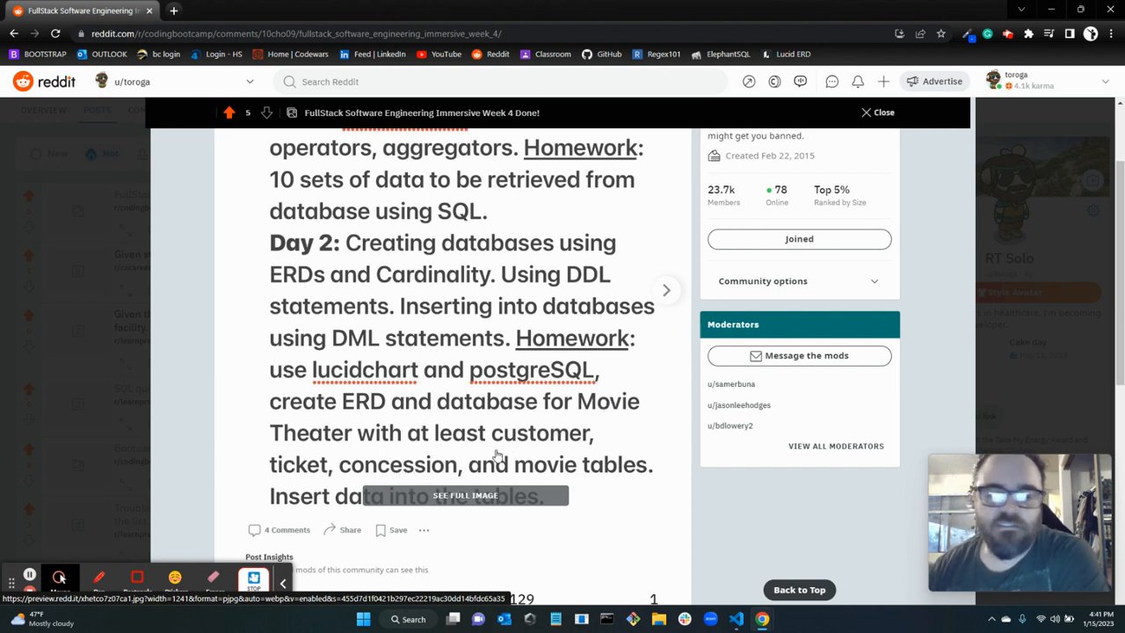
{"action": "mouse_move", "coordinate": [480, 466]}
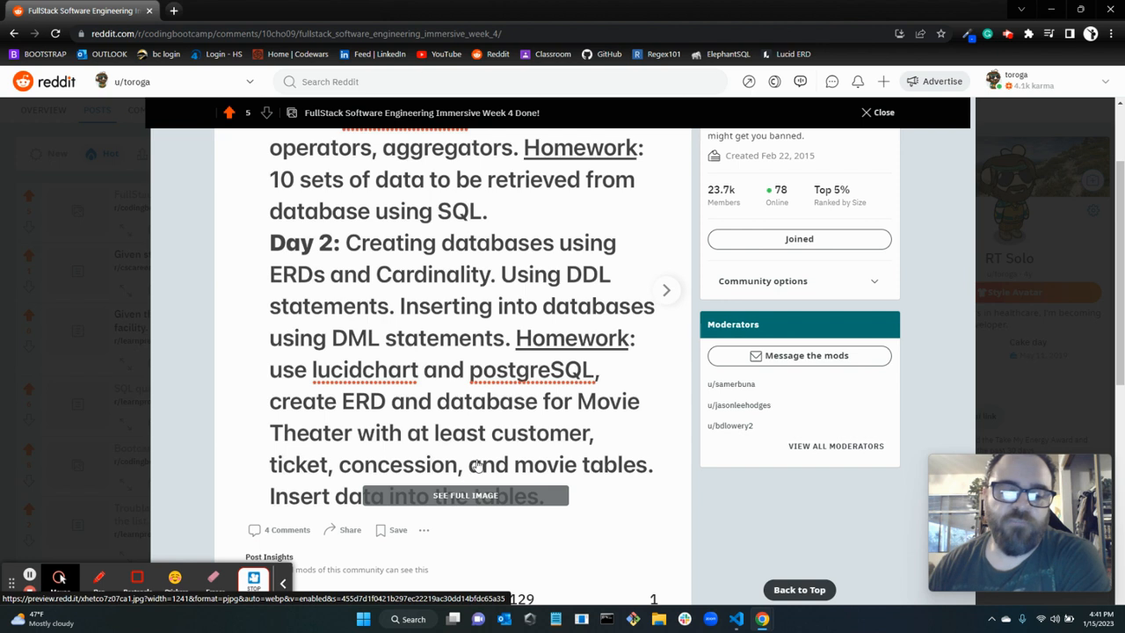
{"action": "scroll", "scroll_direction": "down", "scroll_amount": 3}
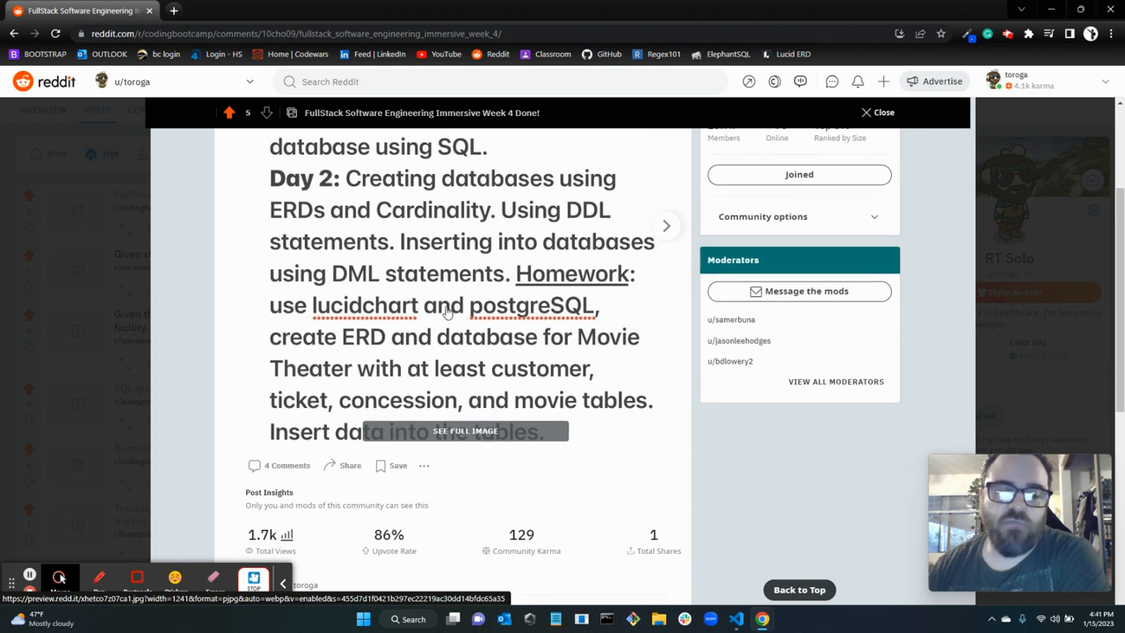
Step: View the Week 4 notes image covering Days 1 through 4 at full size
{"action": "left_click", "coordinate": [465, 430]}
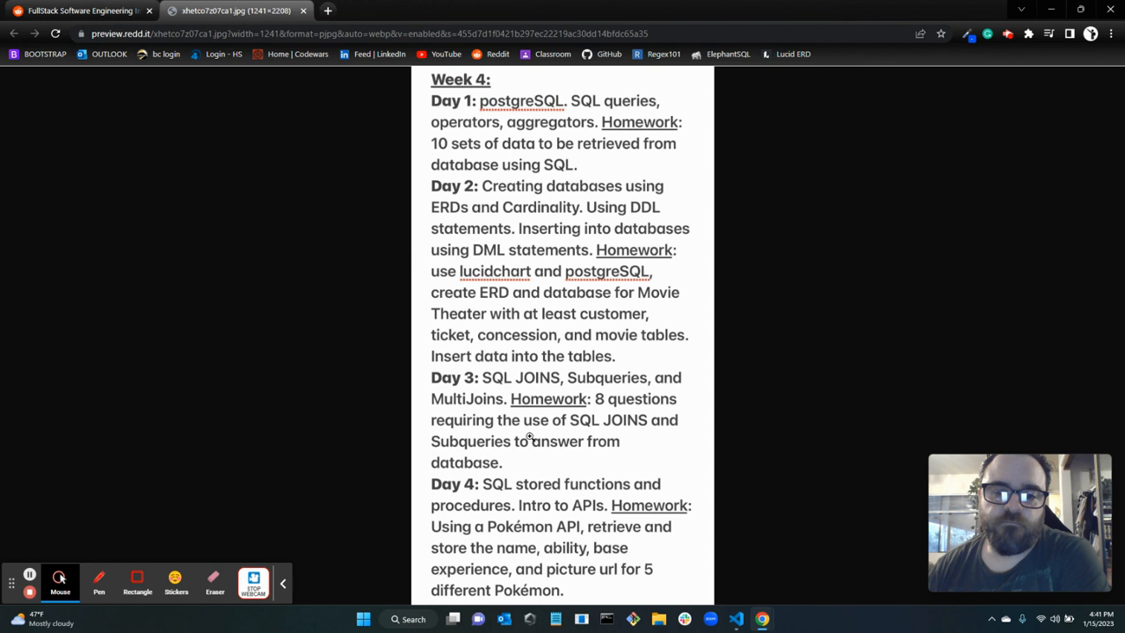
{"action": "mouse_move", "coordinate": [601, 379]}
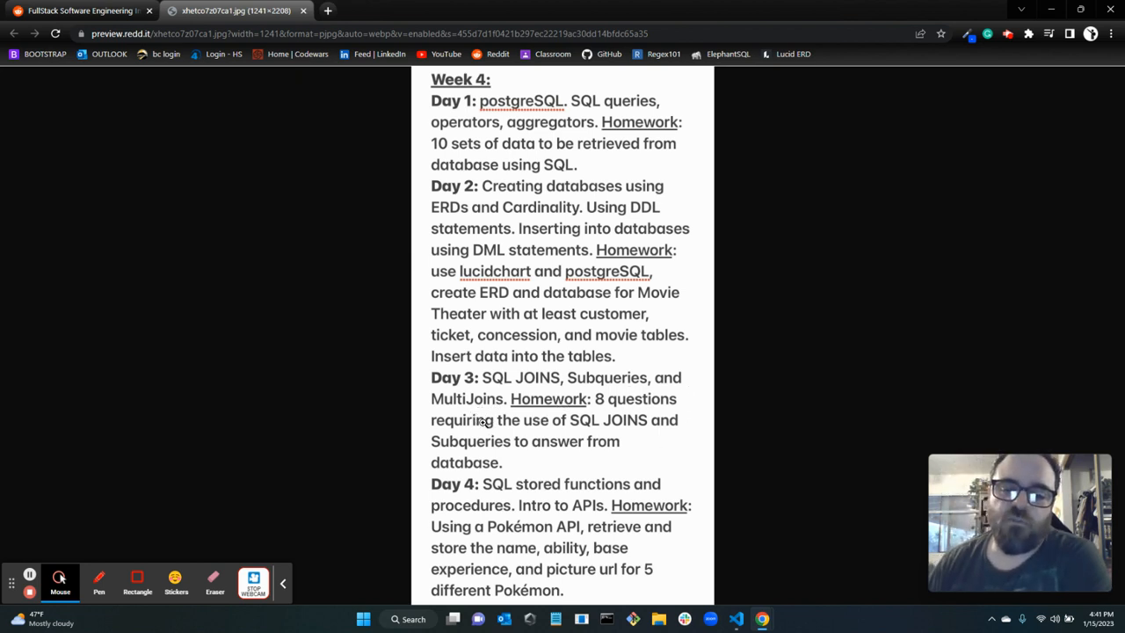
{"action": "mouse_move", "coordinate": [528, 453]}
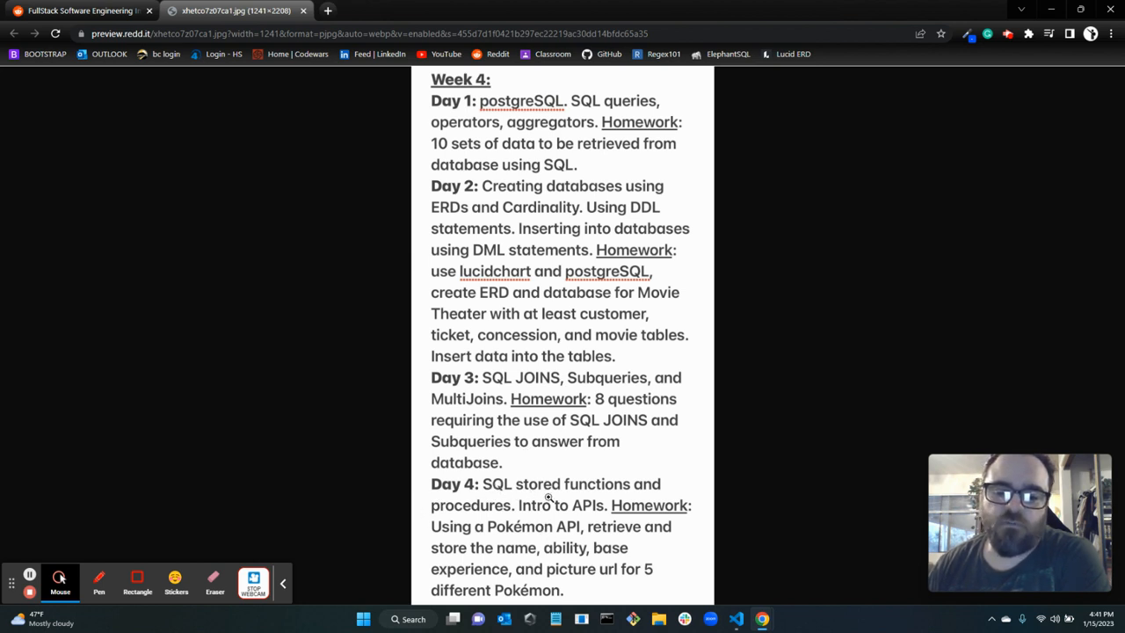
{"action": "mouse_move", "coordinate": [523, 501]}
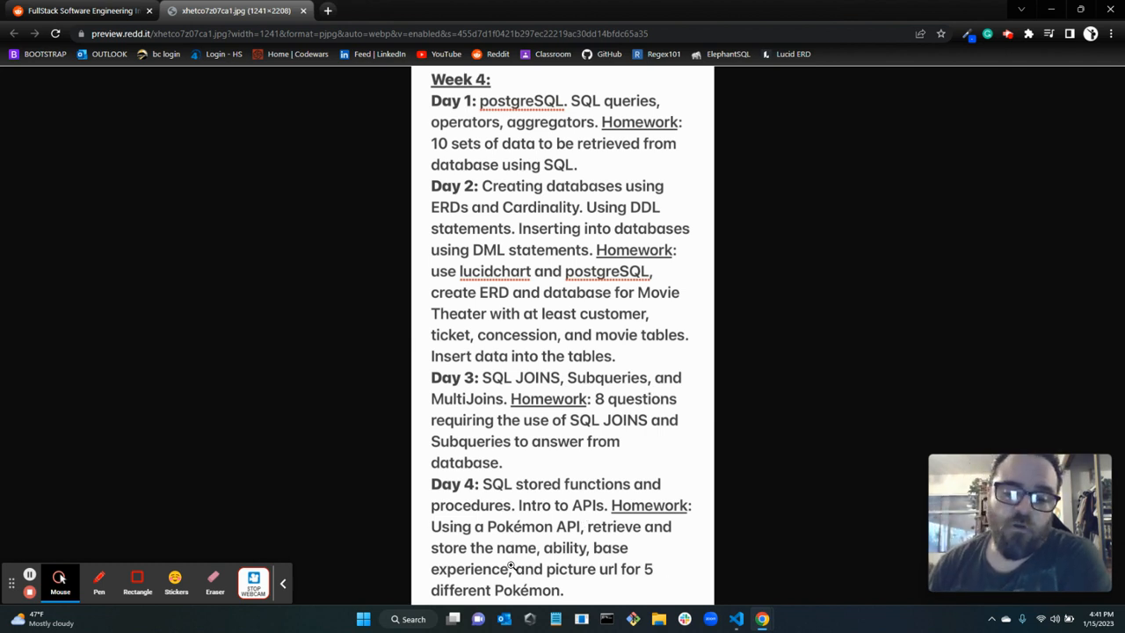
{"action": "mouse_move", "coordinate": [598, 534]}
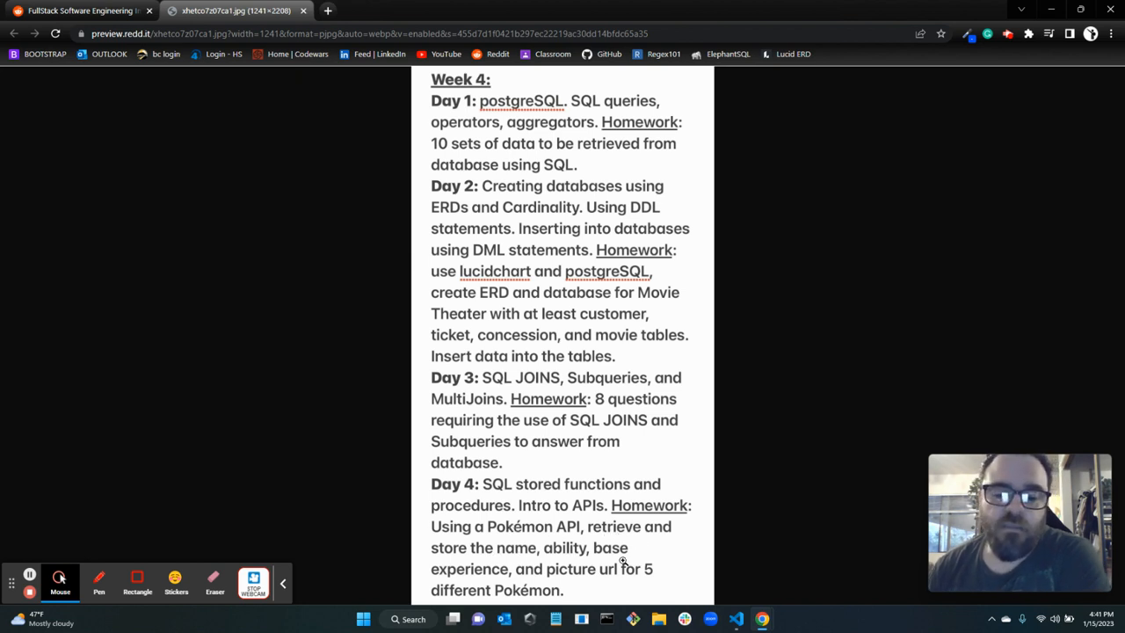
{"action": "mouse_move", "coordinate": [628, 579]}
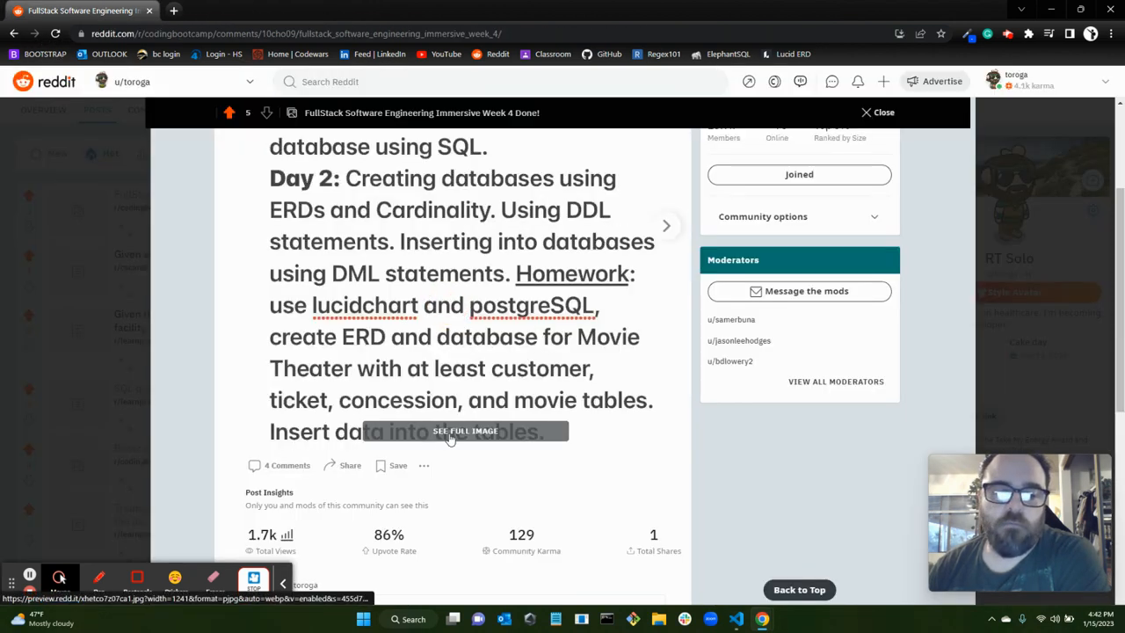
{"action": "mouse_move", "coordinate": [422, 361]}
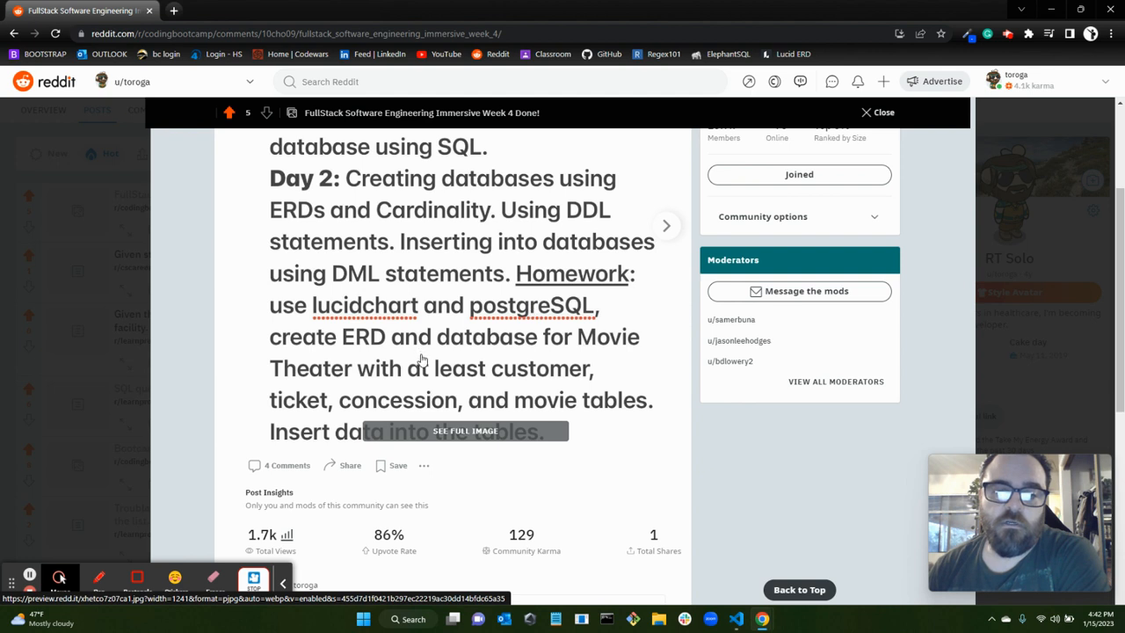
Step: Open the second Week 4 notes image, with Day 4 and the car dealership ERD, full size
{"action": "left_click", "coordinate": [666, 226]}
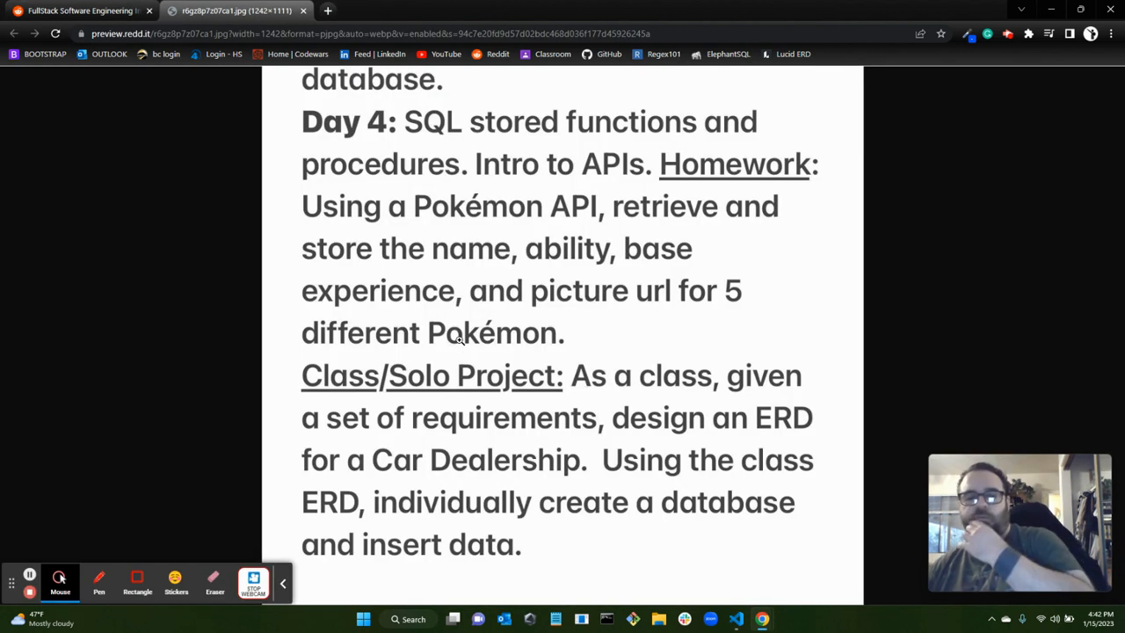
{"action": "mouse_move", "coordinate": [523, 378]}
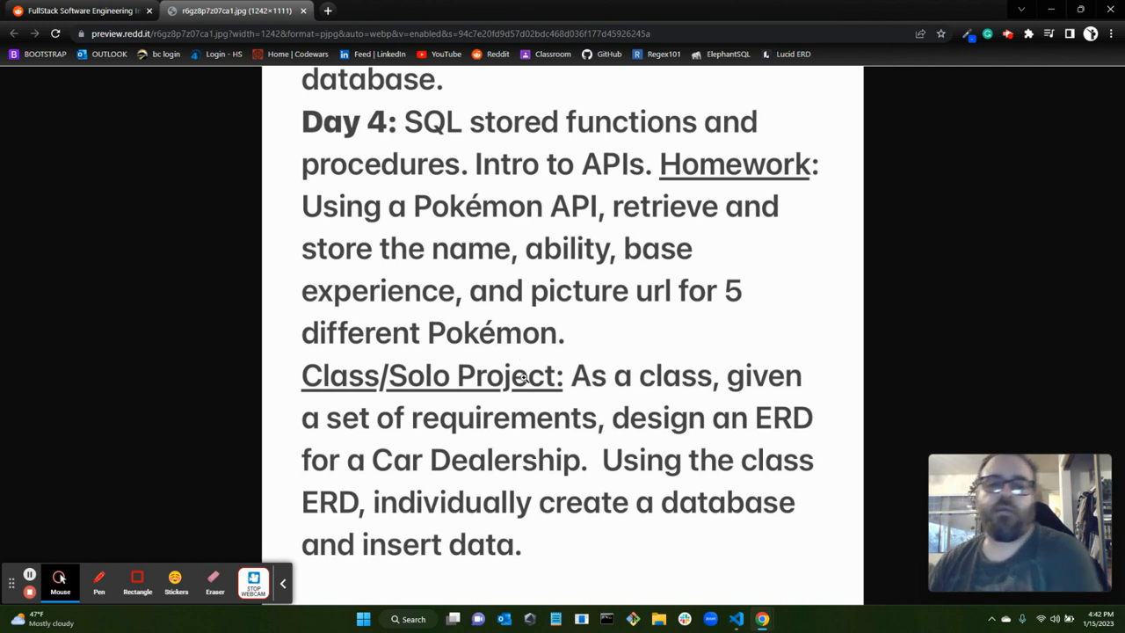
{"action": "mouse_move", "coordinate": [604, 317]}
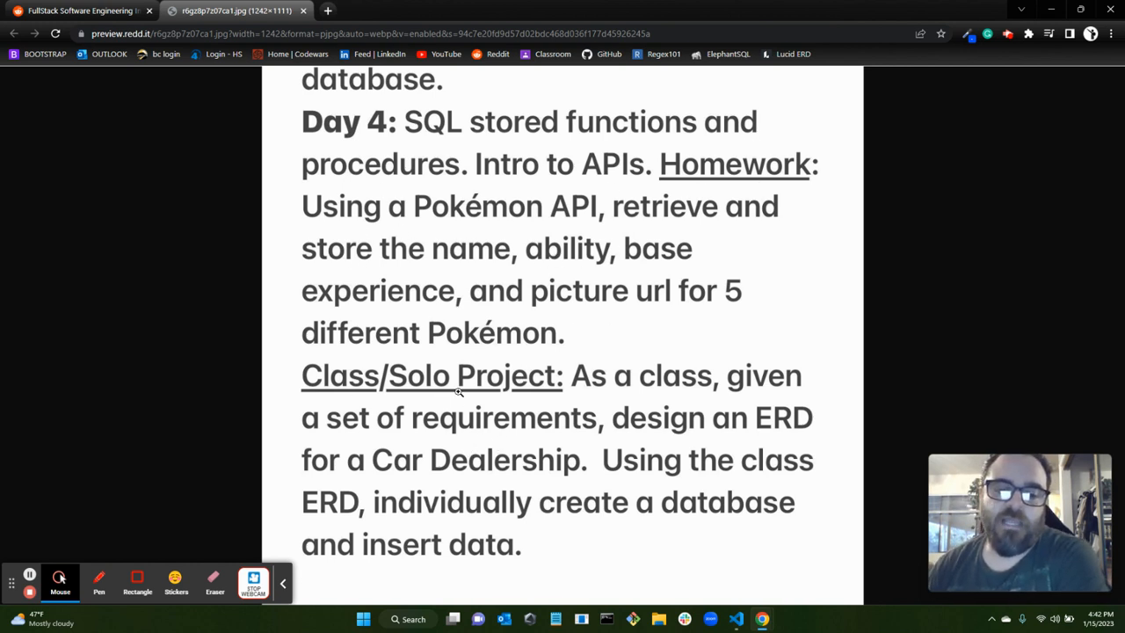
{"action": "mouse_move", "coordinate": [611, 385]}
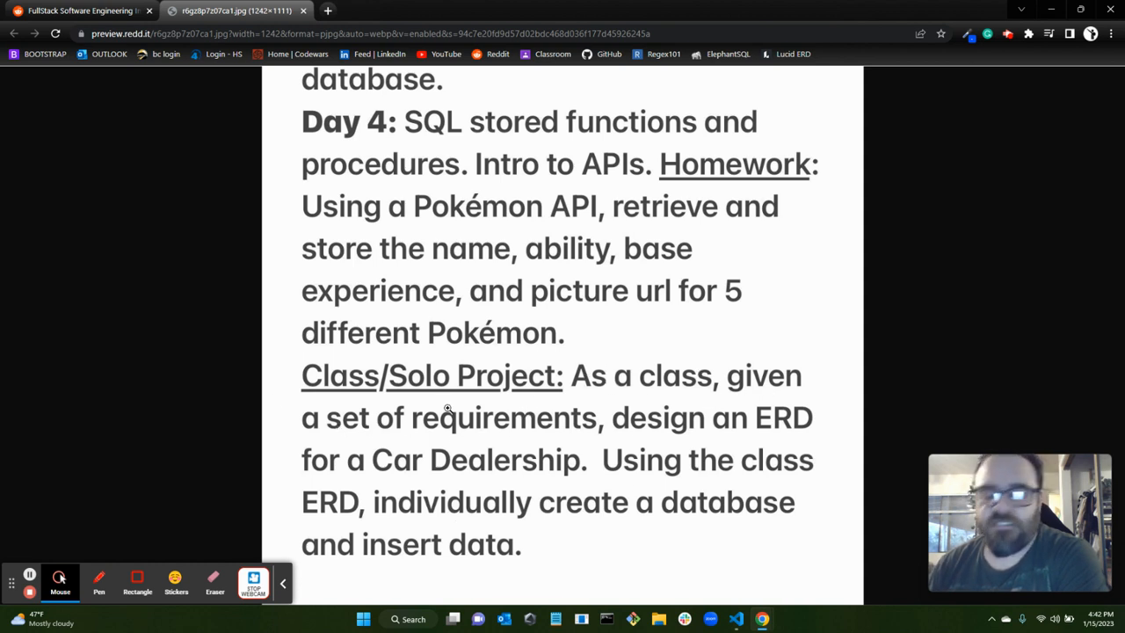
{"action": "mouse_move", "coordinate": [754, 429]}
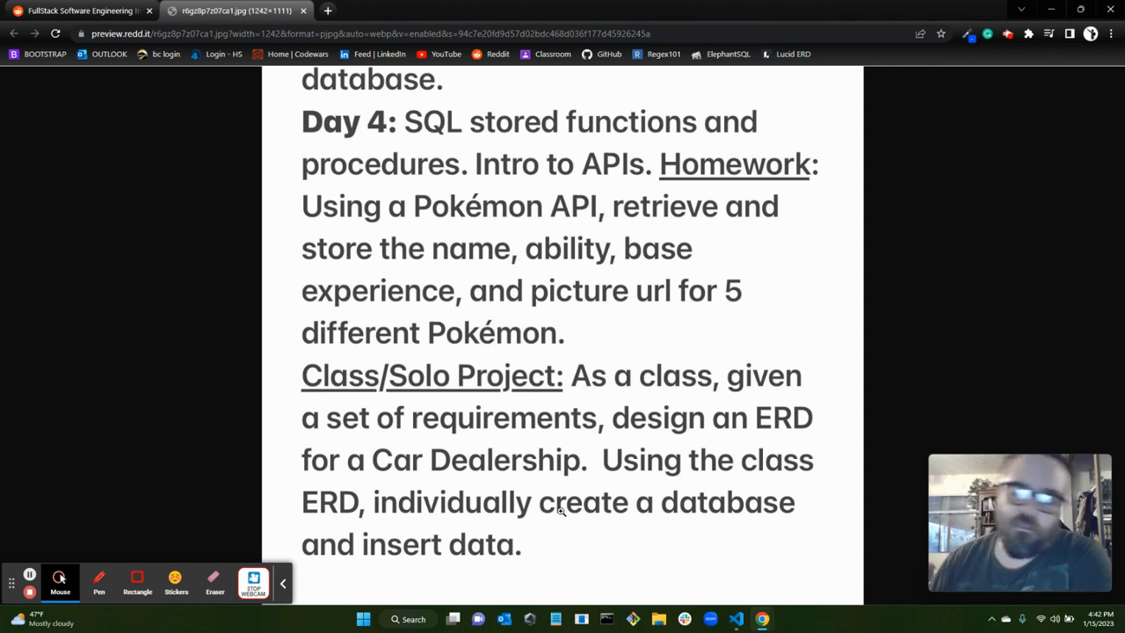
{"action": "mouse_move", "coordinate": [618, 489]}
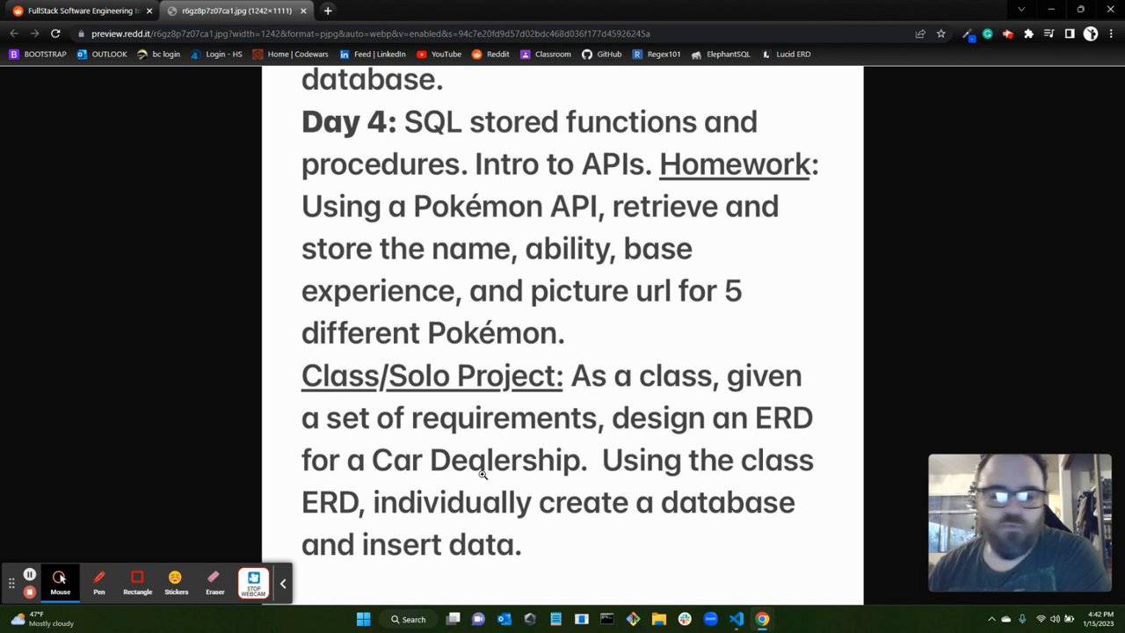
{"action": "mouse_move", "coordinate": [649, 477]}
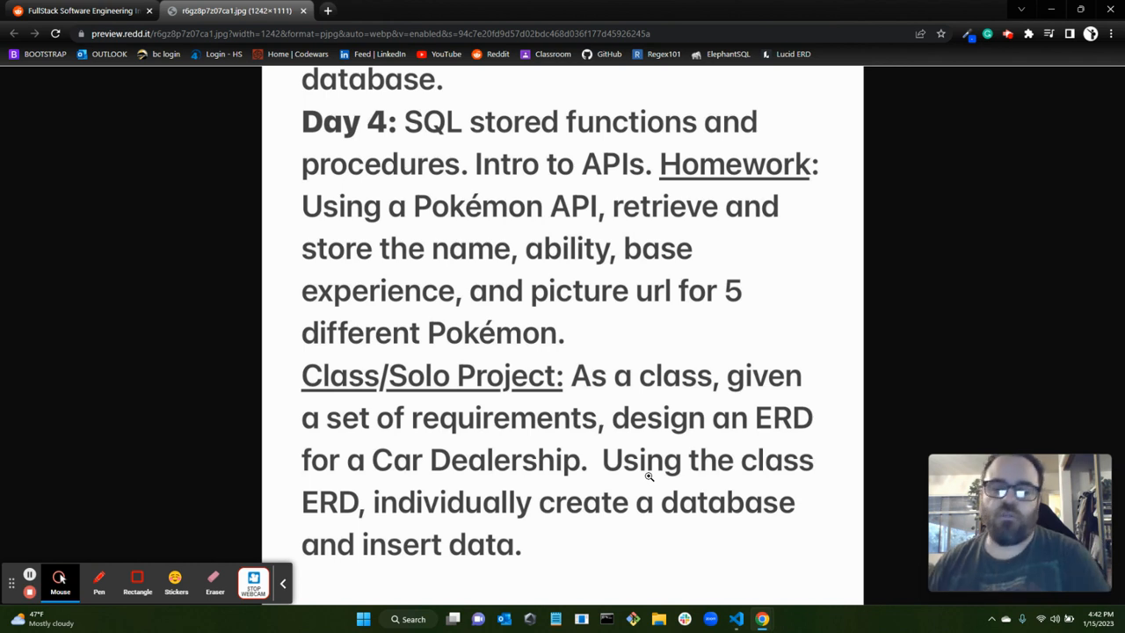
{"action": "mouse_move", "coordinate": [840, 393]}
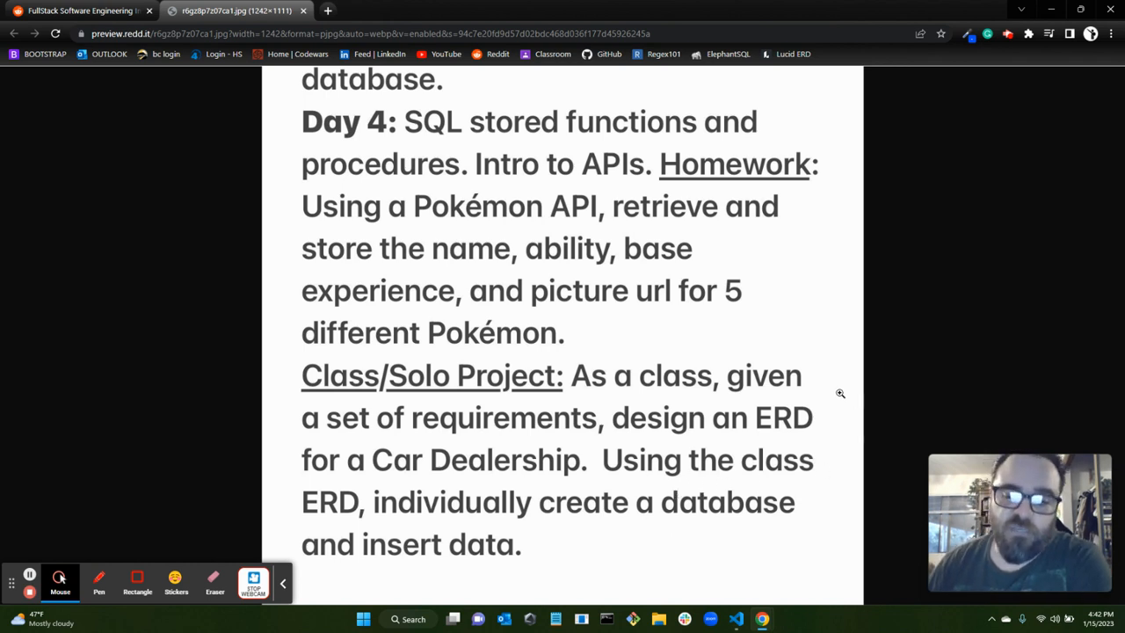
{"action": "mouse_move", "coordinate": [601, 428]}
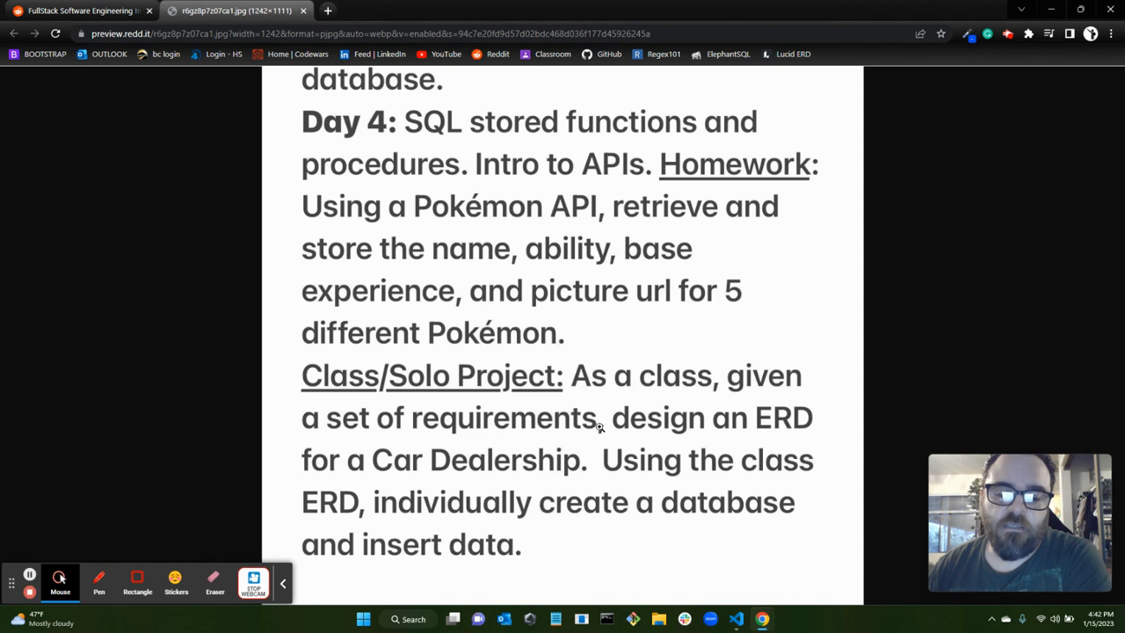
{"action": "mouse_move", "coordinate": [572, 488]}
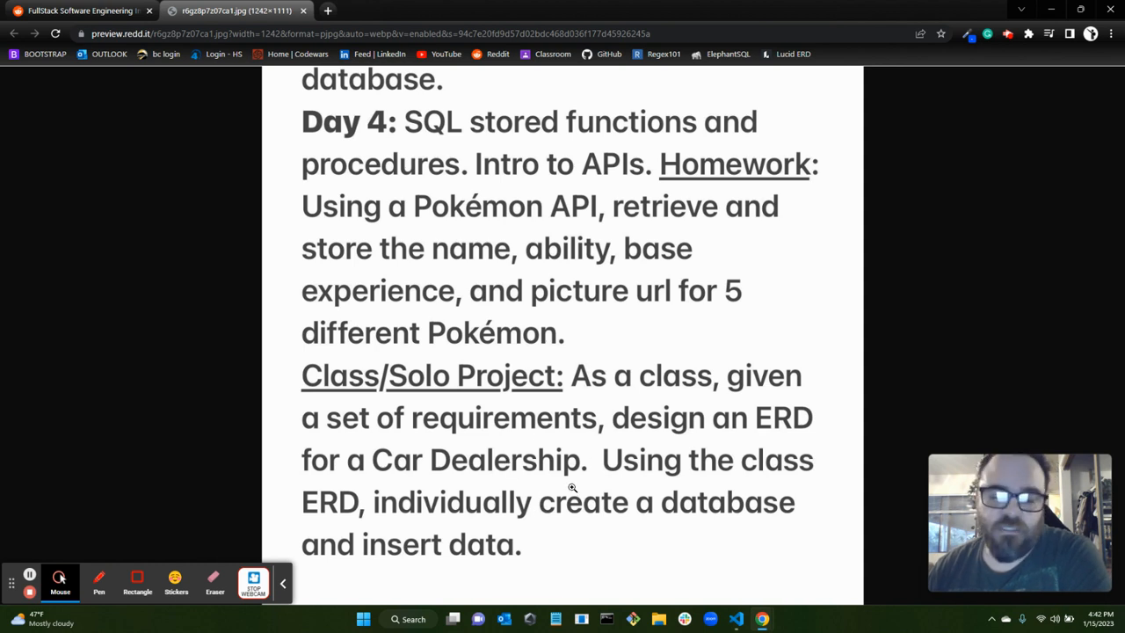
{"action": "mouse_move", "coordinate": [598, 341]}
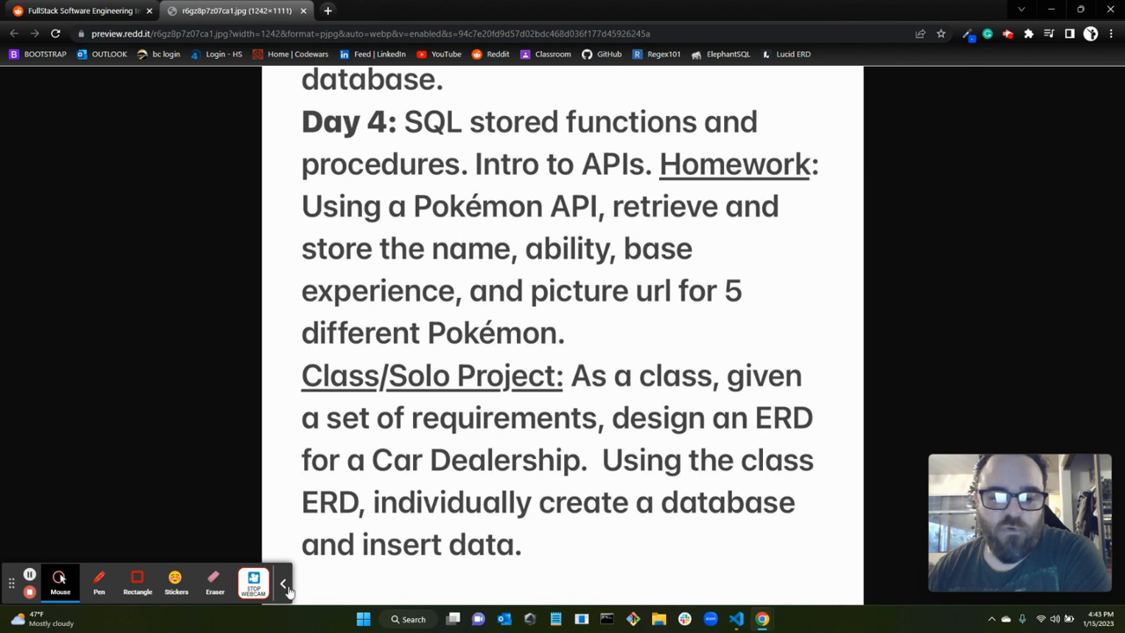
Step: Return to the Week 4 Done post and scroll up to its second notes image
{"action": "left_click", "coordinate": [283, 583]}
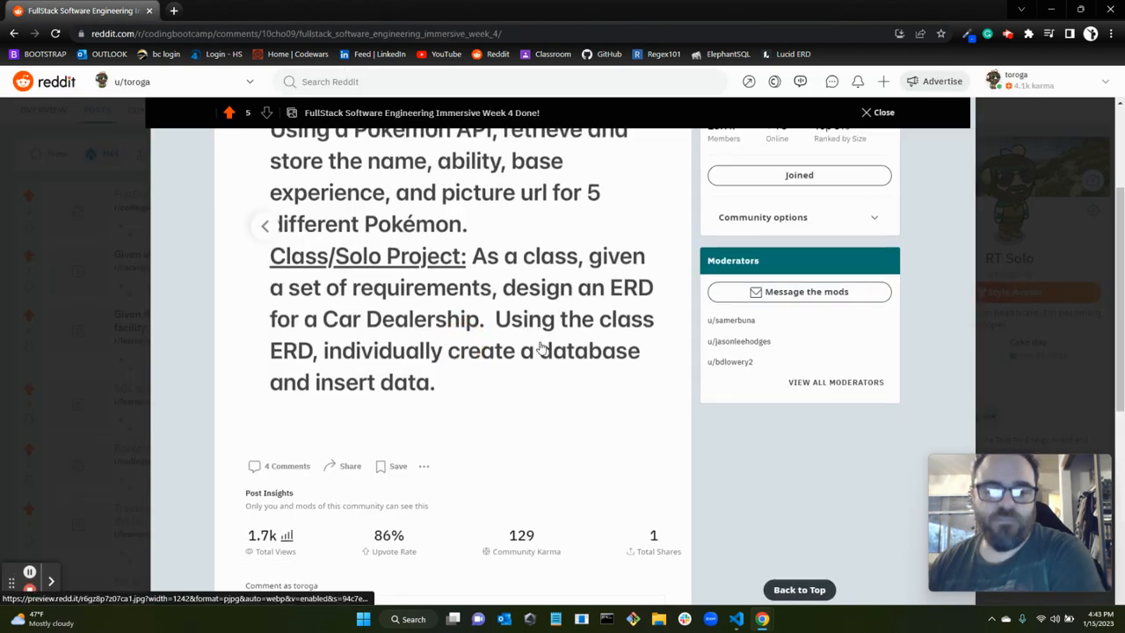
{"action": "scroll", "scroll_direction": "up", "scroll_amount": 3}
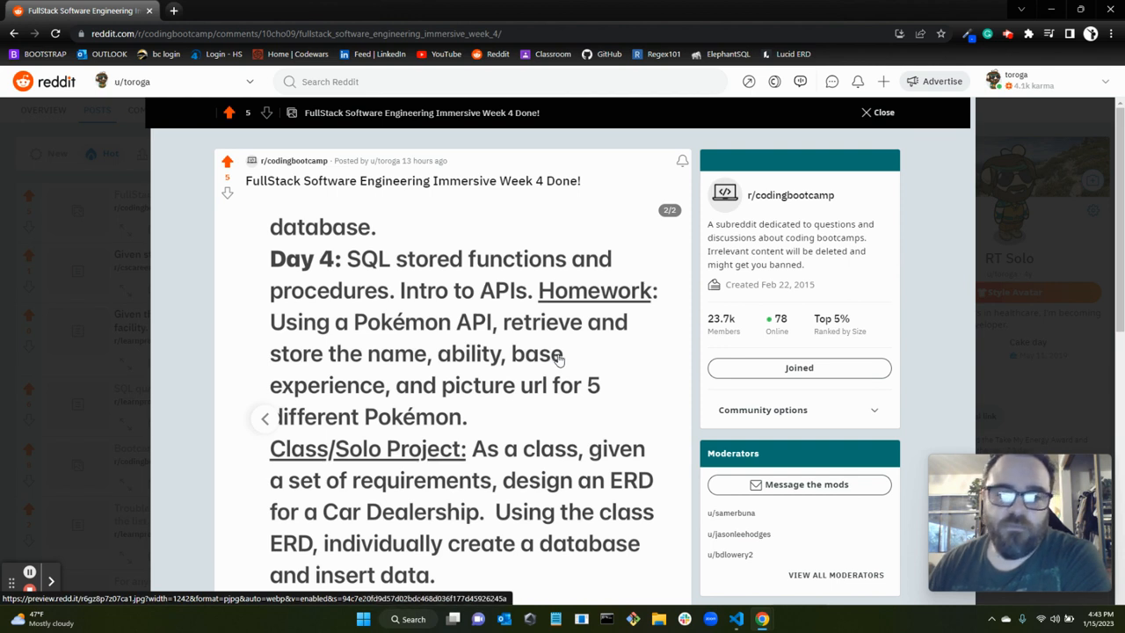
{"action": "mouse_move", "coordinate": [290, 197]}
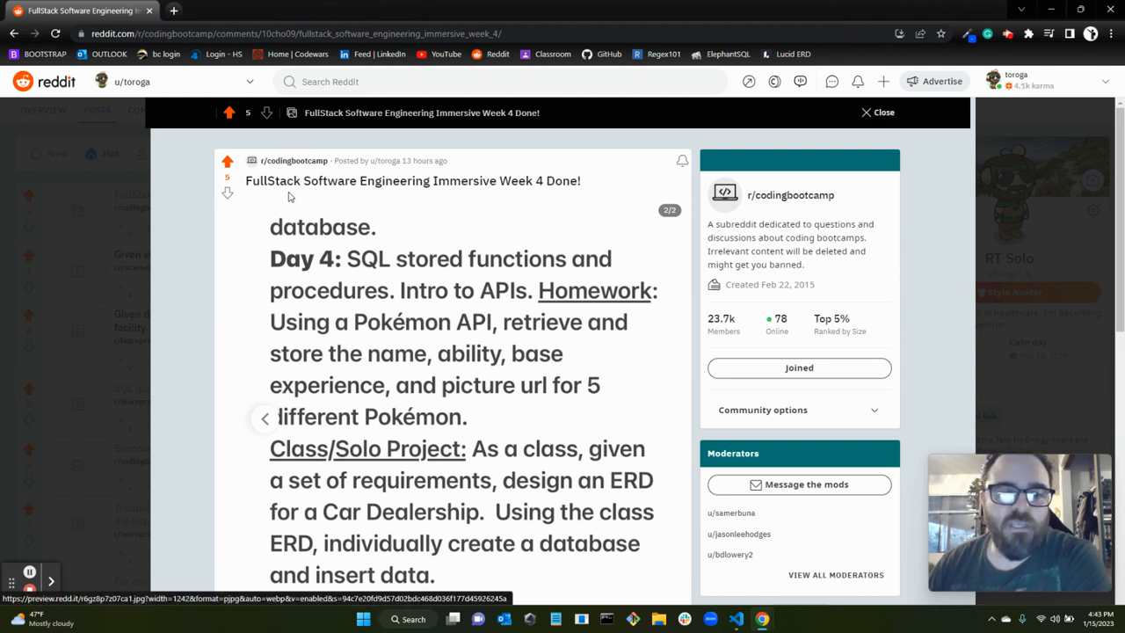
{"action": "mouse_move", "coordinate": [545, 282]}
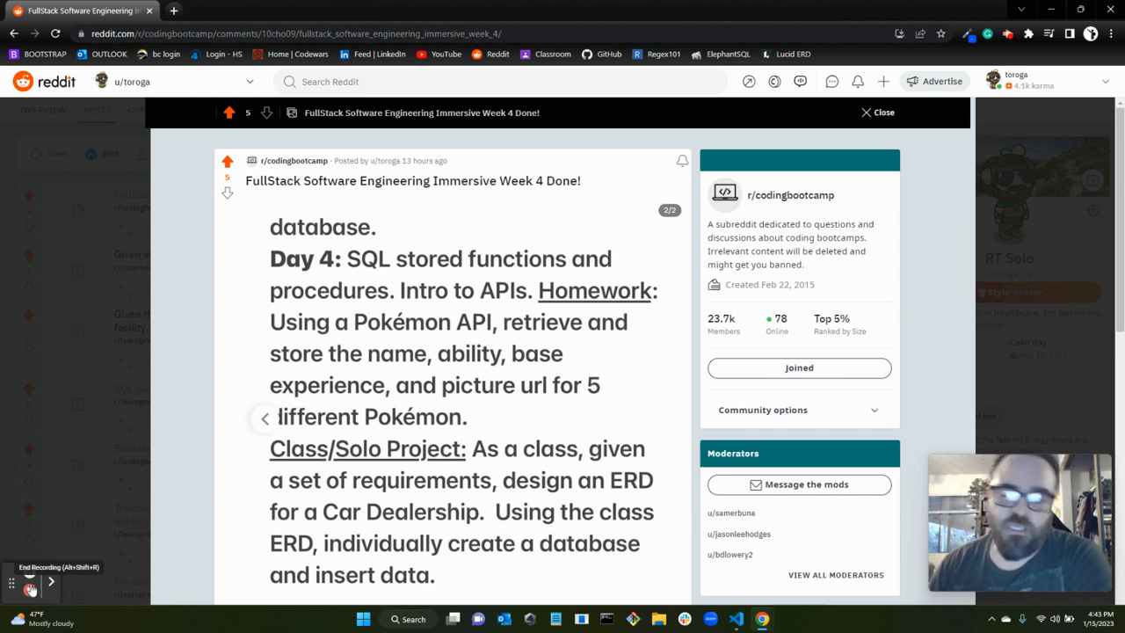
{"action": "mouse_move", "coordinate": [375, 356]}
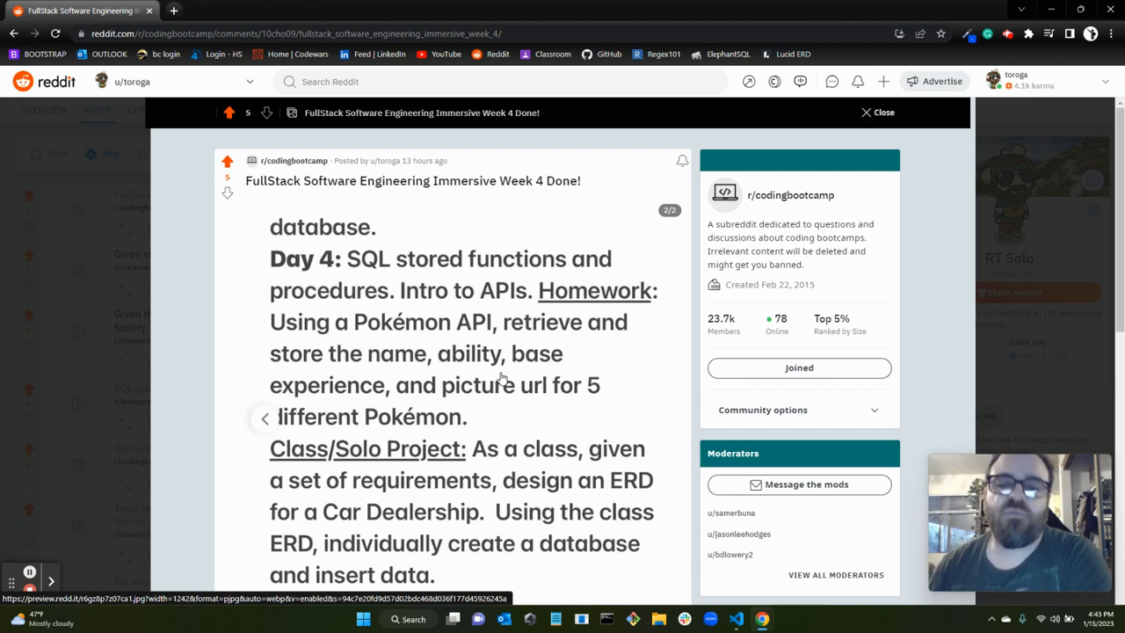
{"action": "mouse_move", "coordinate": [457, 395]}
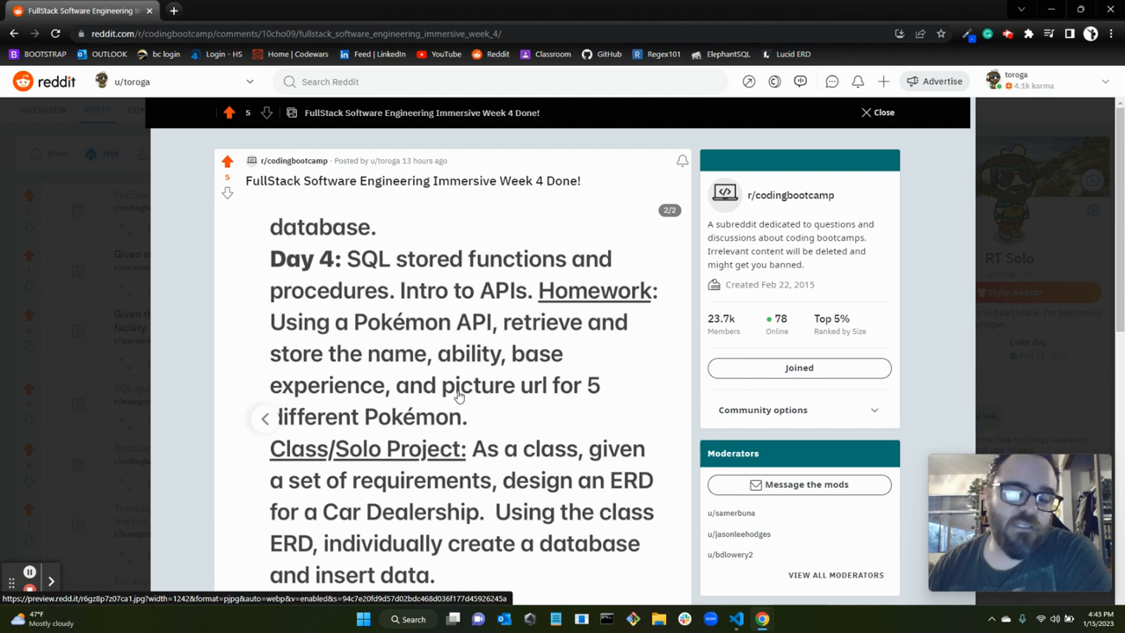
{"action": "mouse_move", "coordinate": [485, 367]}
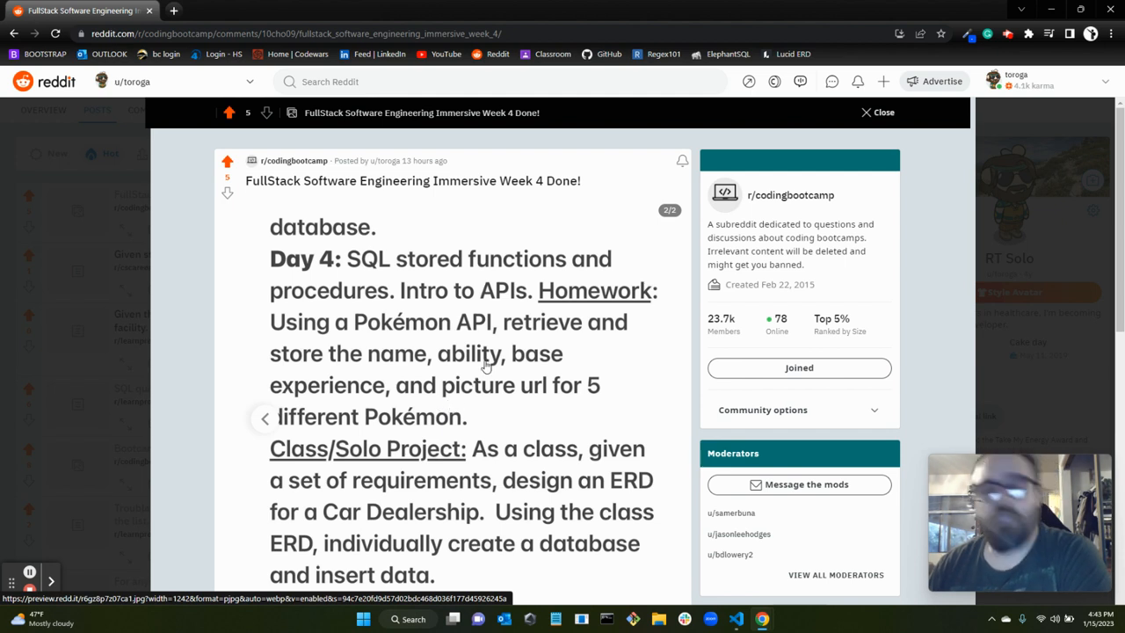
{"action": "mouse_move", "coordinate": [443, 345]}
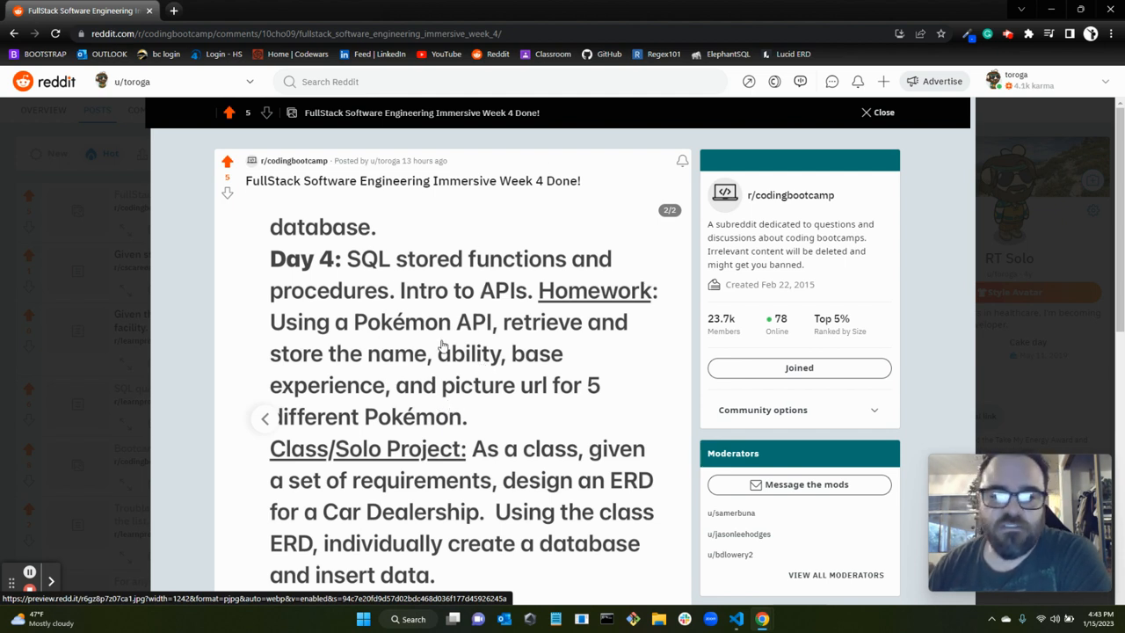
{"action": "mouse_move", "coordinate": [481, 461]}
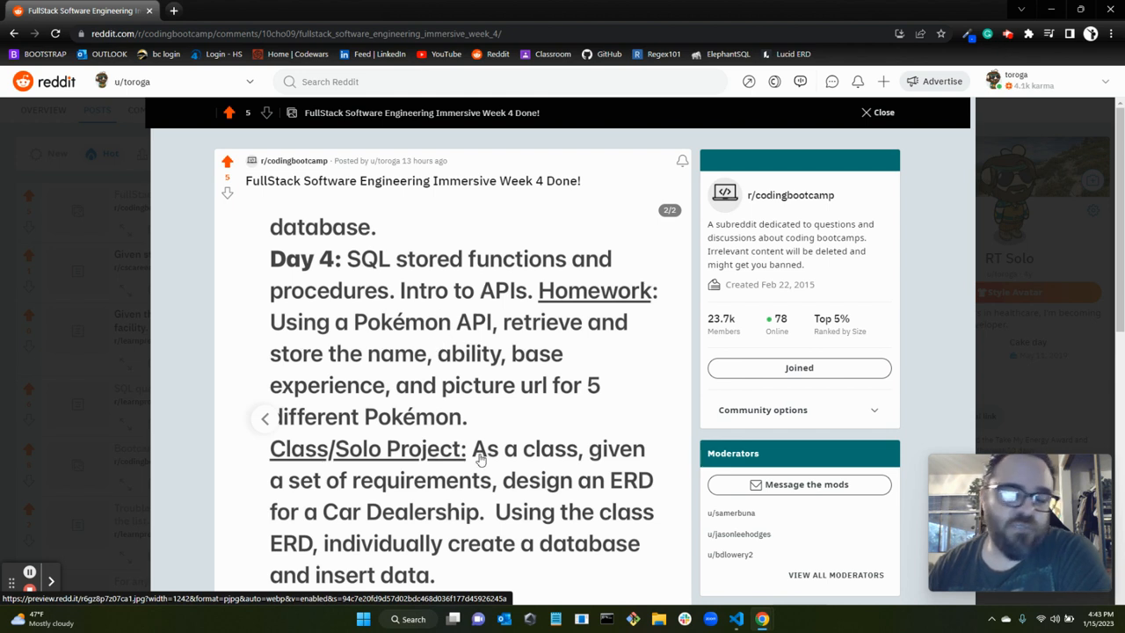
{"action": "mouse_move", "coordinate": [384, 559]}
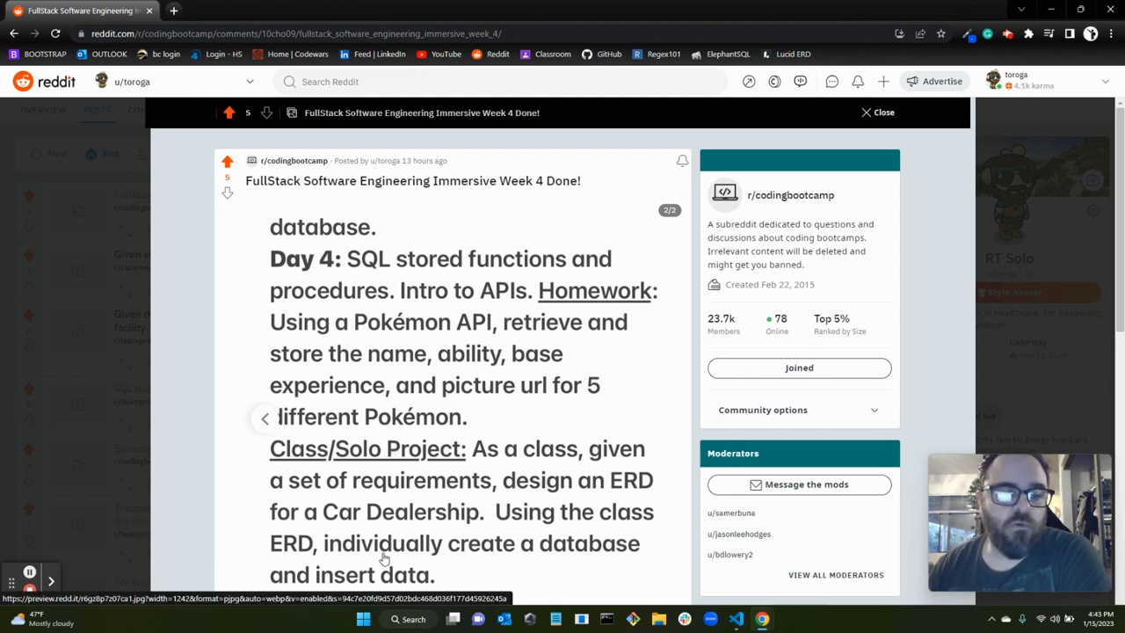